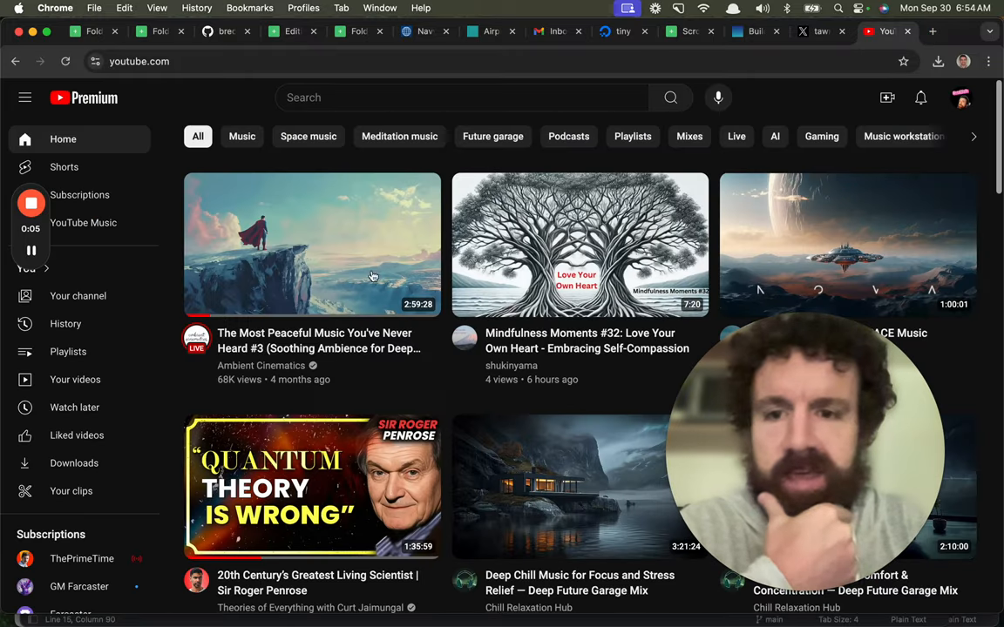
Open PLDB's VULCAN entry from the search, then search 'open' for OpenGL.
click(819, 32)
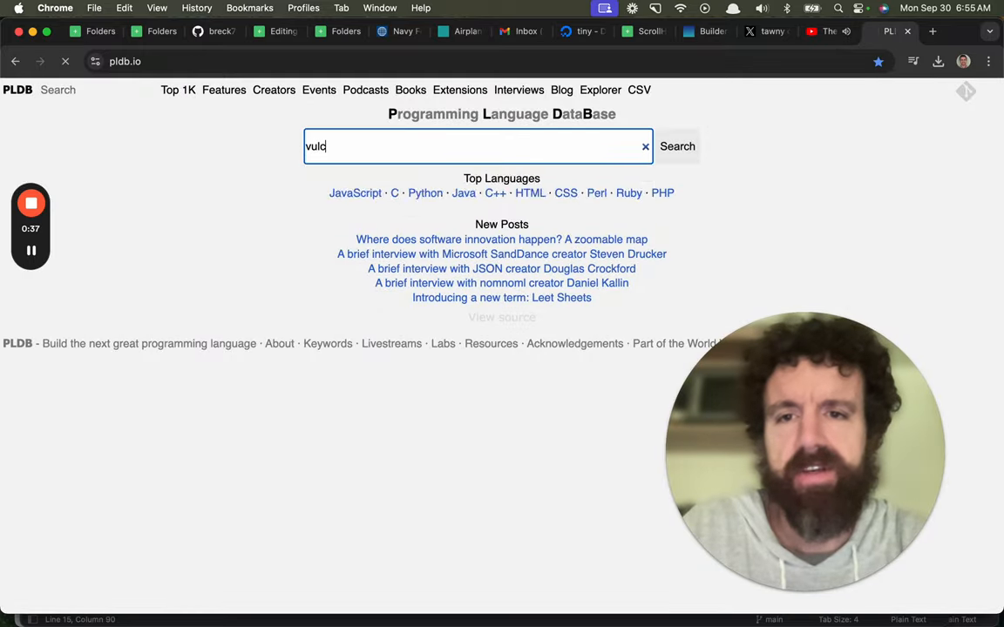
click(677, 146)
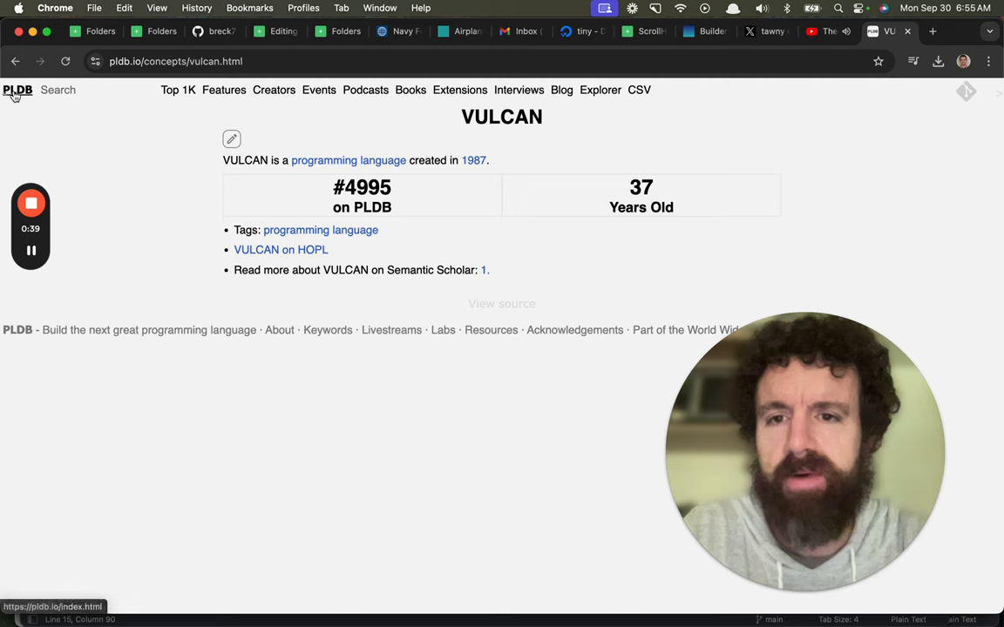
text(open)
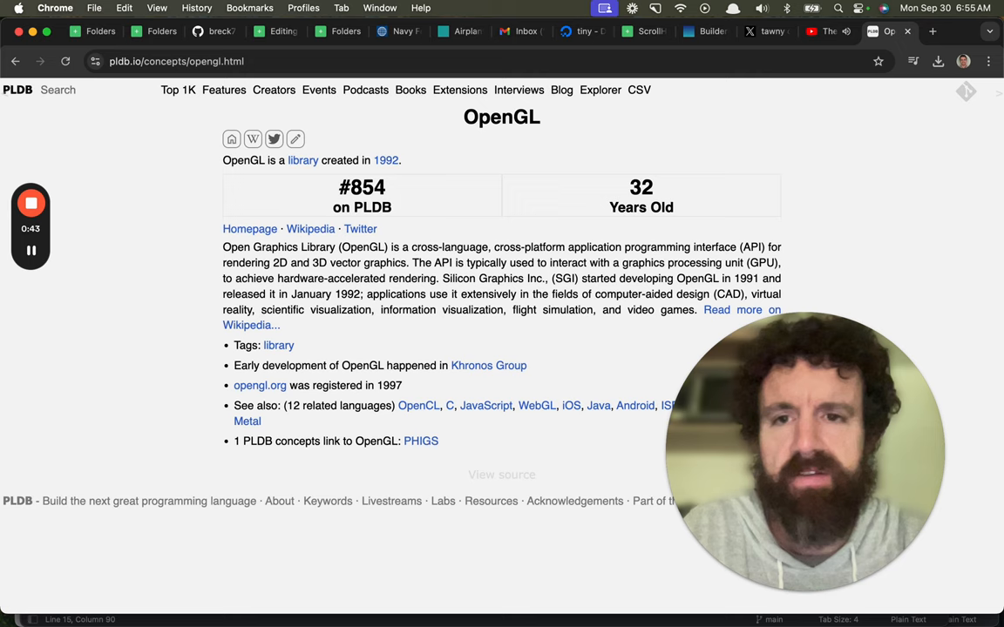
Switch to the X post about the C/OpenGL genesis game engine.
click(765, 32)
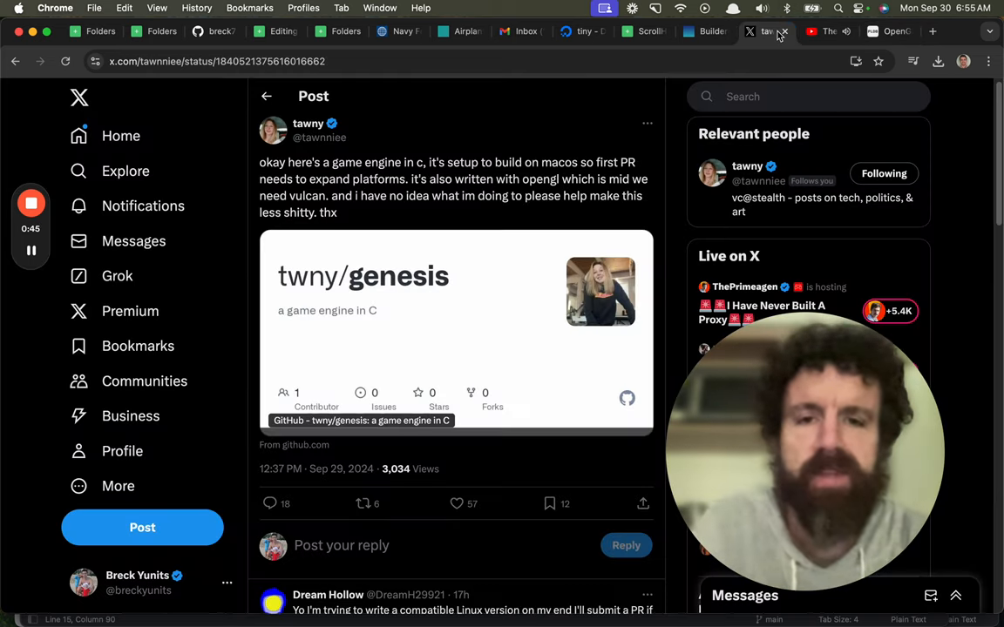
mouse_move(527, 336)
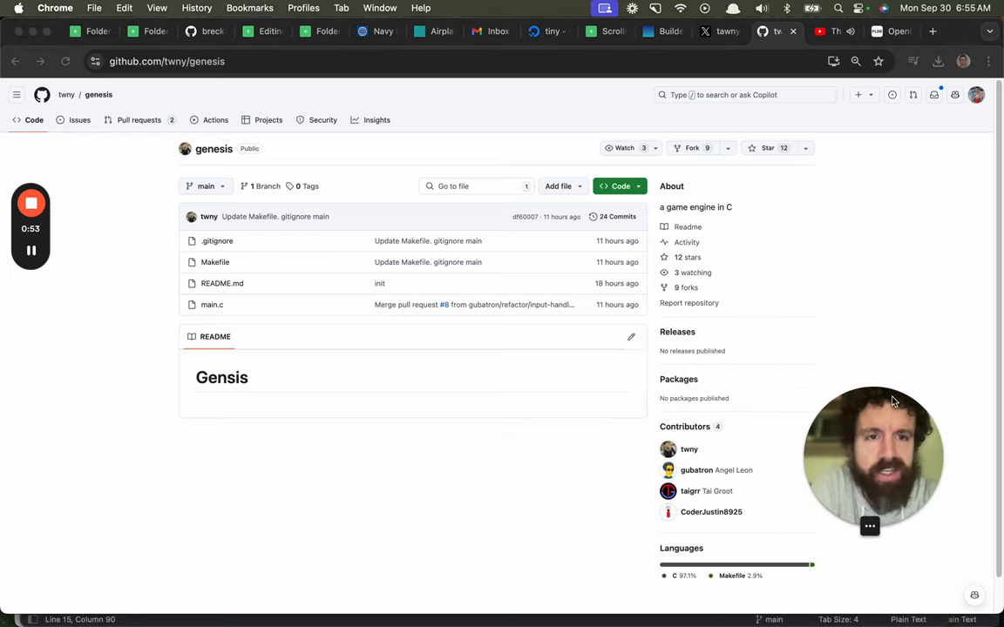
Star the twny/genesis repository and view its .gitignore file.
click(767, 147)
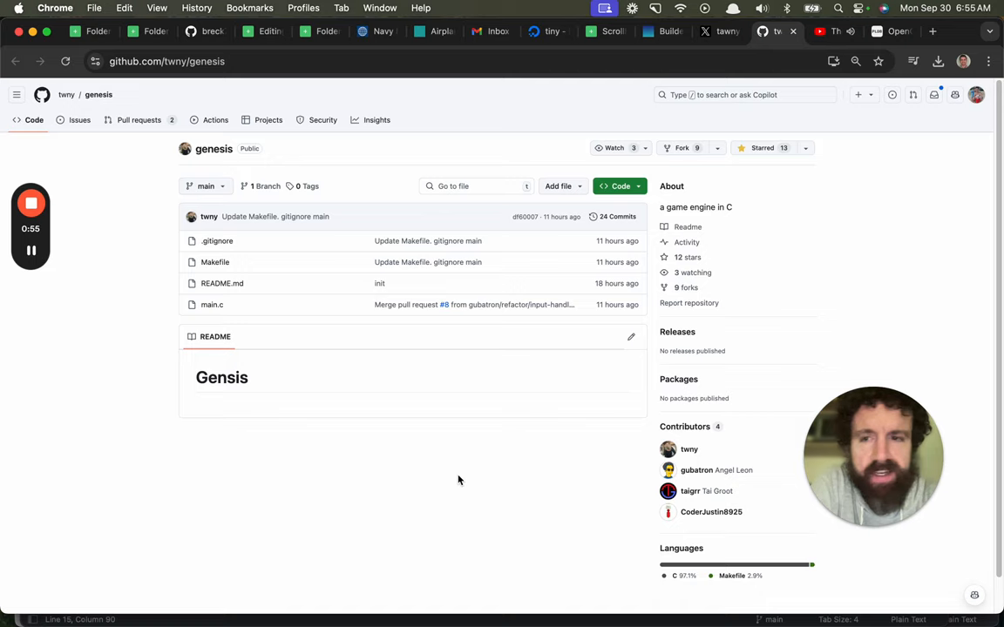
mouse_move(271, 363)
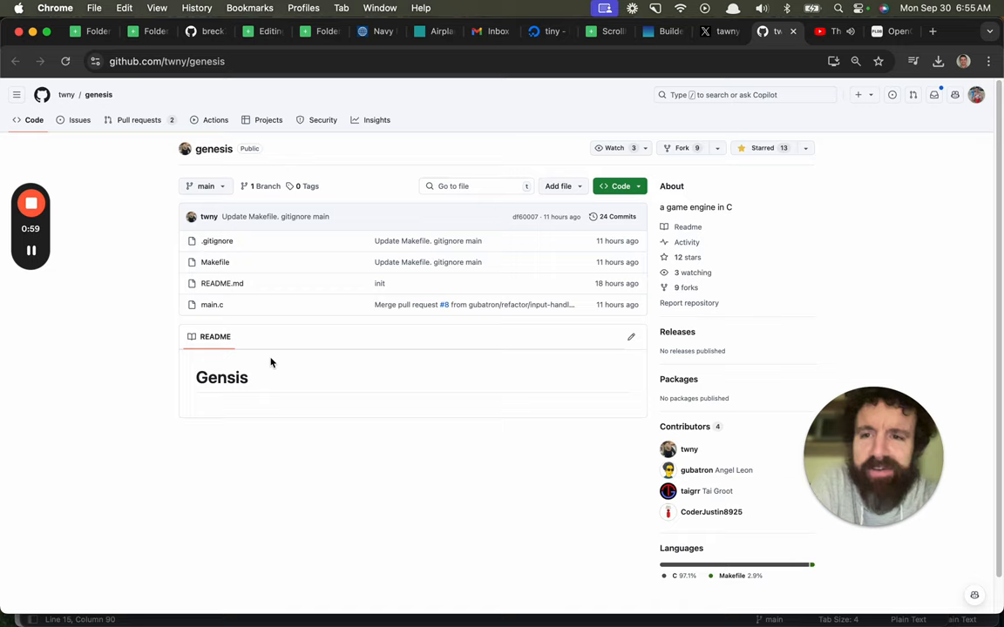
click(217, 240)
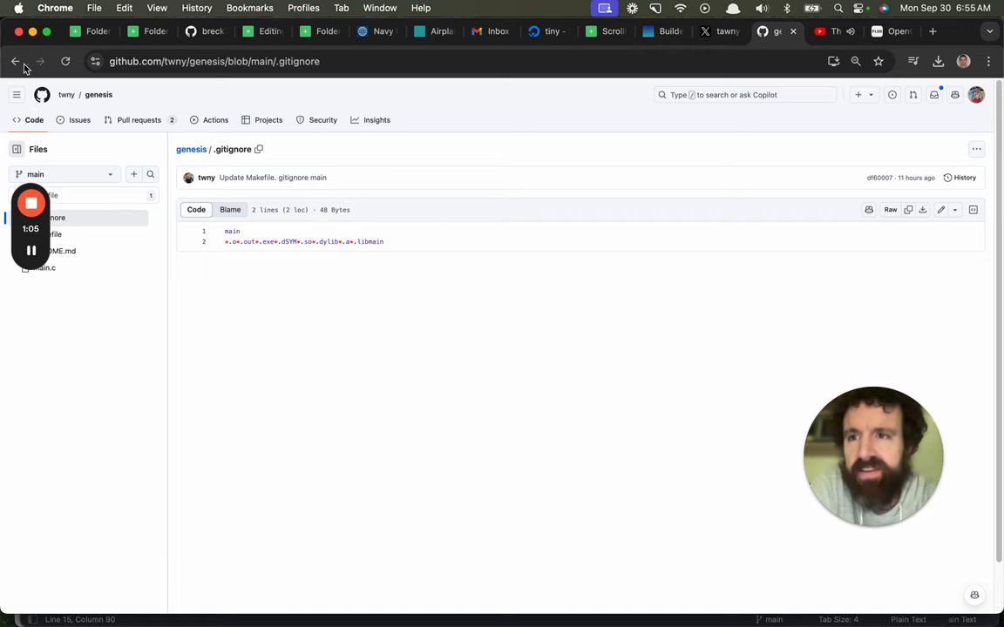
click(14, 61)
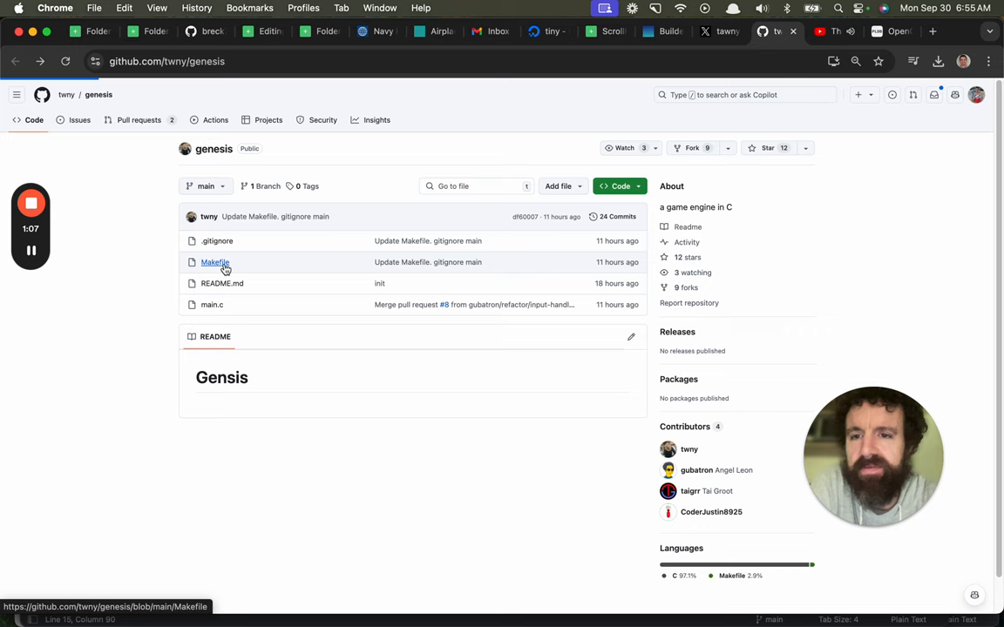
View the genesis Makefile and README.md, returning to the repo page after each.
click(215, 262)
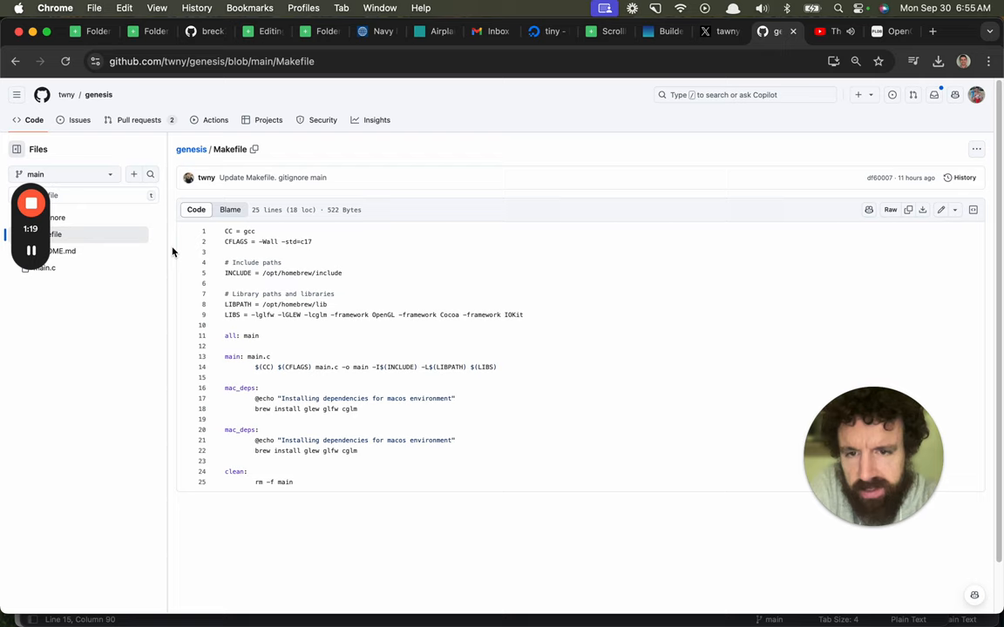
click(98, 94)
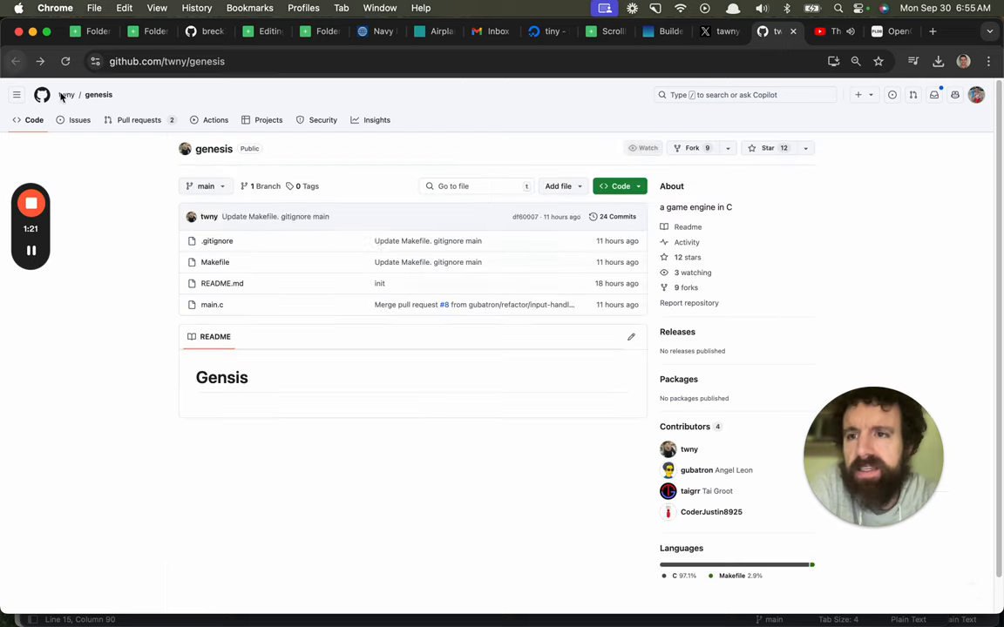
click(221, 284)
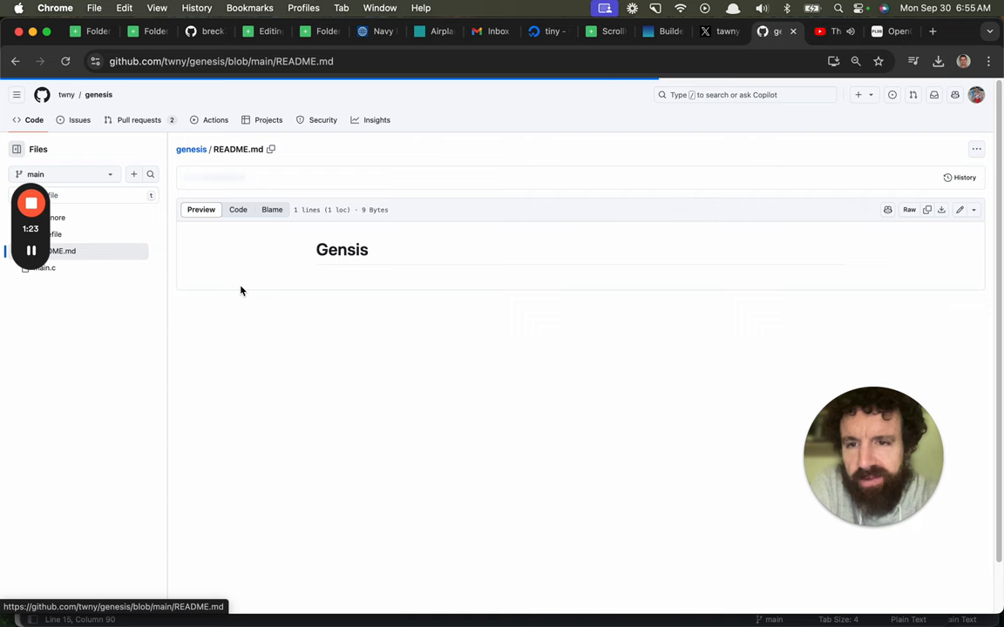
click(66, 94)
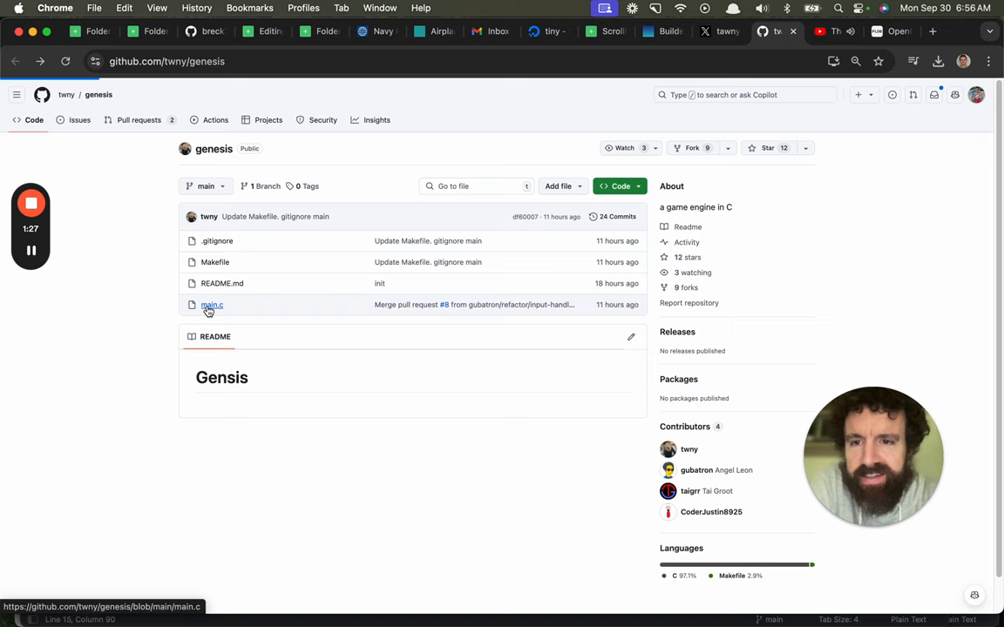
Open main.c in twny/genesis and scroll through it to the end and back.
click(211, 304)
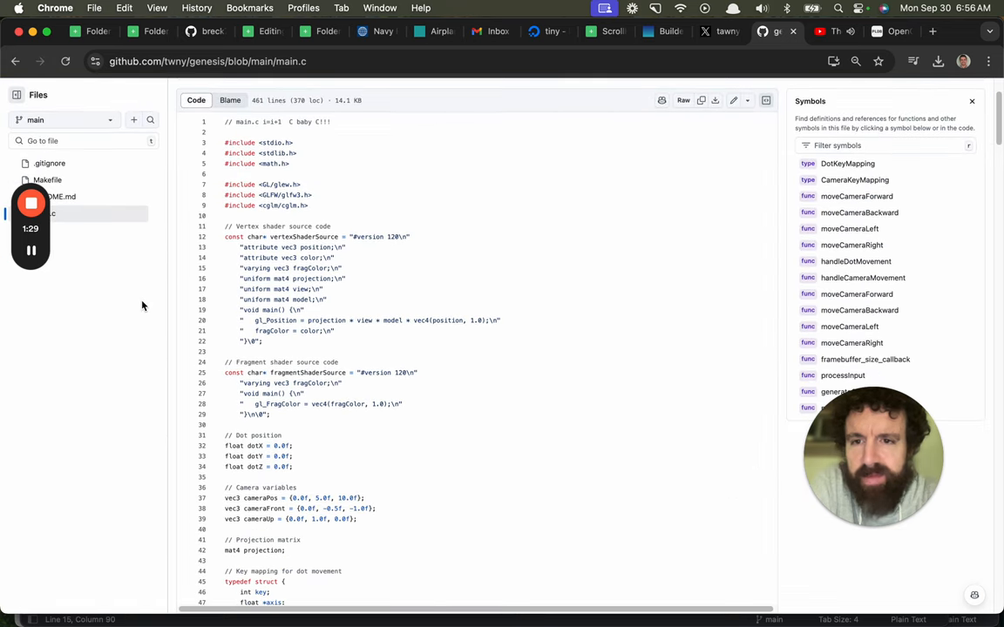
scroll(down, 3)
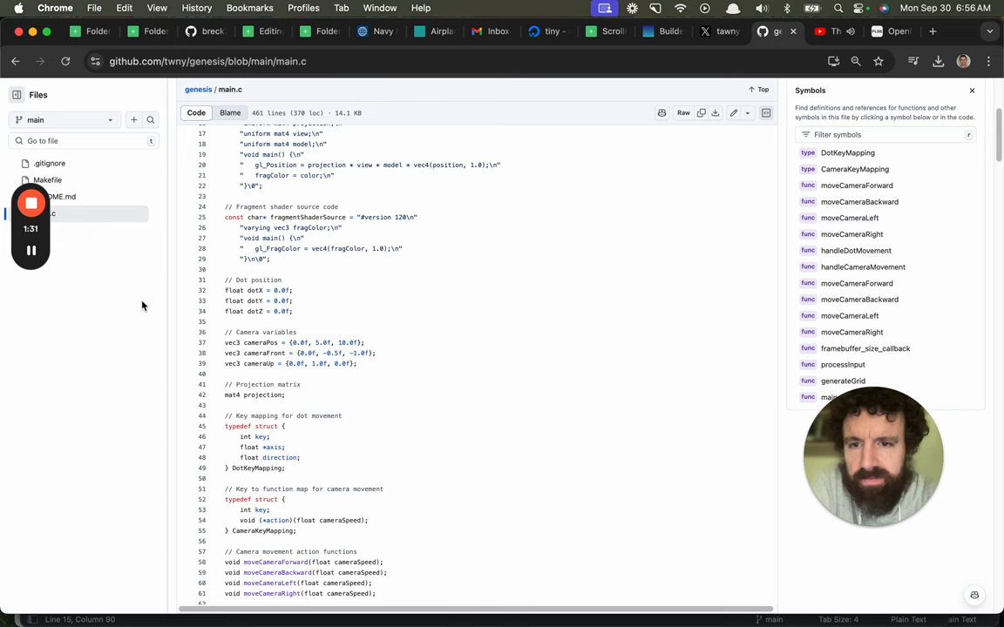
scroll(down, 3)
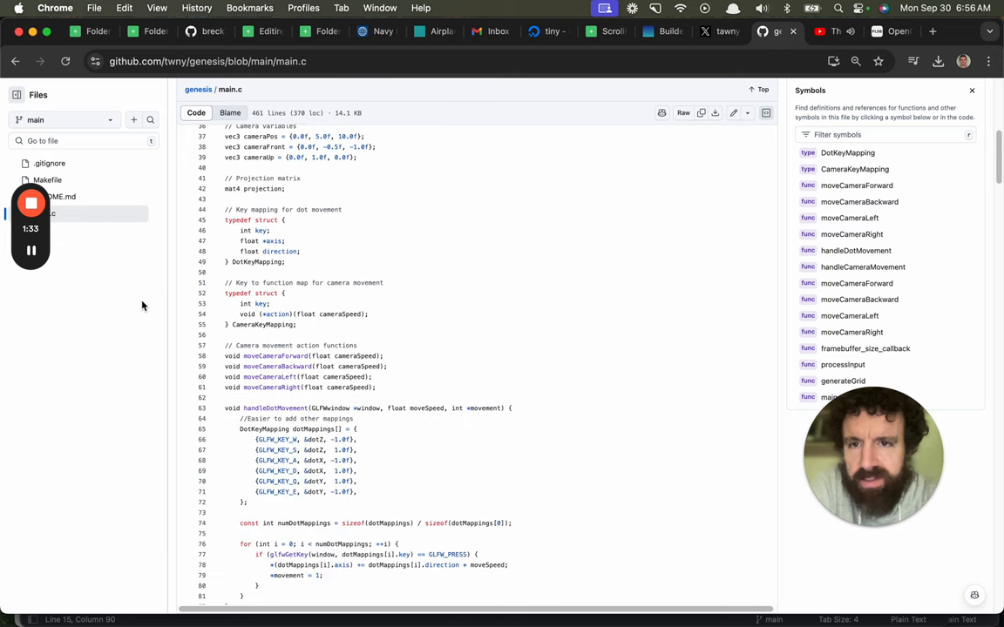
scroll(down, 3)
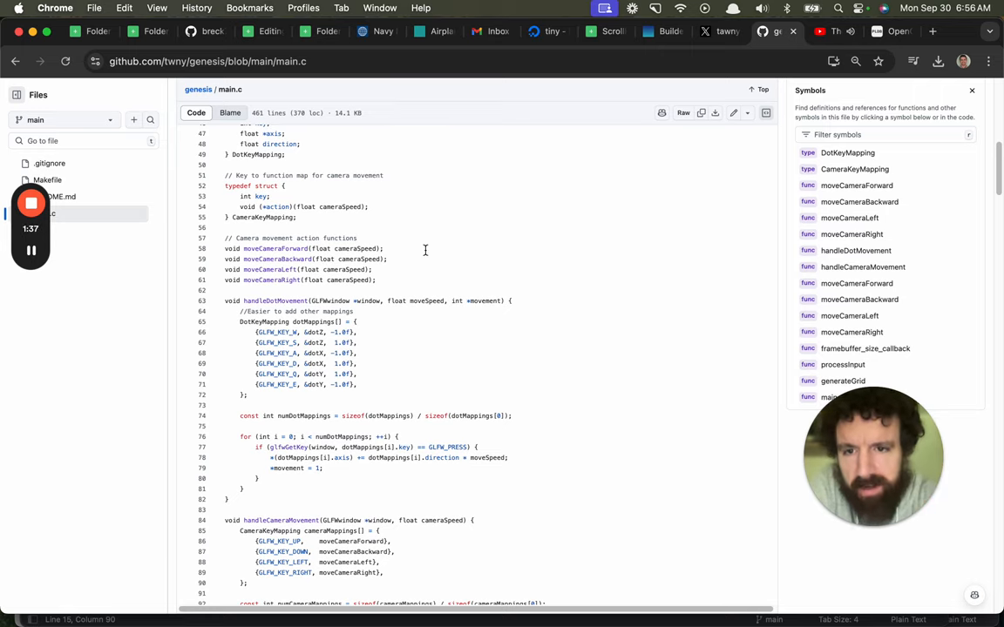
scroll(down, 3)
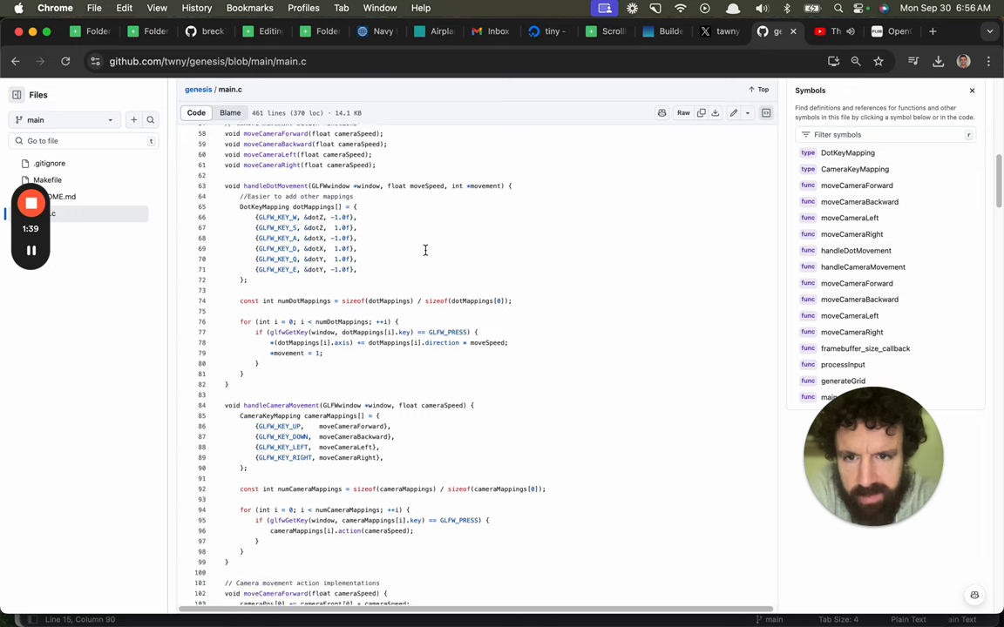
scroll(down, 3)
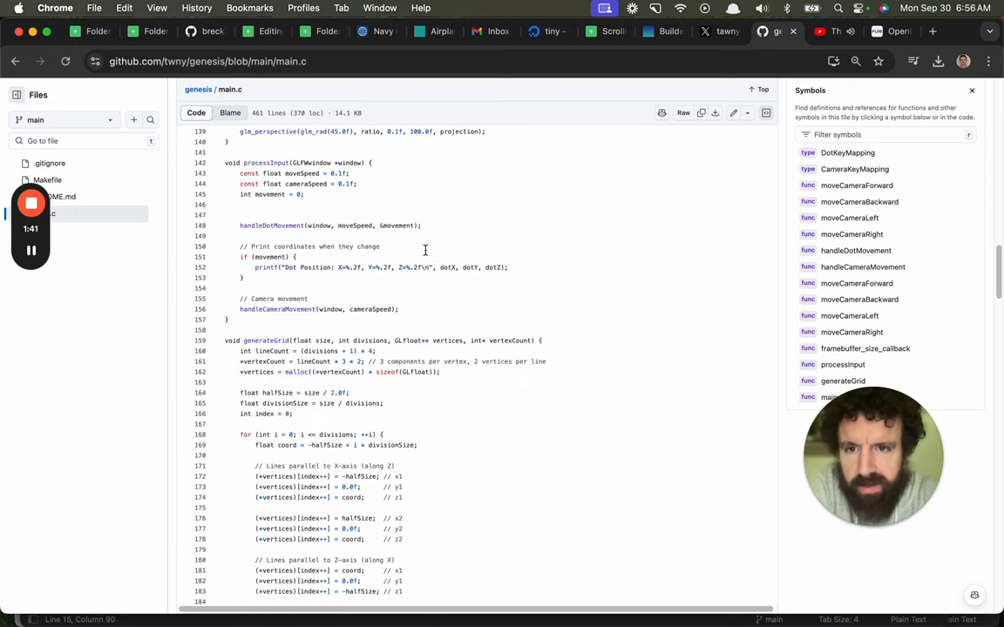
scroll(down, 3)
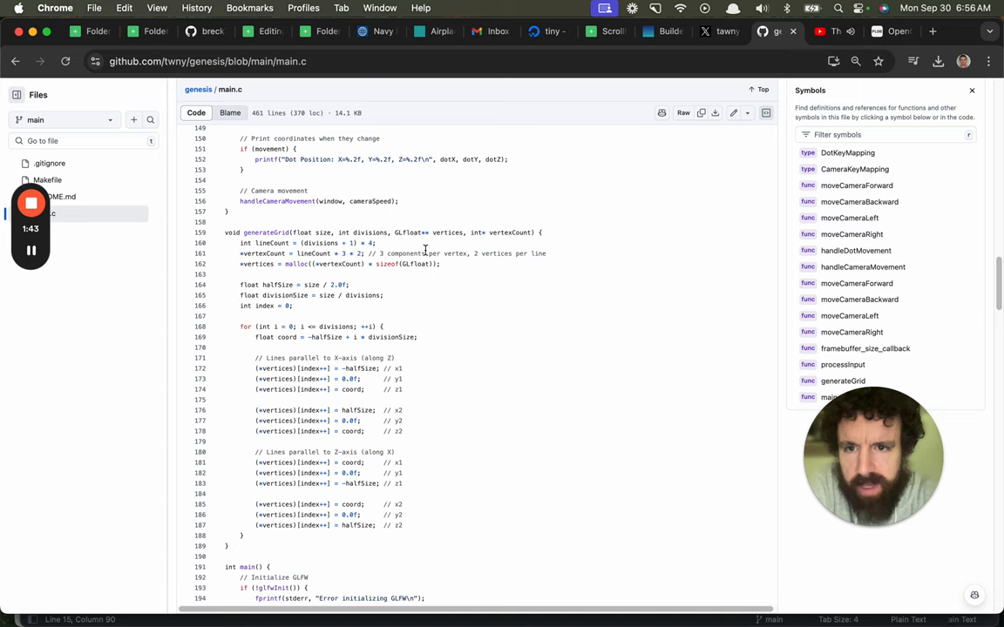
scroll(down, 3)
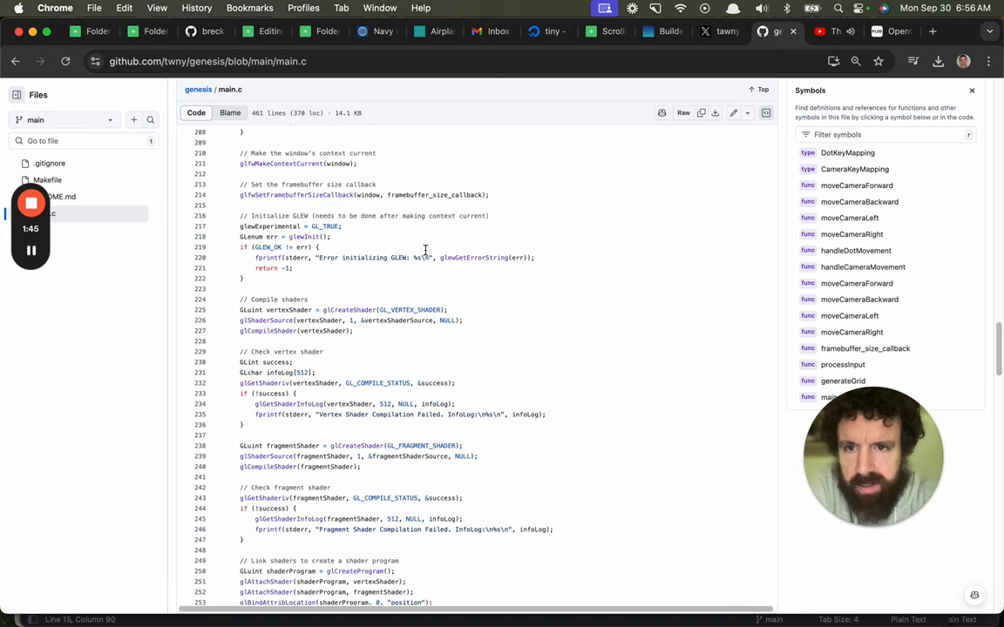
scroll(down, 3)
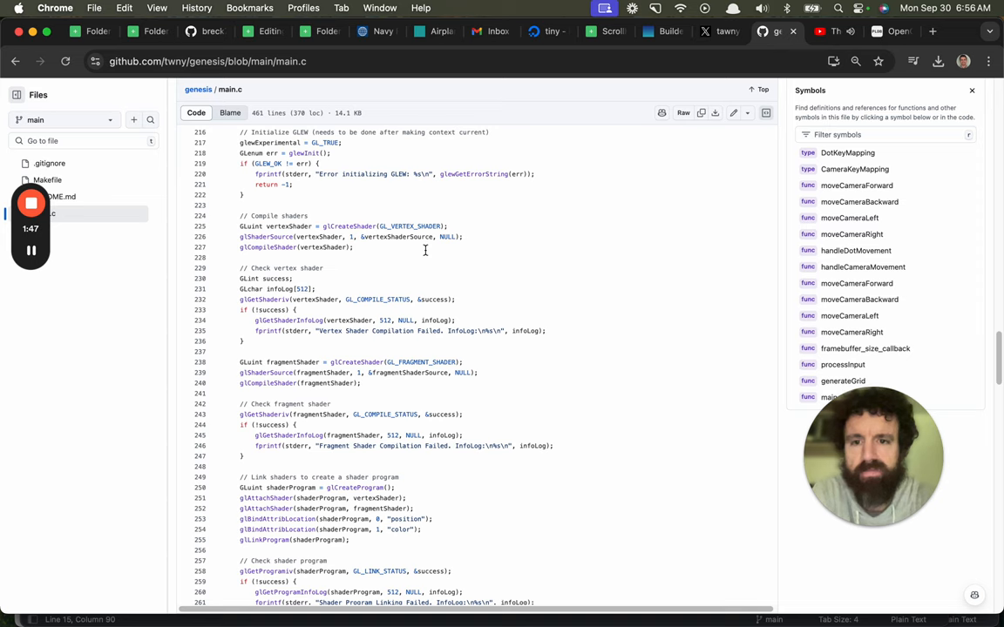
scroll(down, 3)
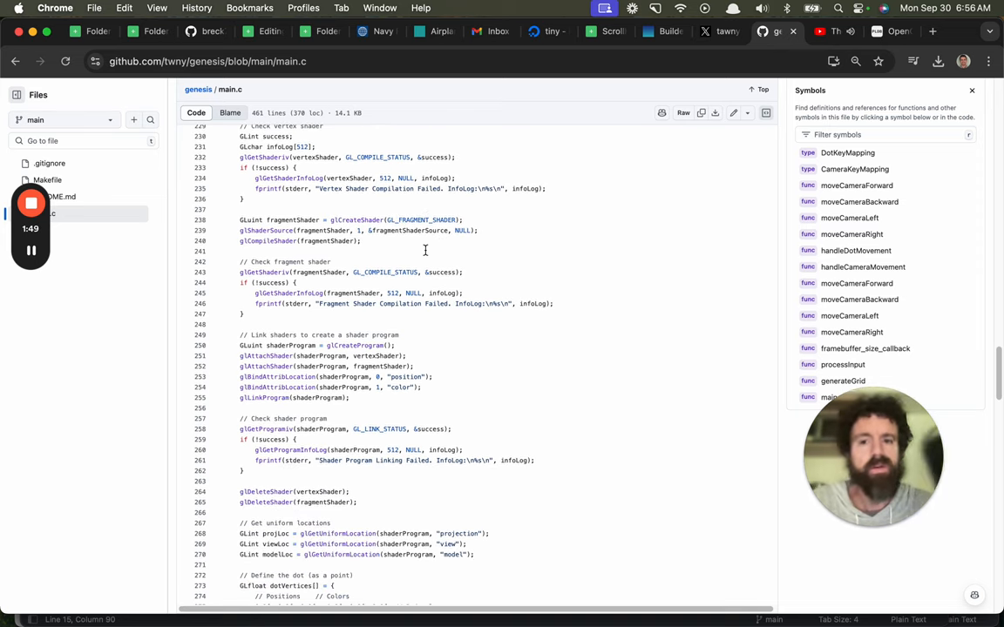
scroll(down, 3)
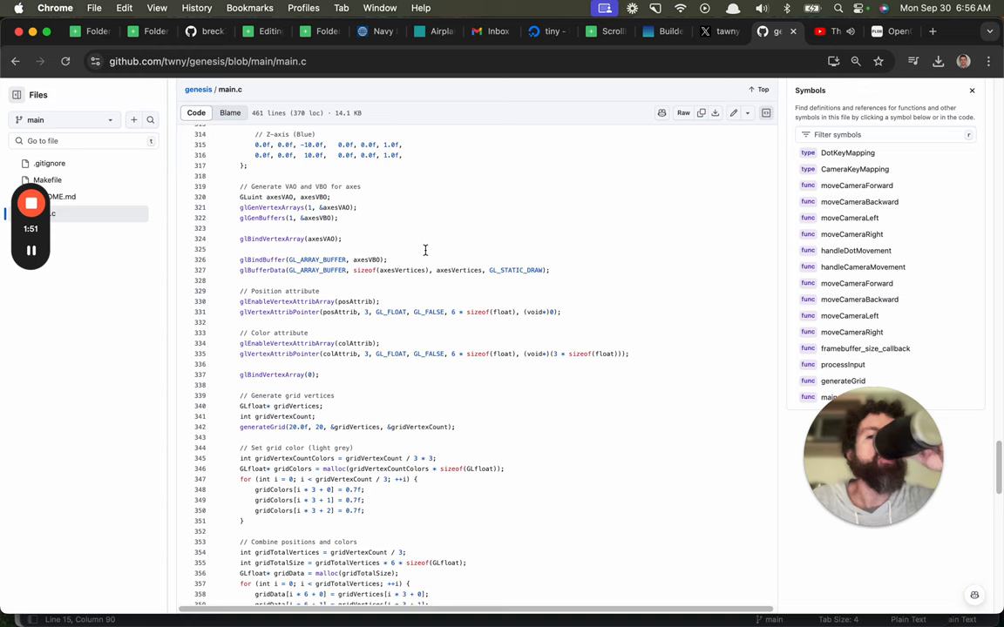
scroll(down, 3)
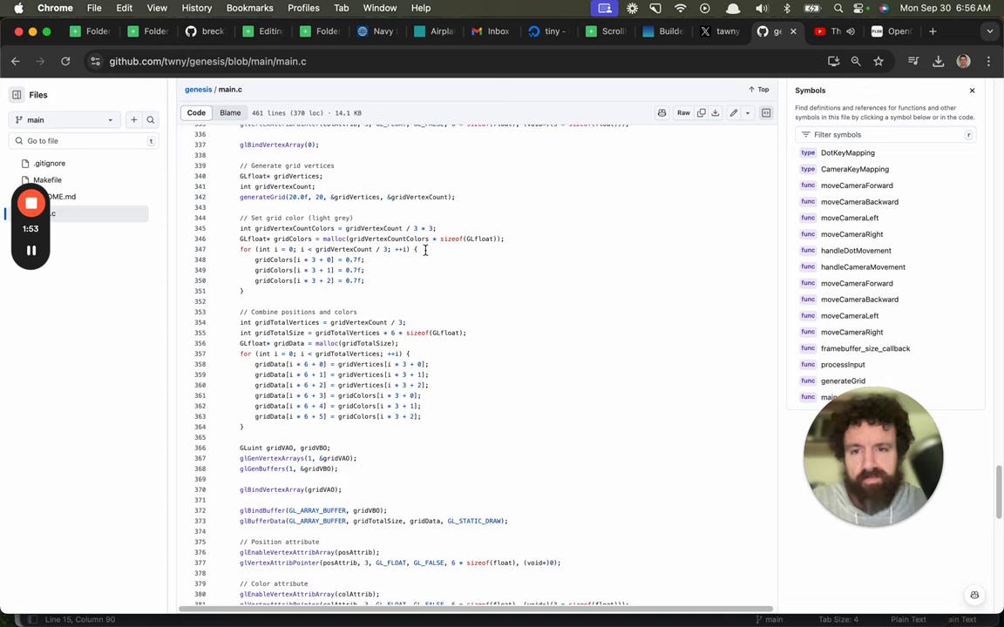
scroll(down, 3)
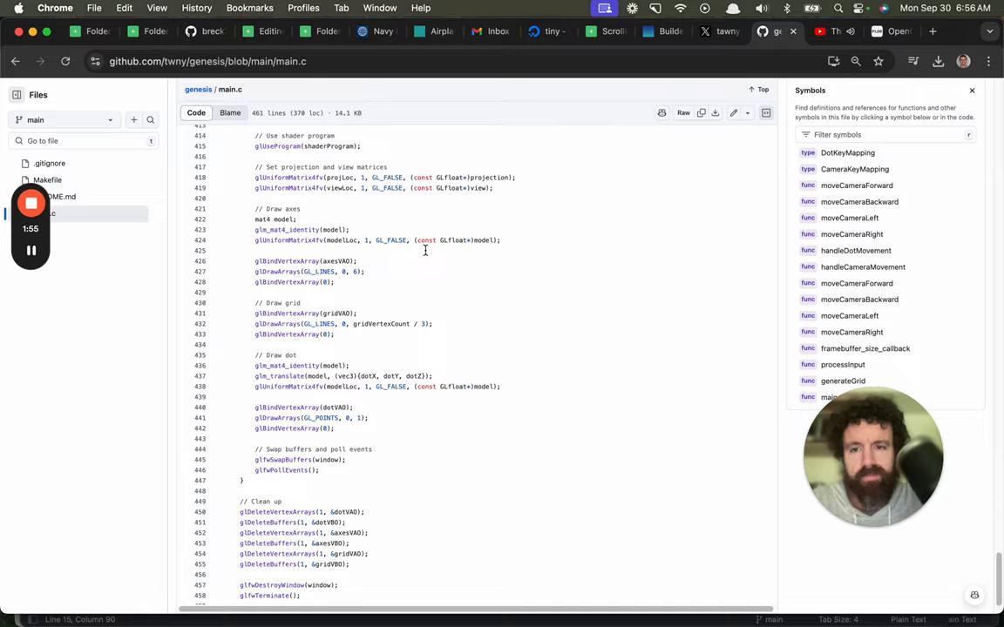
scroll(down, 3)
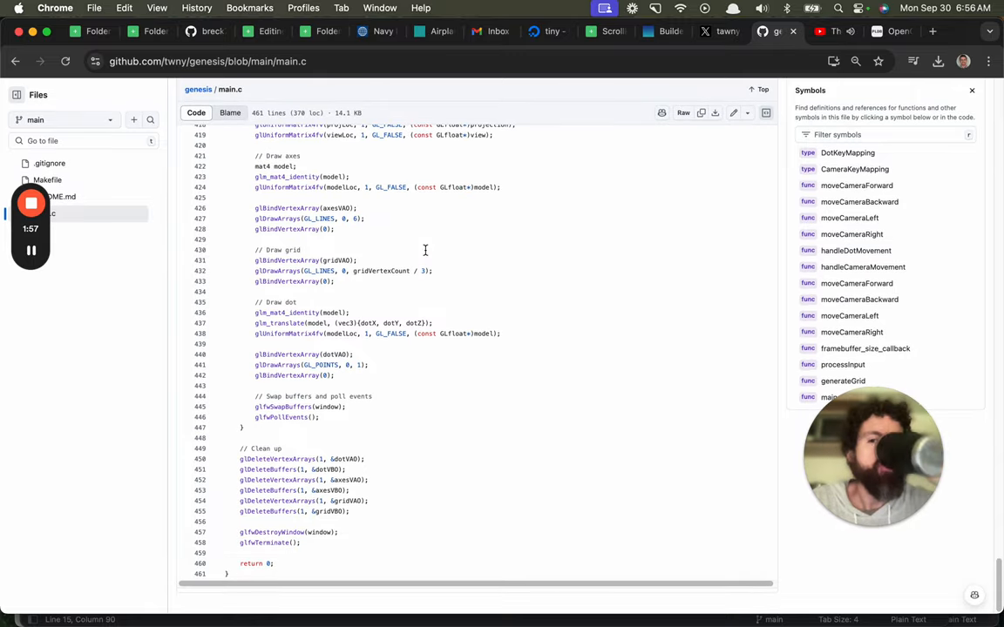
scroll(up, 3)
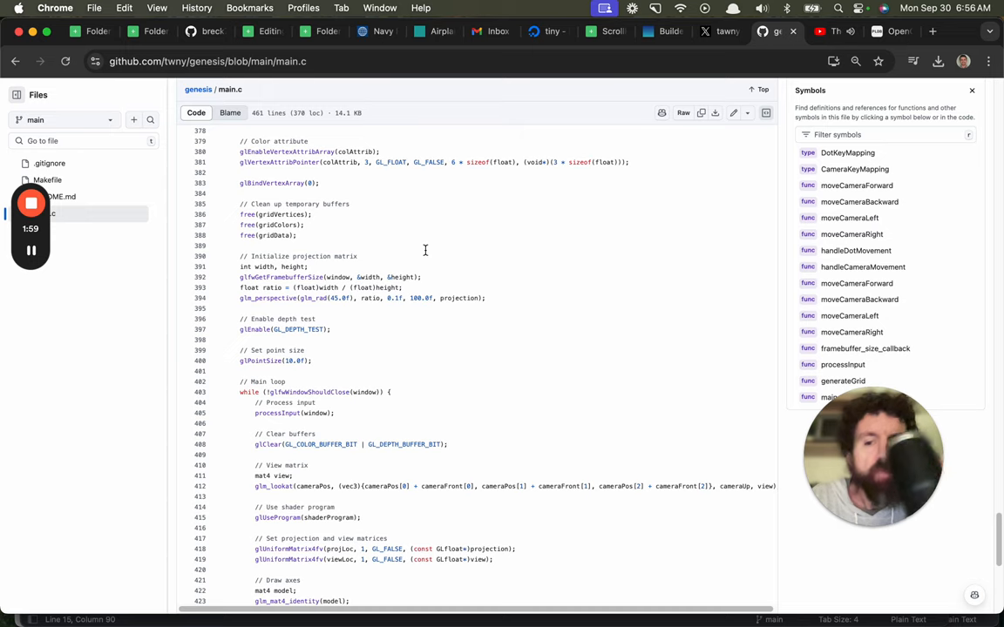
scroll(up, 3)
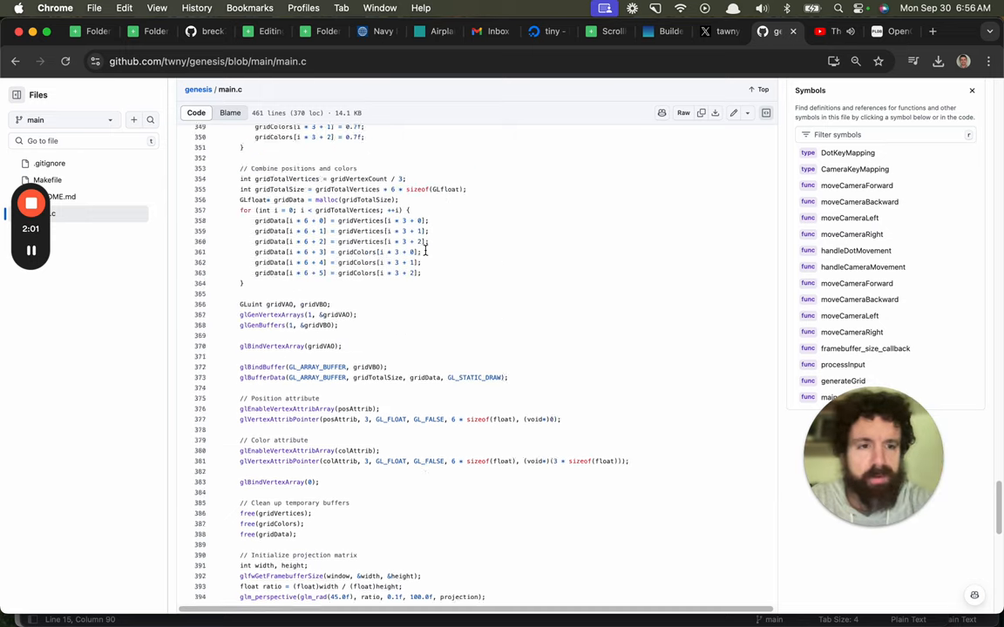
click(14, 61)
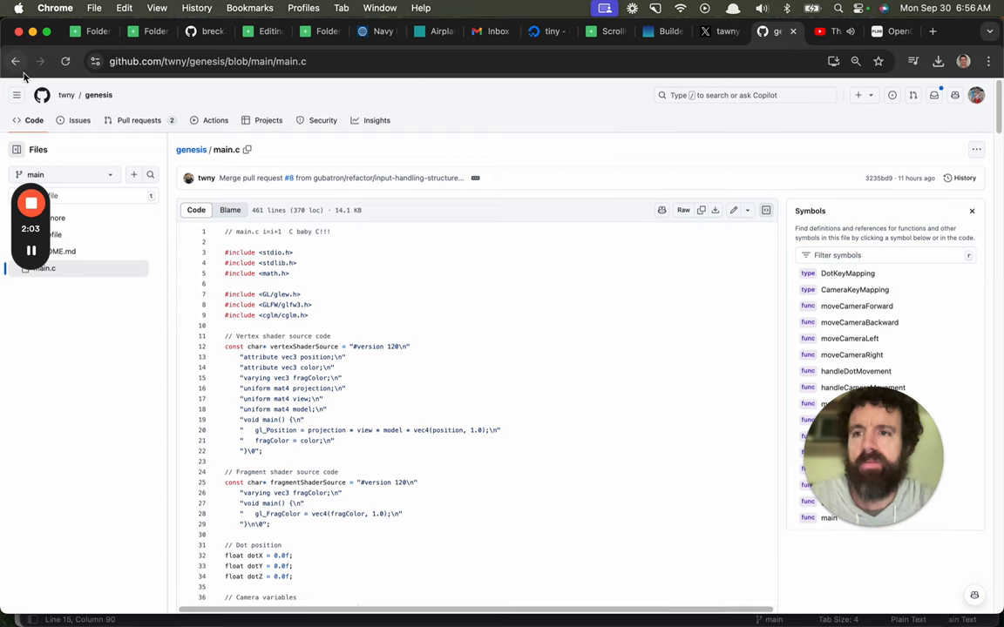
Fork twny/genesis to breck7/genesis and copy the fork's SSH clone URL.
click(15, 61)
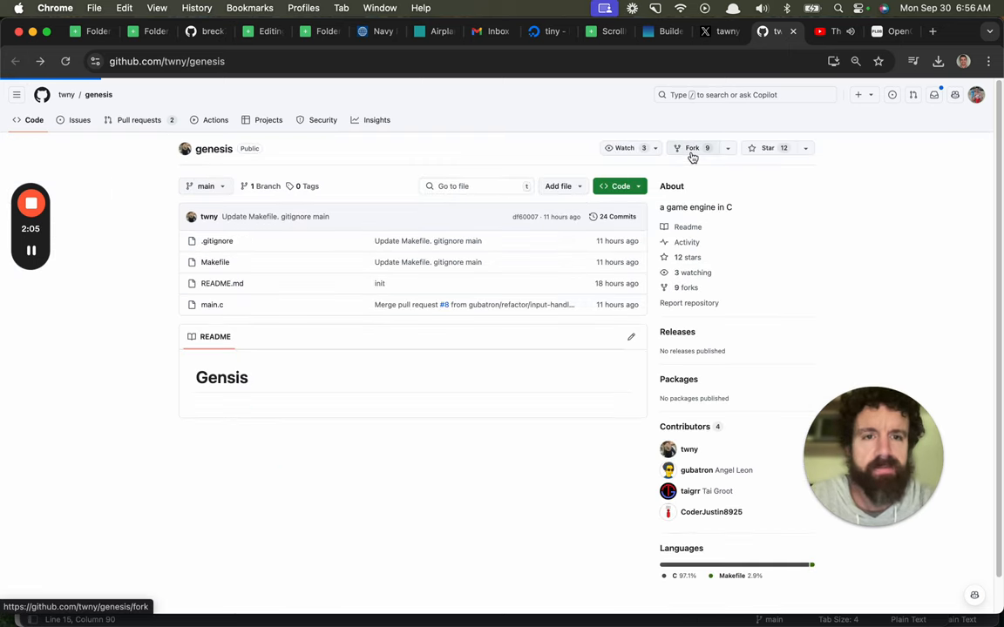
click(692, 147)
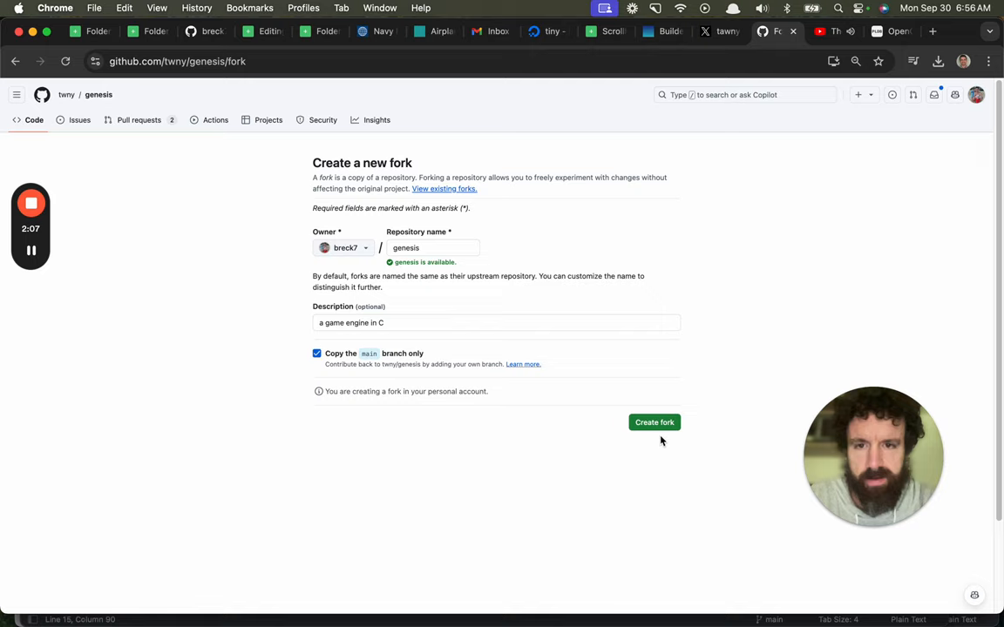
click(654, 422)
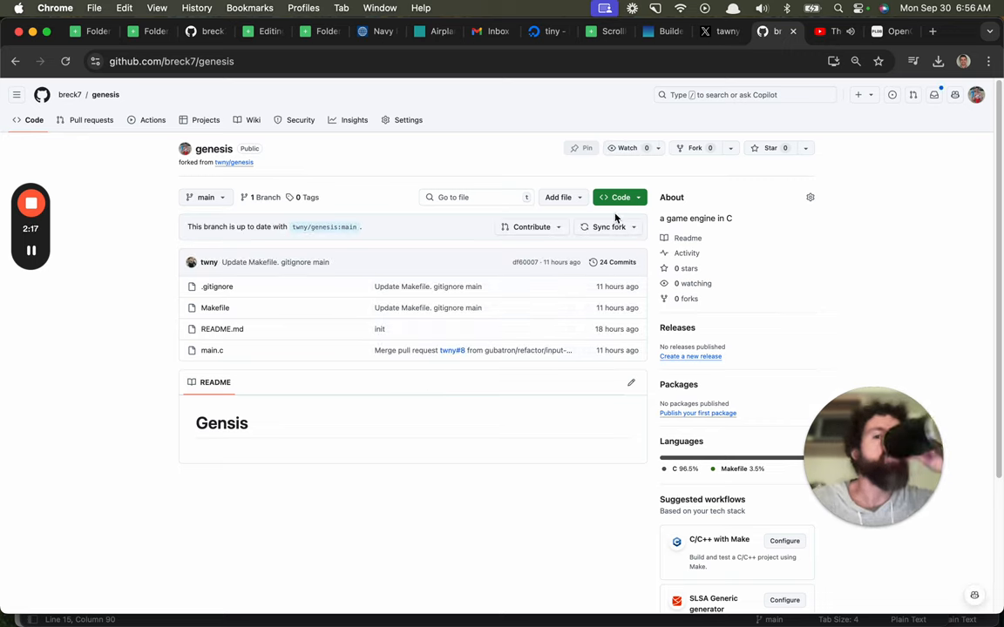
click(620, 197)
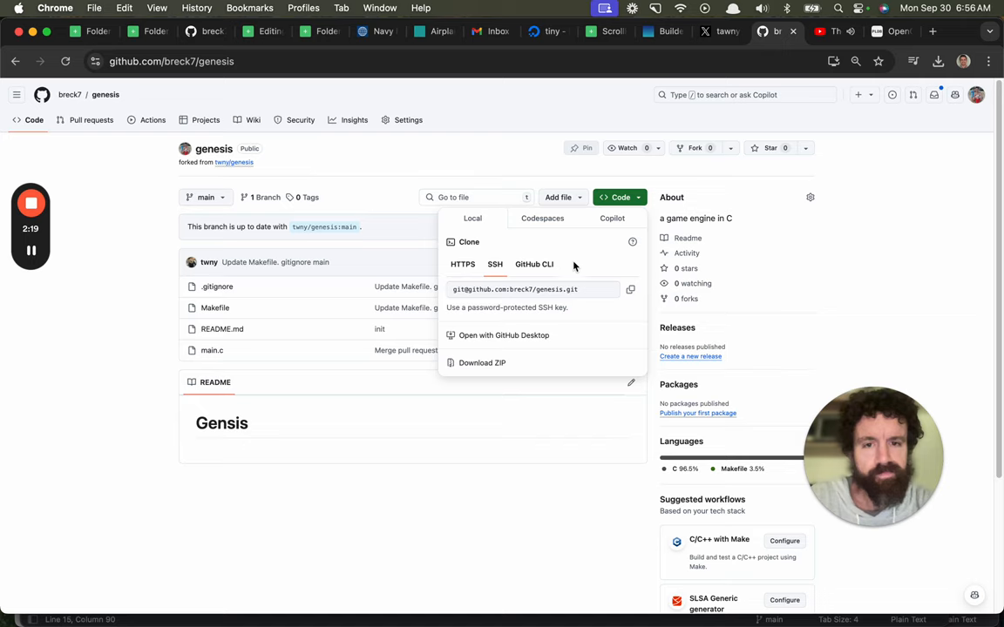
click(630, 289)
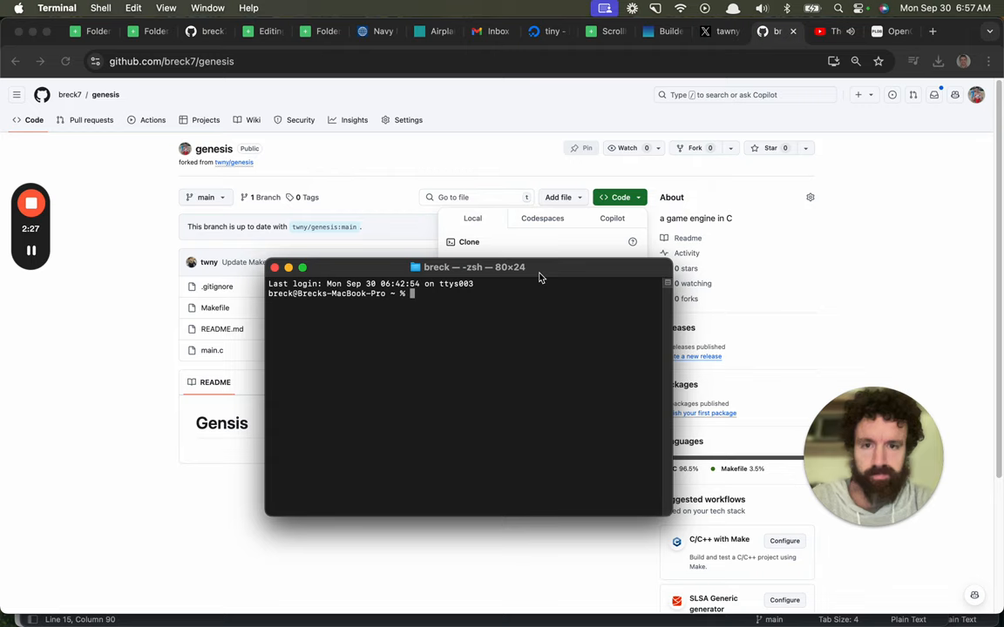
text(git@github.com:breck7/genesis.git)
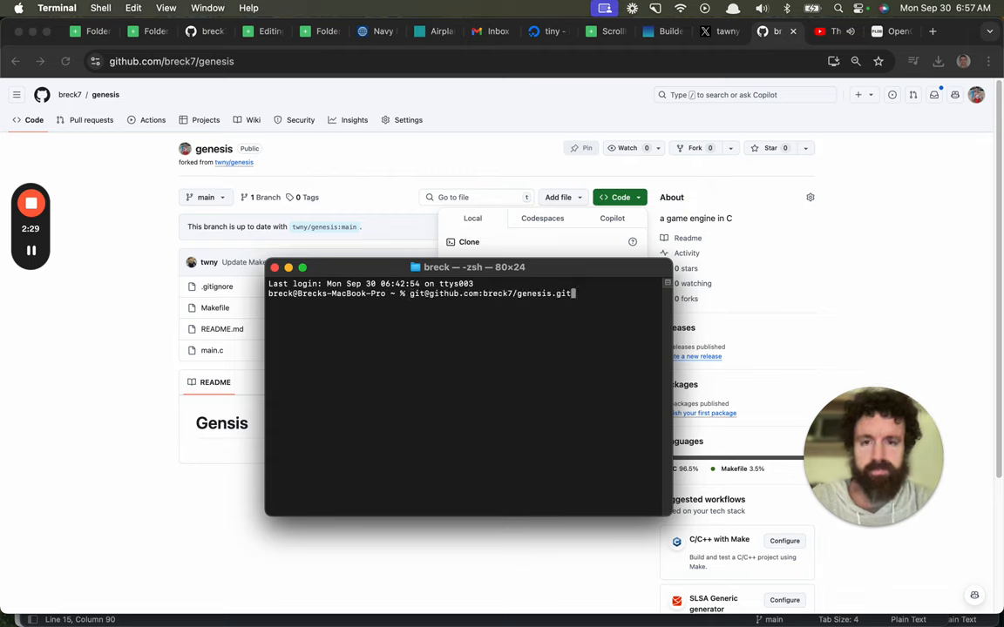
key(Backspace)
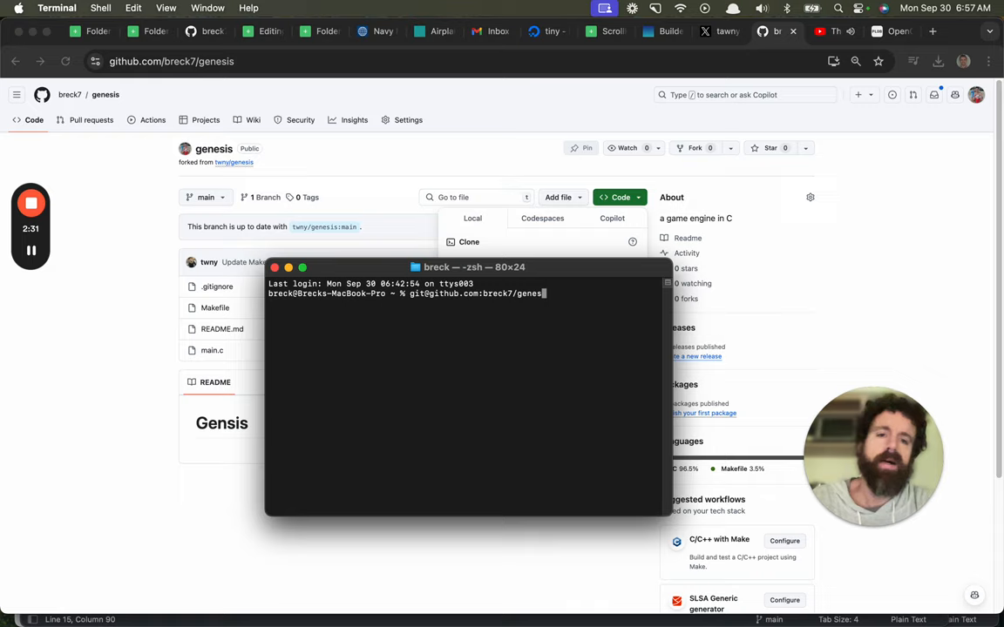
key(Backspace)
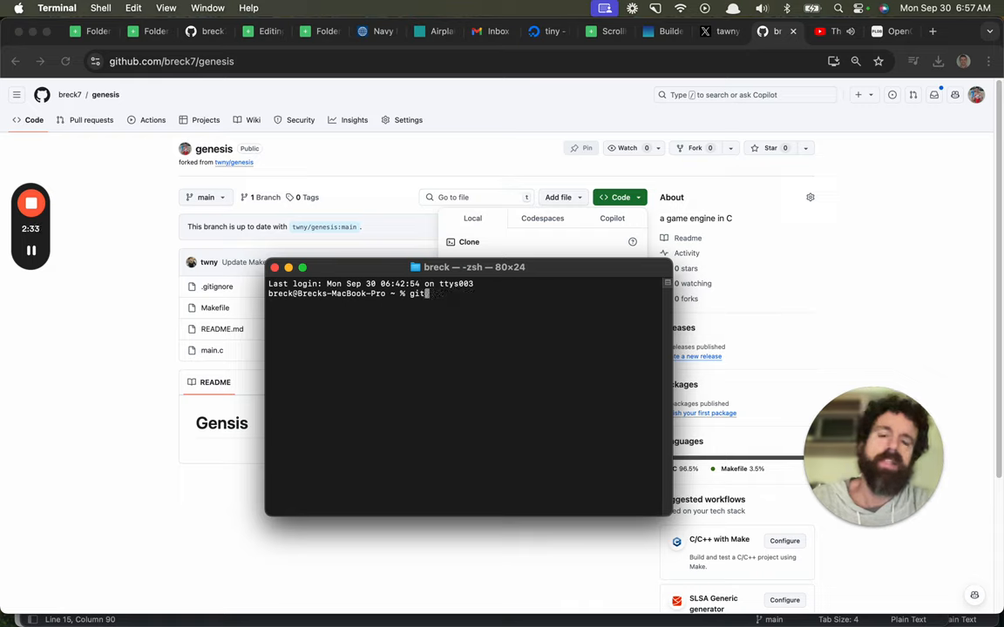
key(Return)
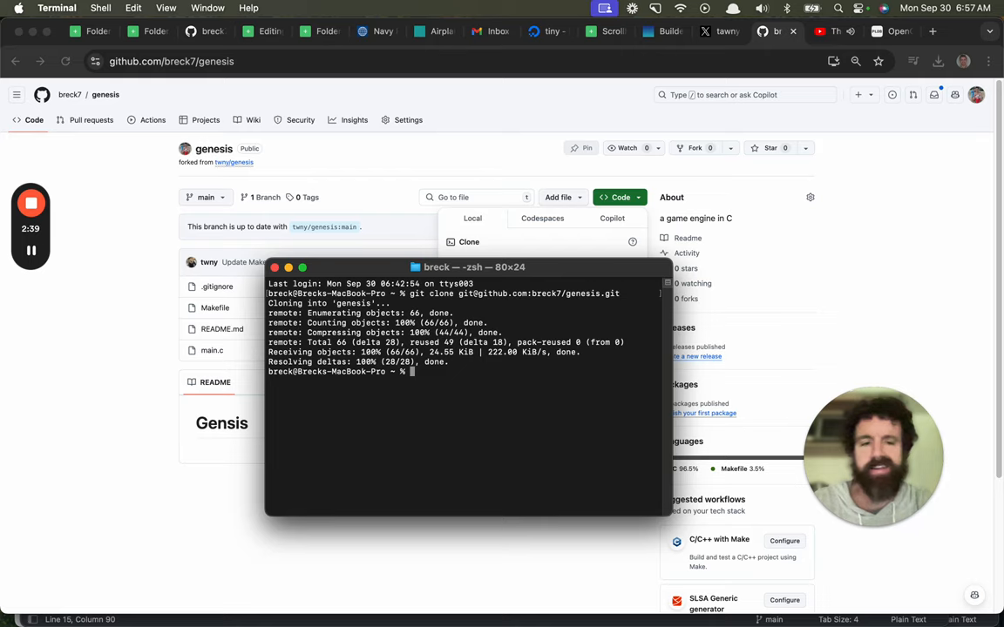
text(cd genesis)
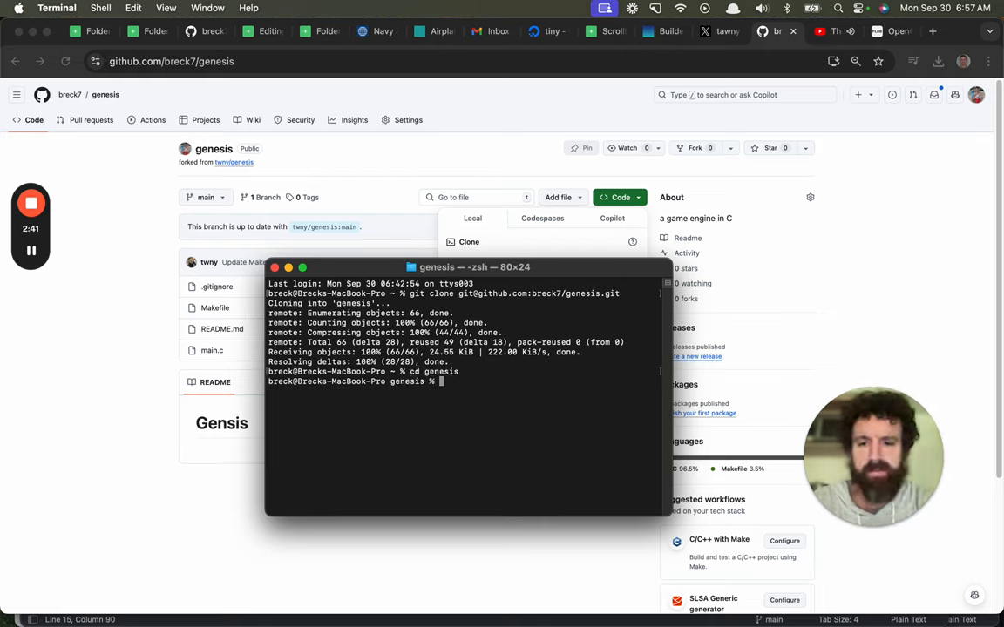
text(gs)
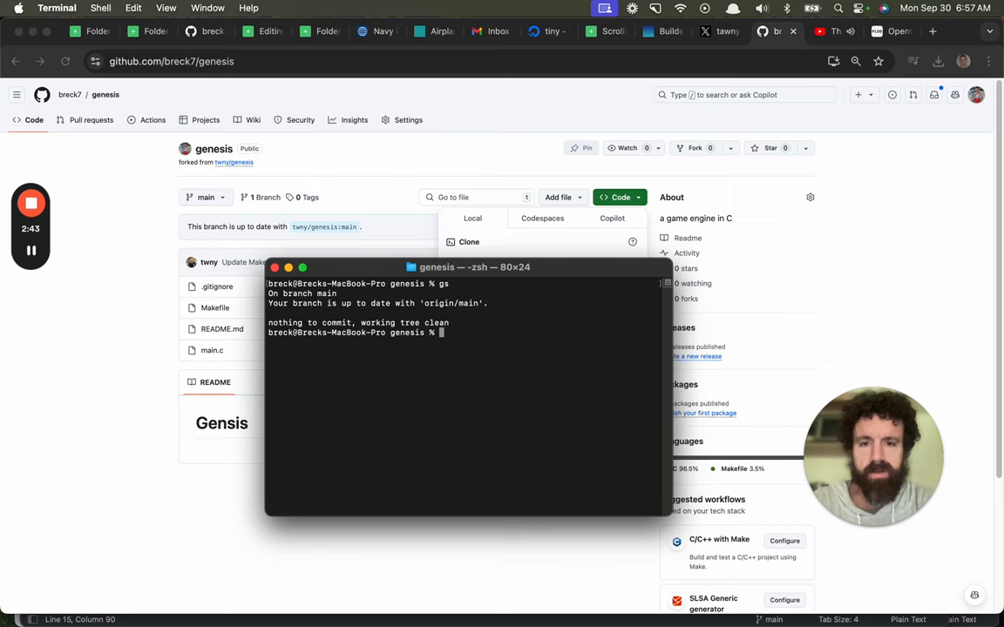
text(make)
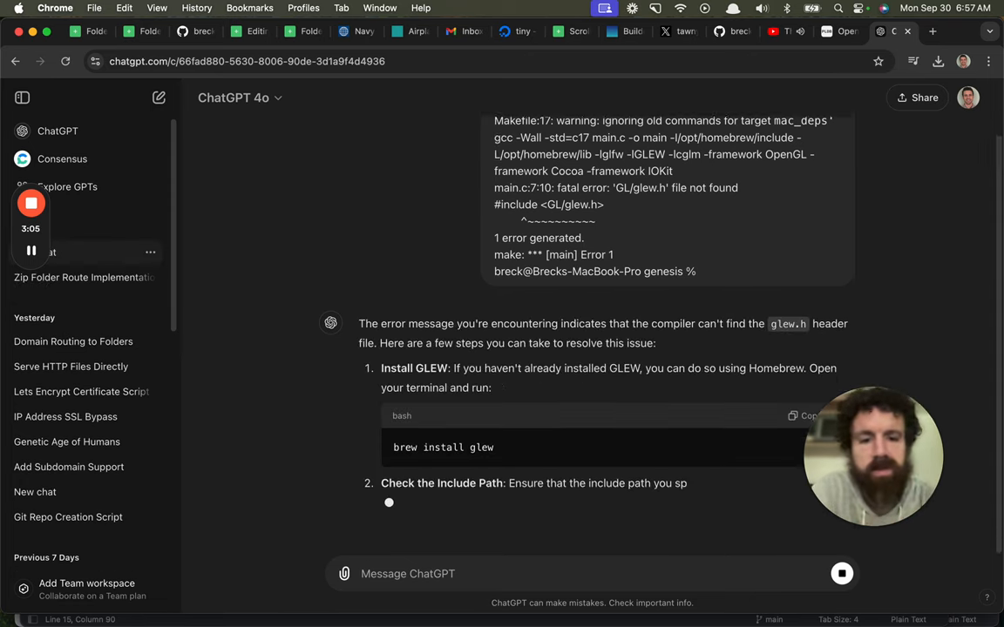
Scroll through ChatGPT's fixes for the missing glew.h error, such as brew install glew.
scroll(down, 3)
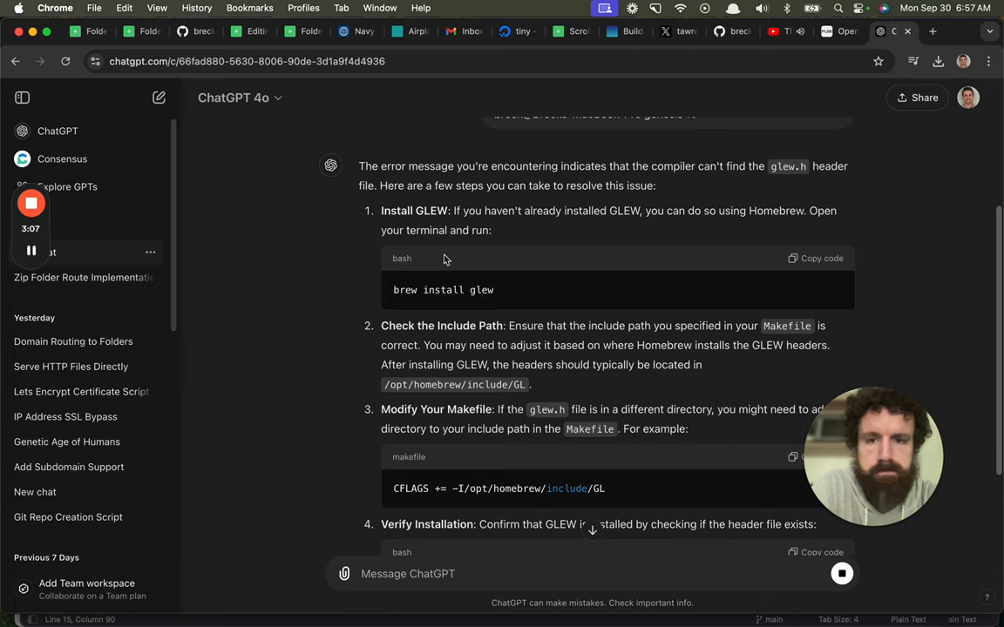
mouse_move(564, 265)
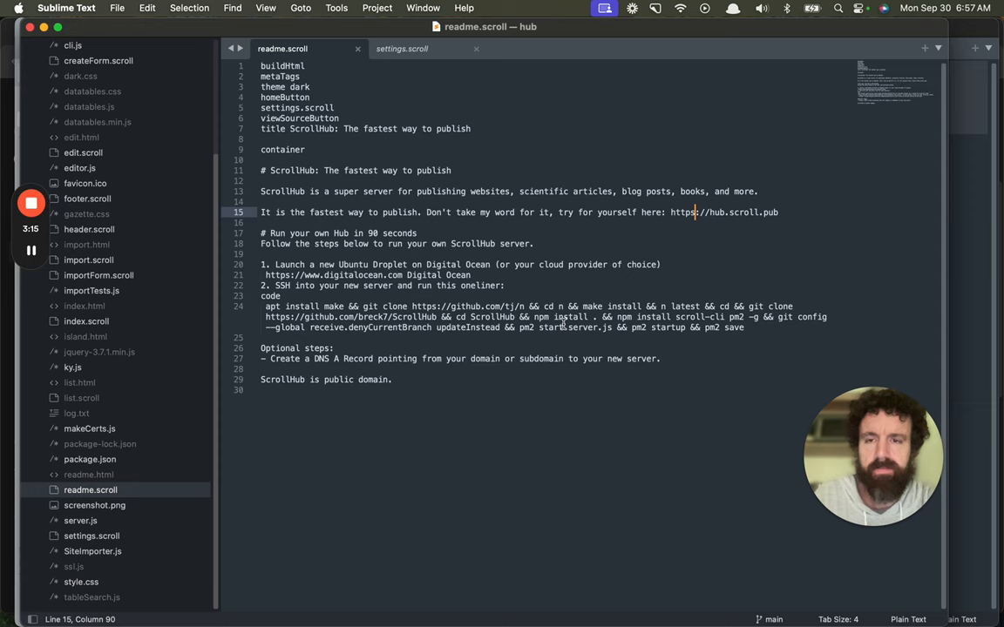
Remove the duplicate mac_deps target from the genesis Makefile and push the commit.
key(Cmd+W)
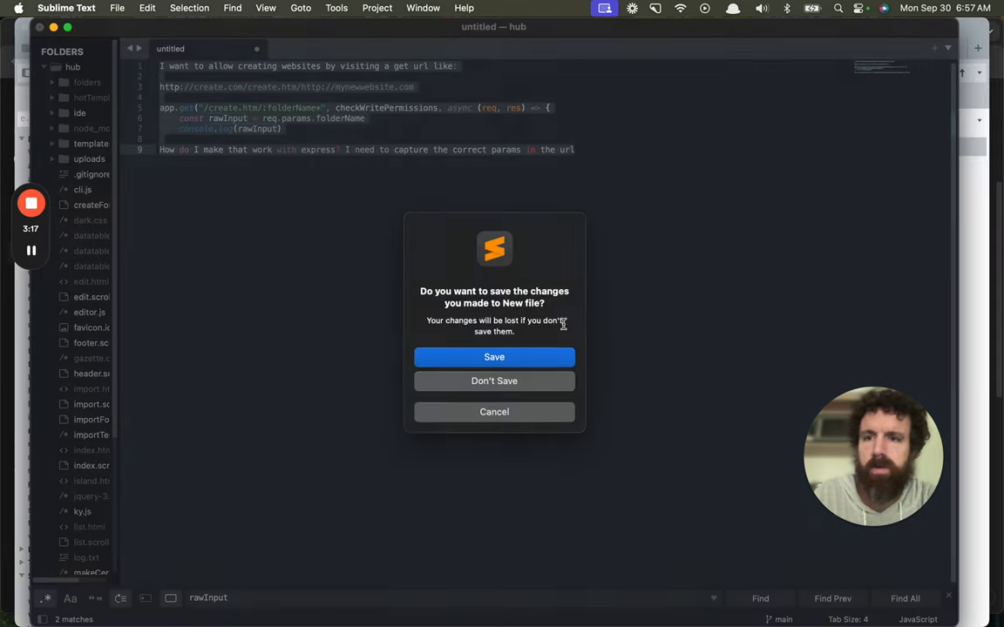
click(494, 380)
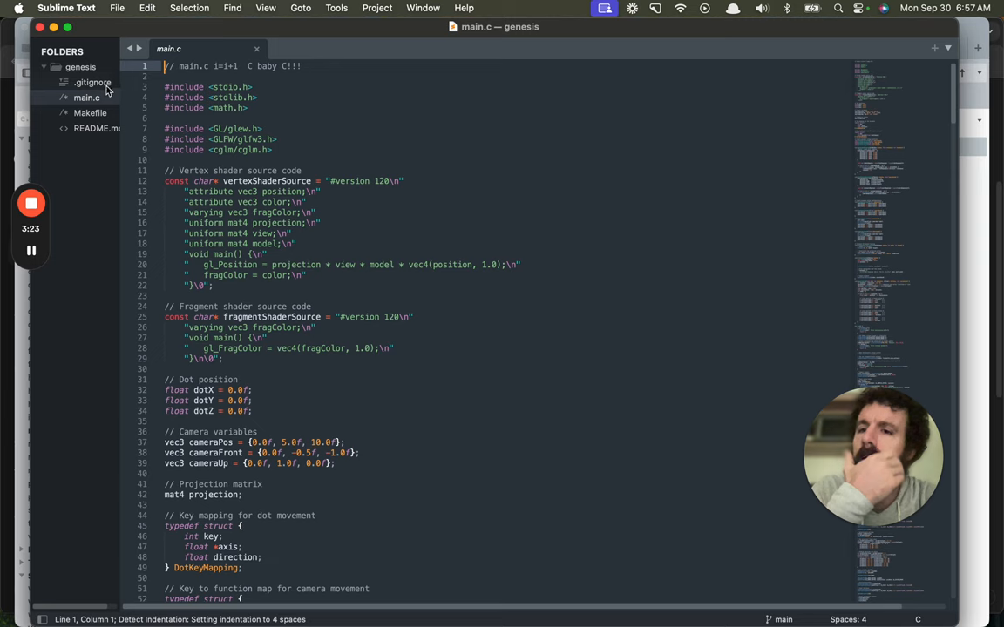
click(89, 112)
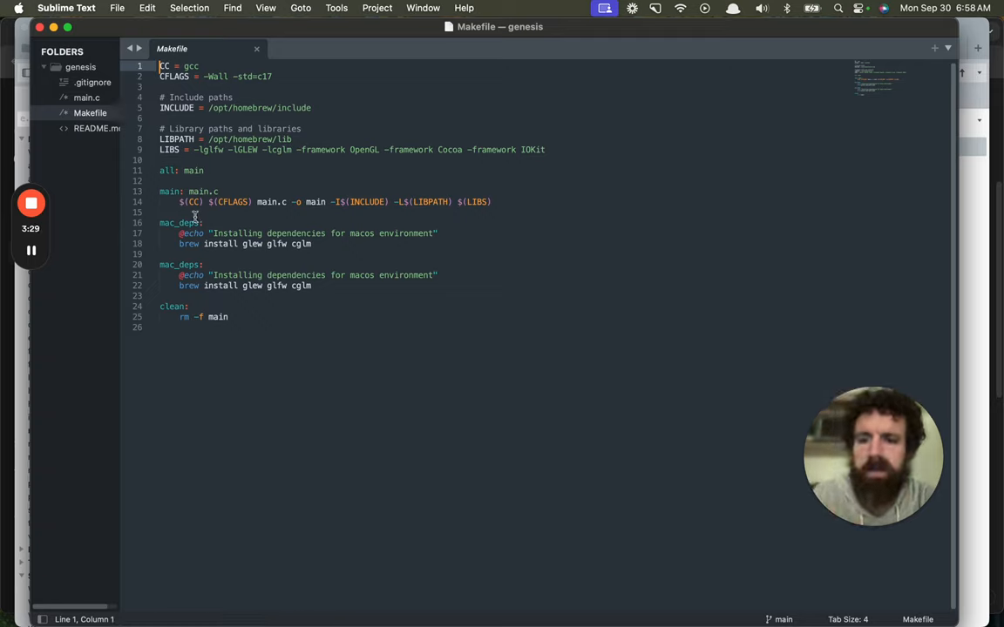
double_click(178, 222)
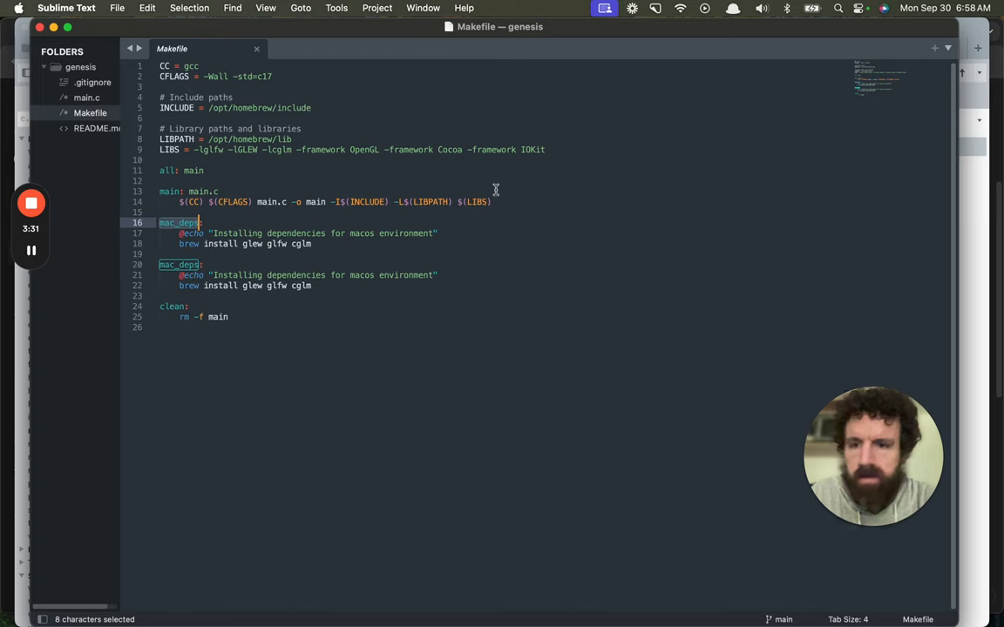
mouse_move(373, 277)
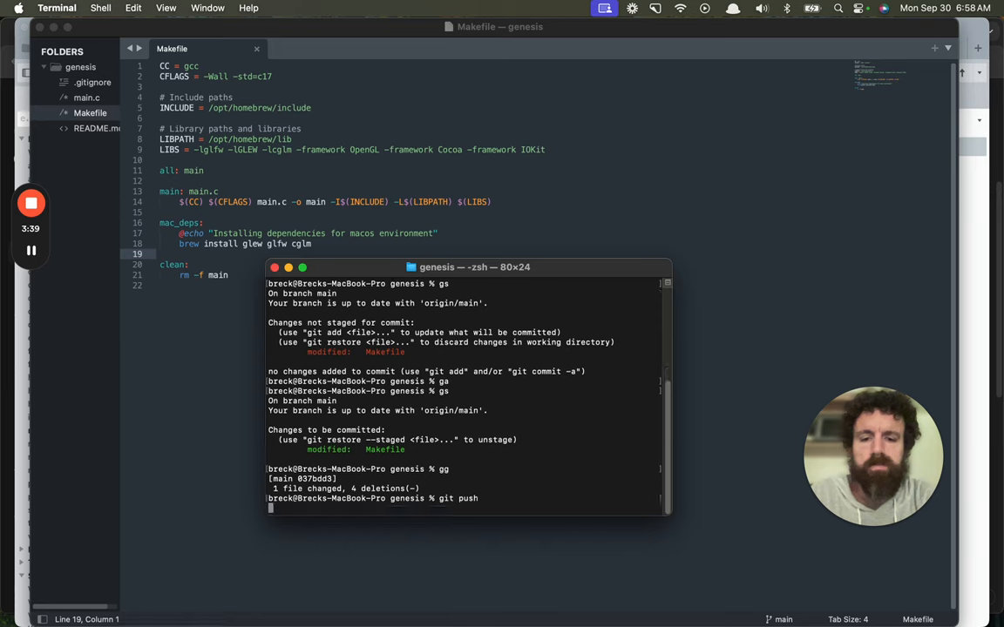
key(Return)
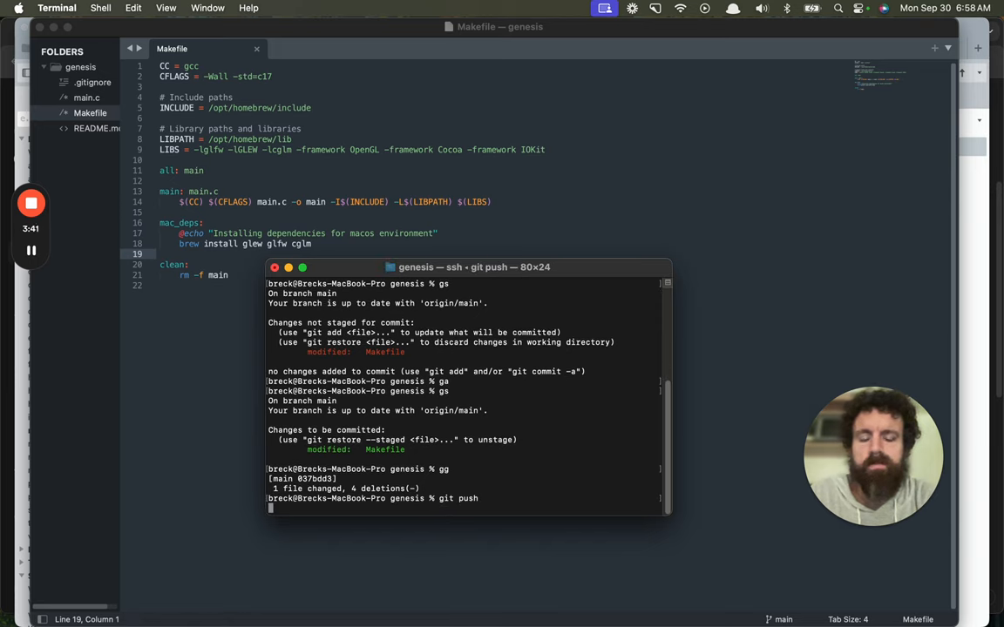
key(Return)
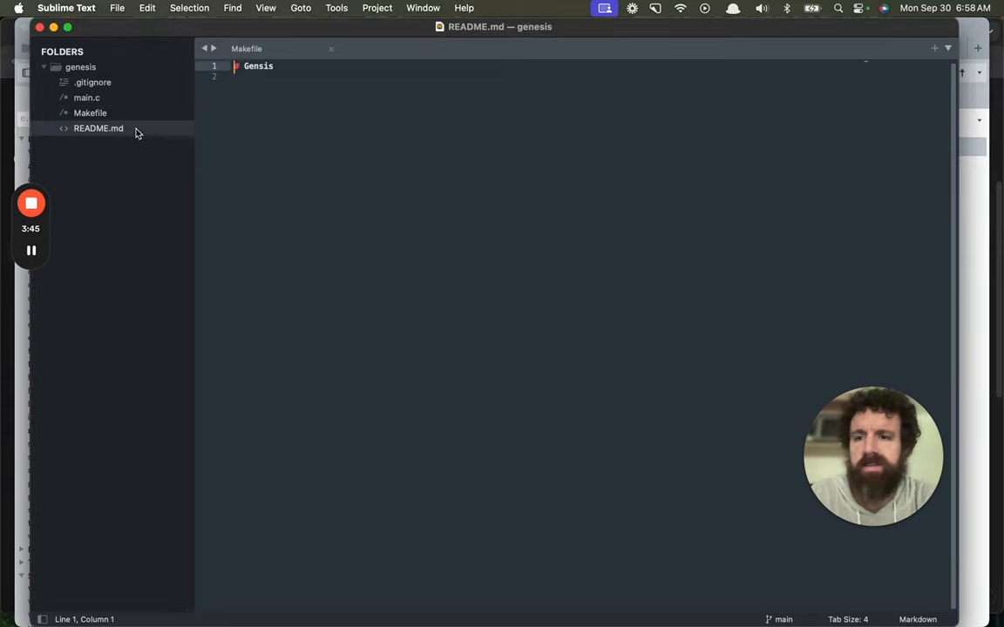
Rename README.md in the sidebar to readme.scroll.
right_click(97, 128)
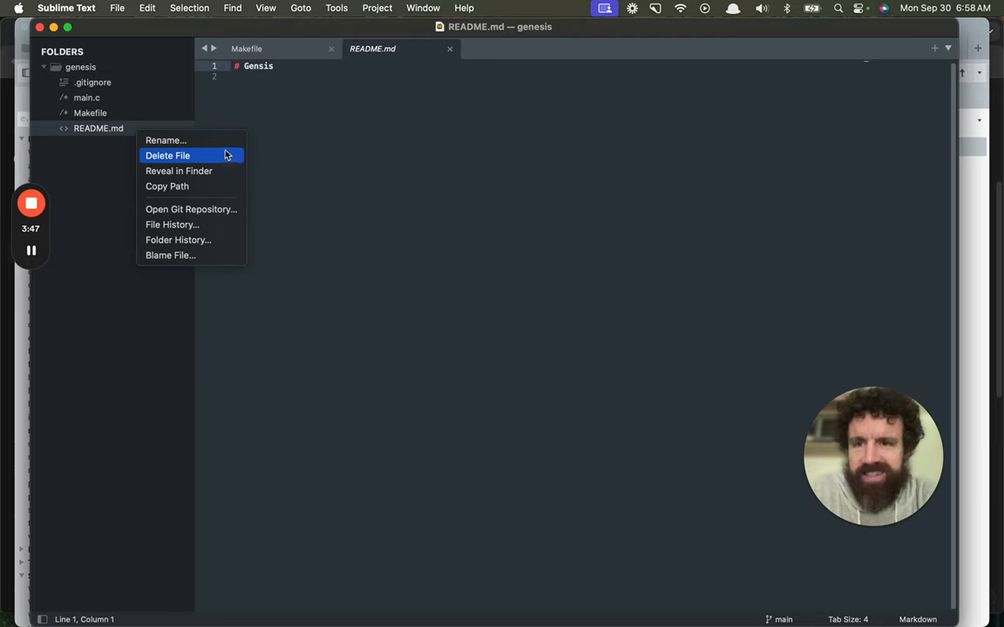
click(165, 140)
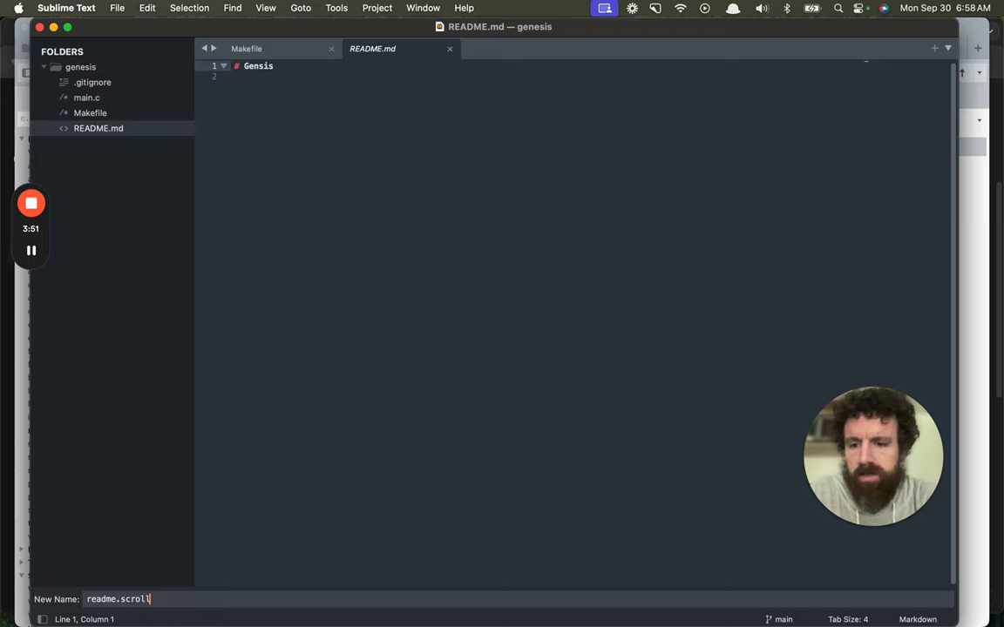
key(Return)
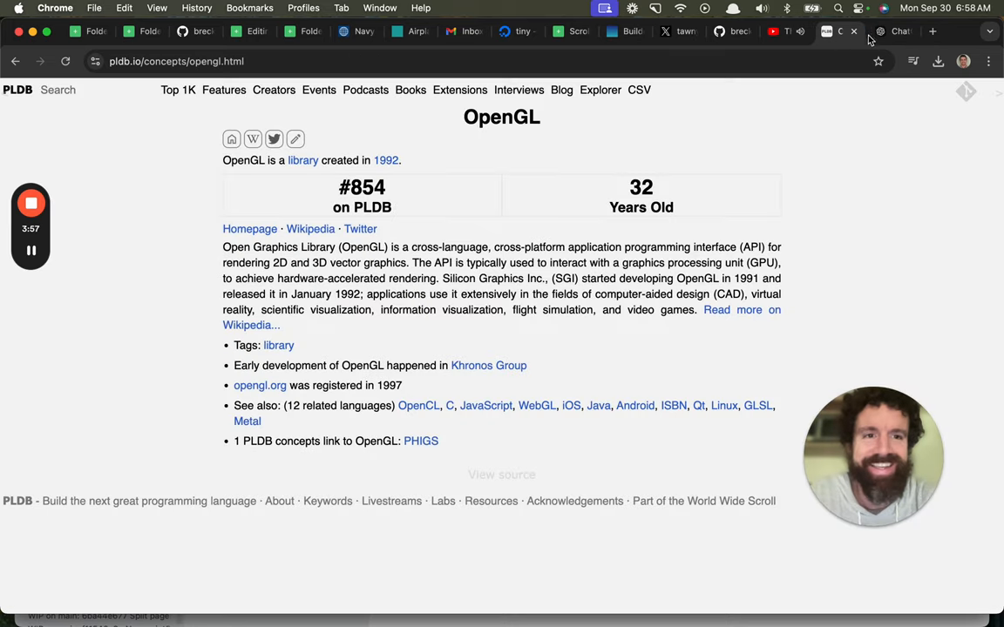
Switch to the original twny/genesis GitHub page and select its web address.
click(681, 31)
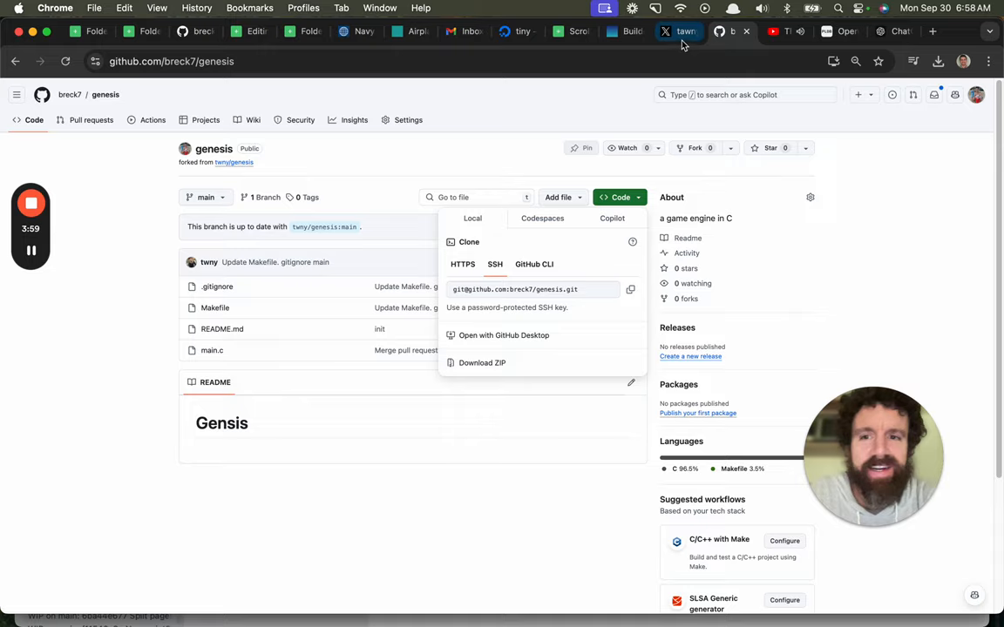
click(679, 32)
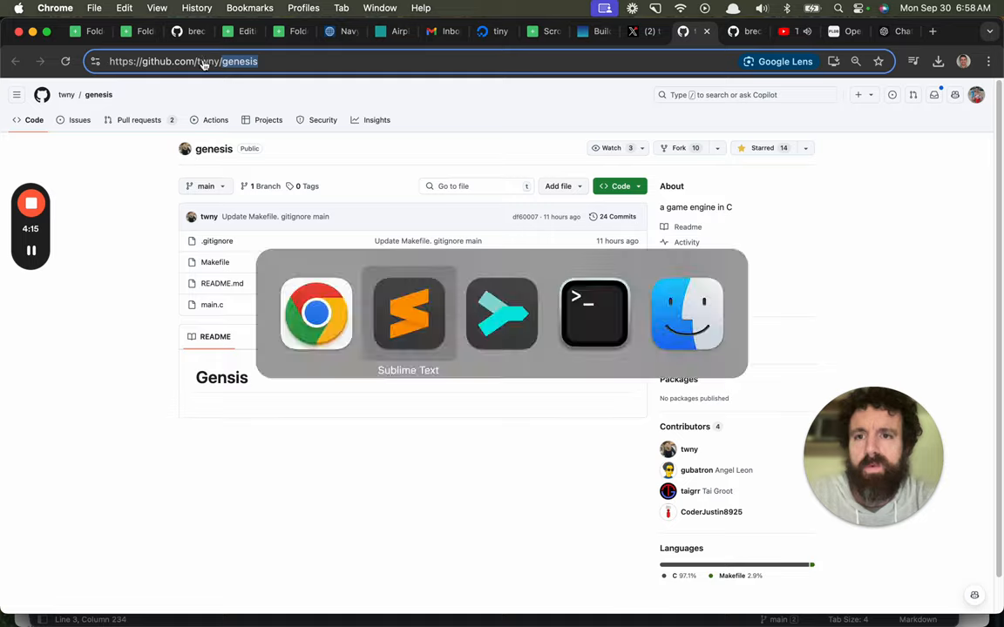
click(408, 313)
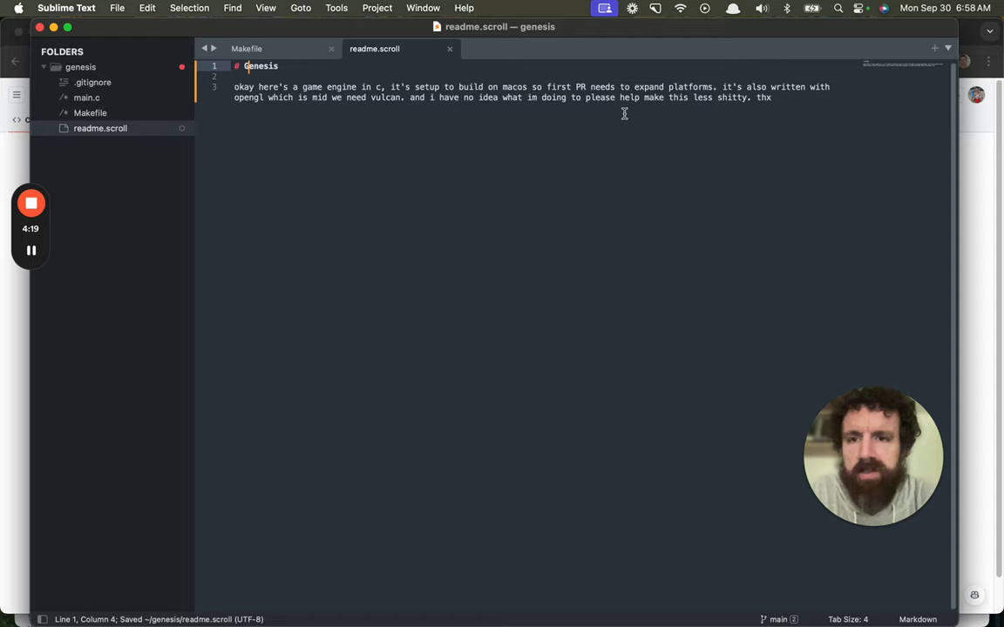
Replace the long readme paragraph with 'Currently MacOS only.'.
click(295, 86)
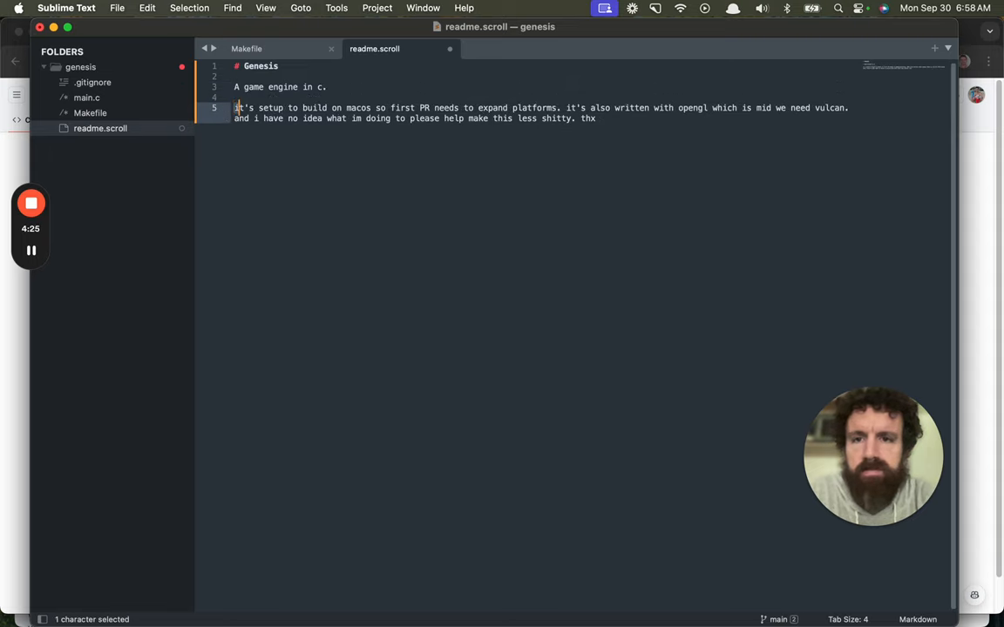
drag(235, 108, 342, 107)
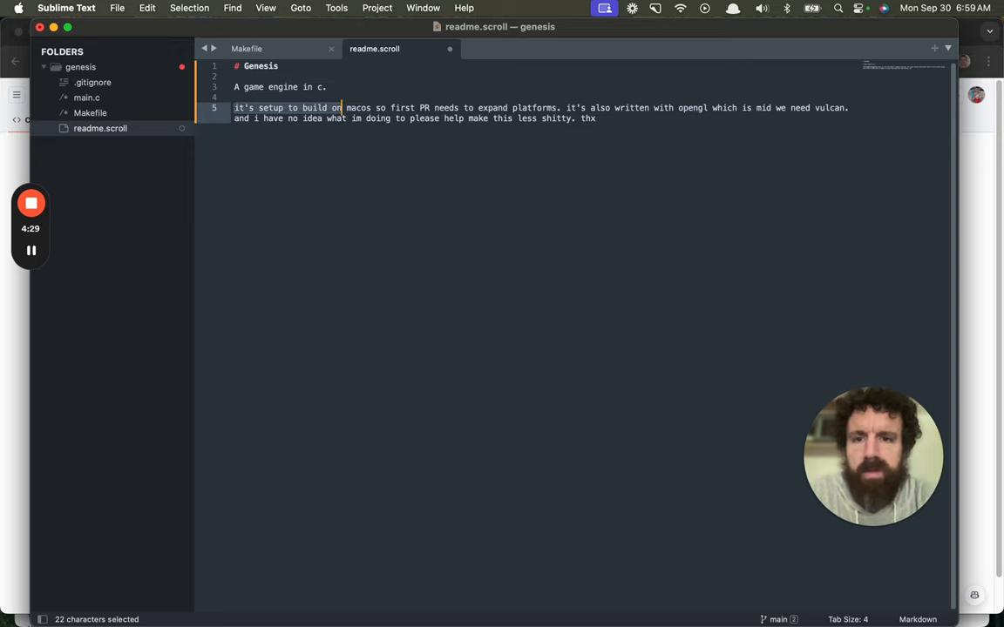
text(Currently)
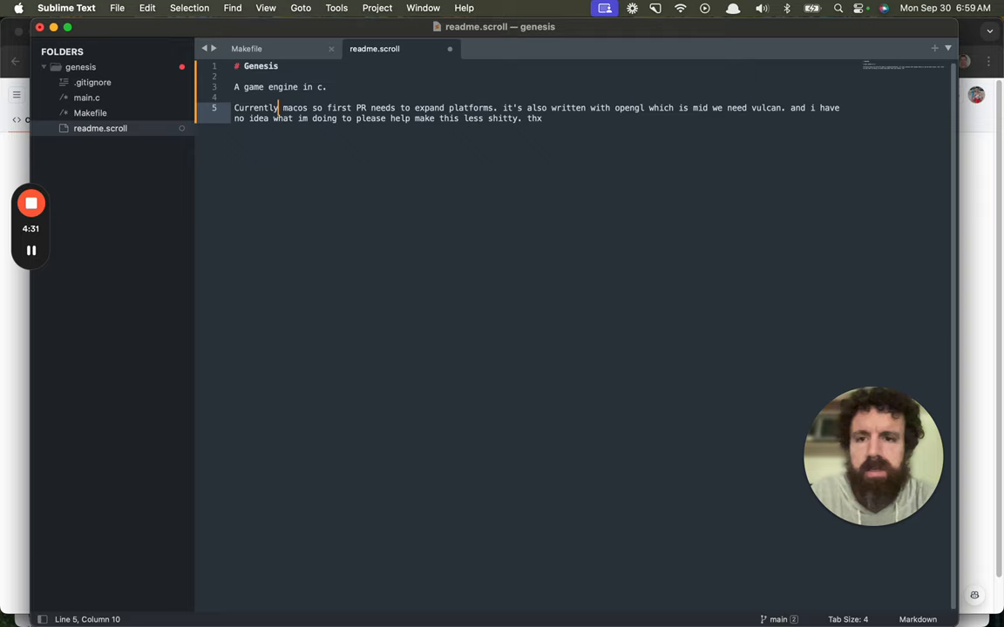
text(MacOS only.)
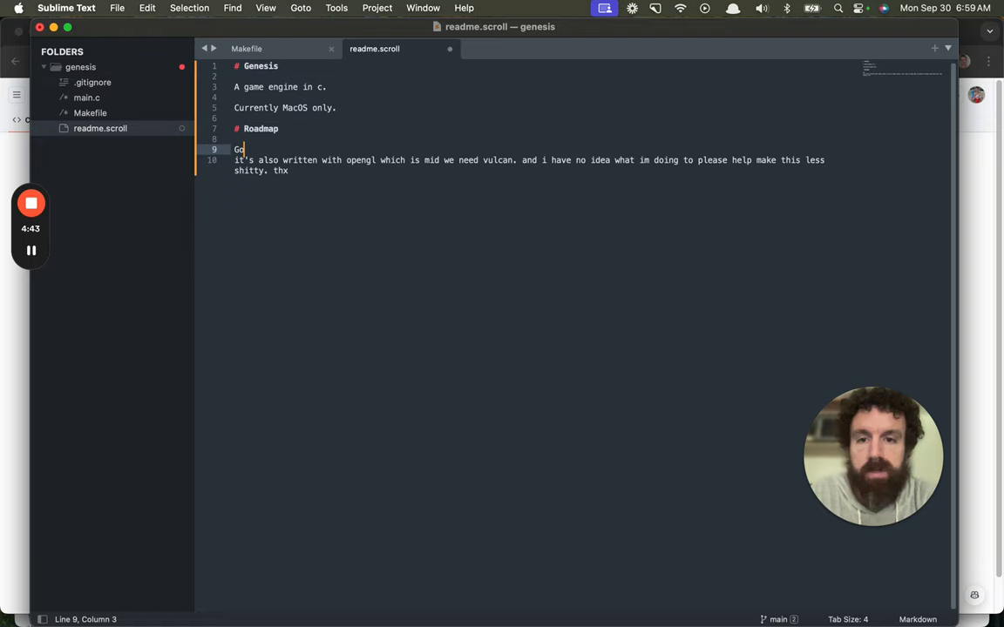
Add a '# Roadmap' section saying 'Go from OpenGL to Vulcan.' and save.
text(from Open)
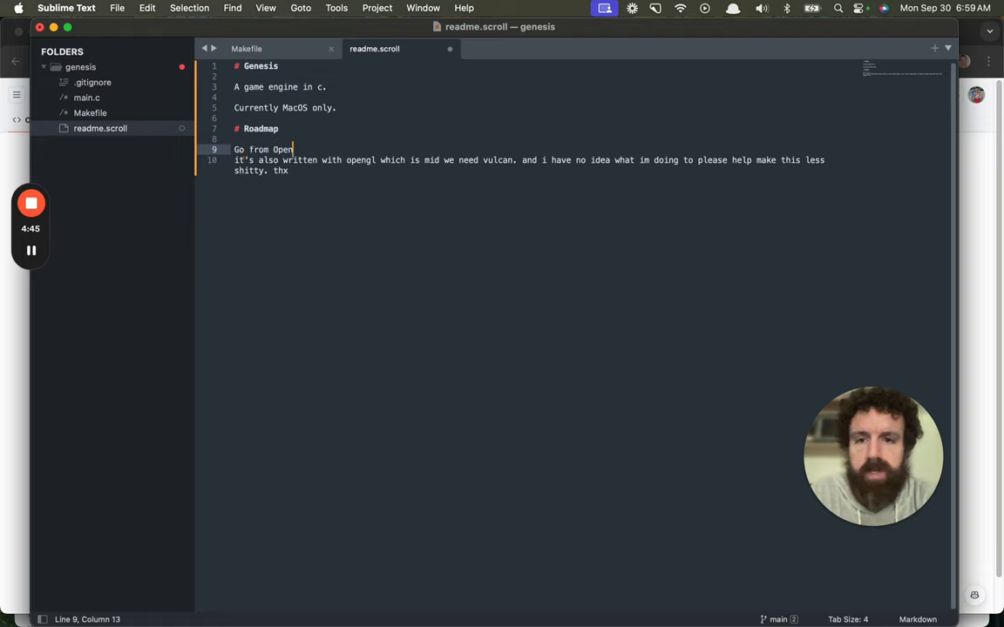
text(GL to Vulcan)
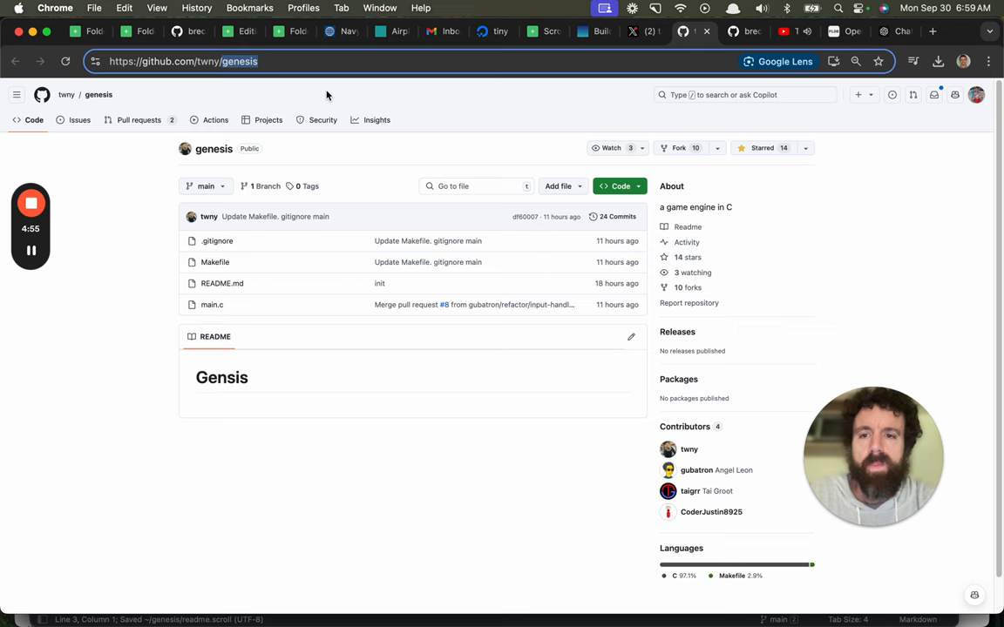
click(645, 32)
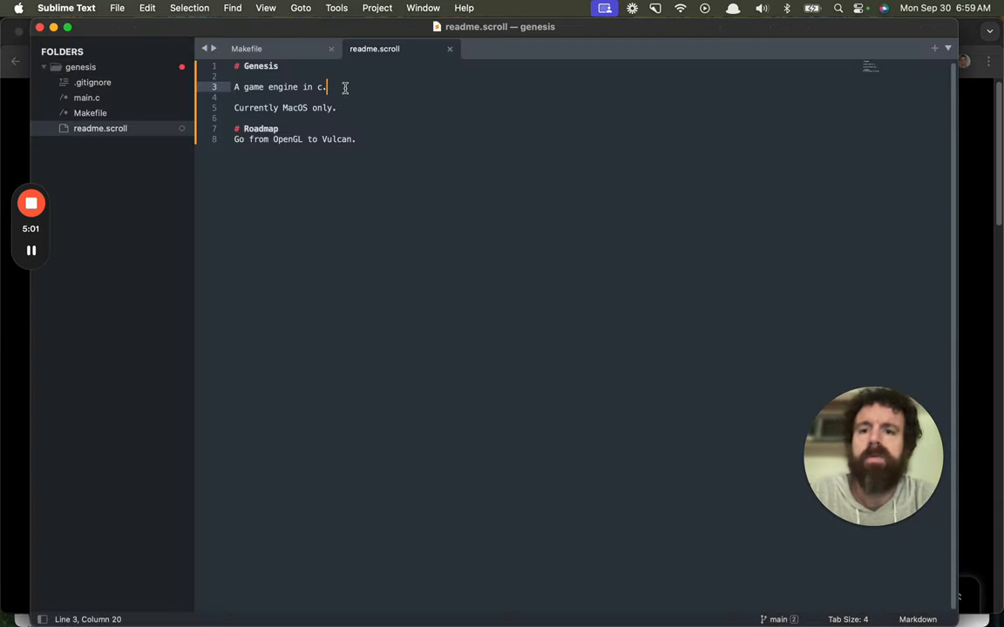
Add 'Built in Public on Twitter.' with the tweet link, commit the readme, and return to Chrome.
key(enter)
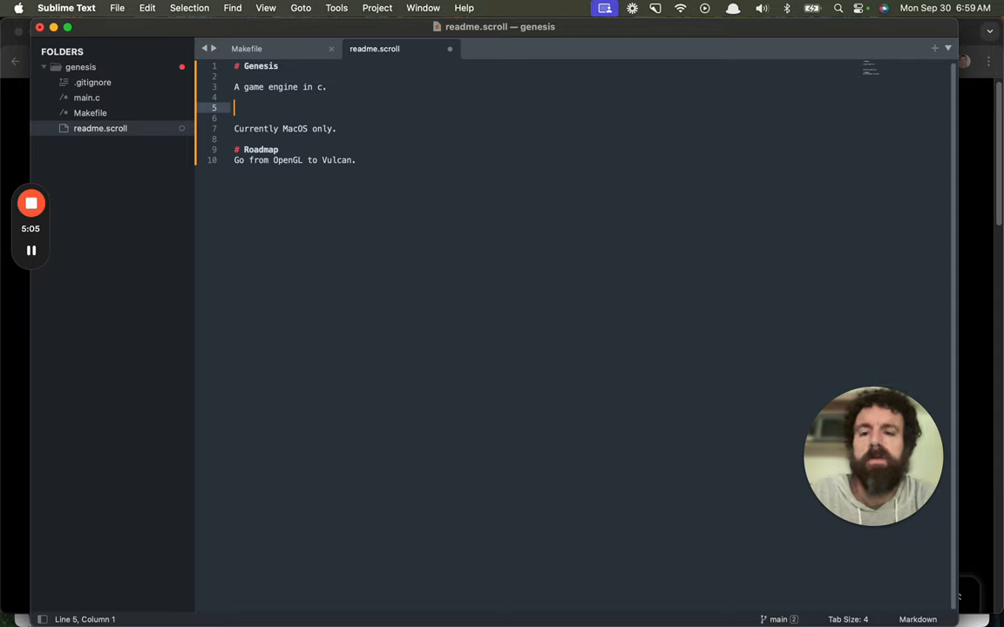
text(Built in)
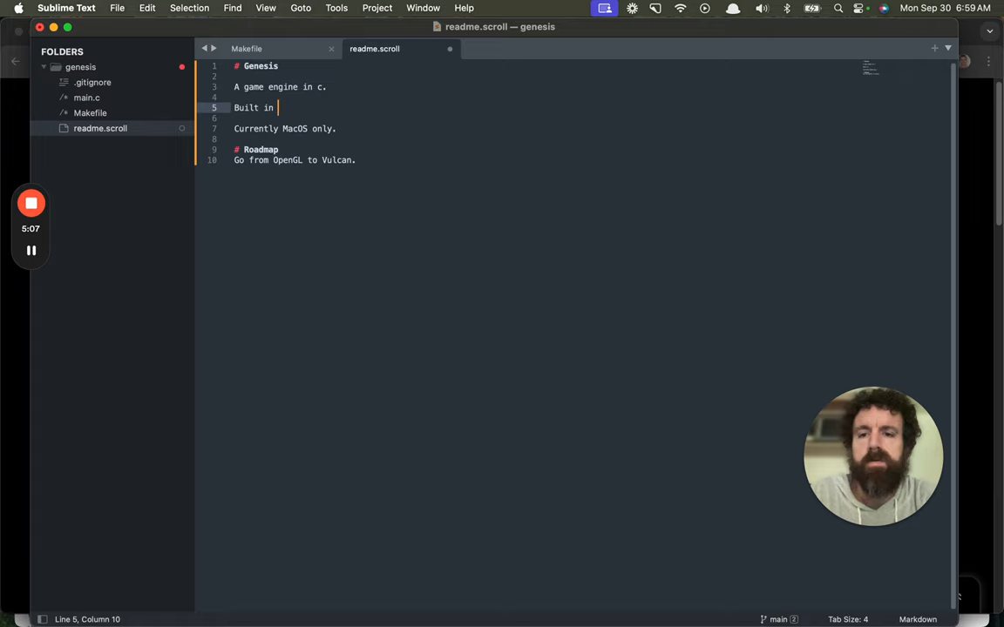
text(Public on Twitter.)
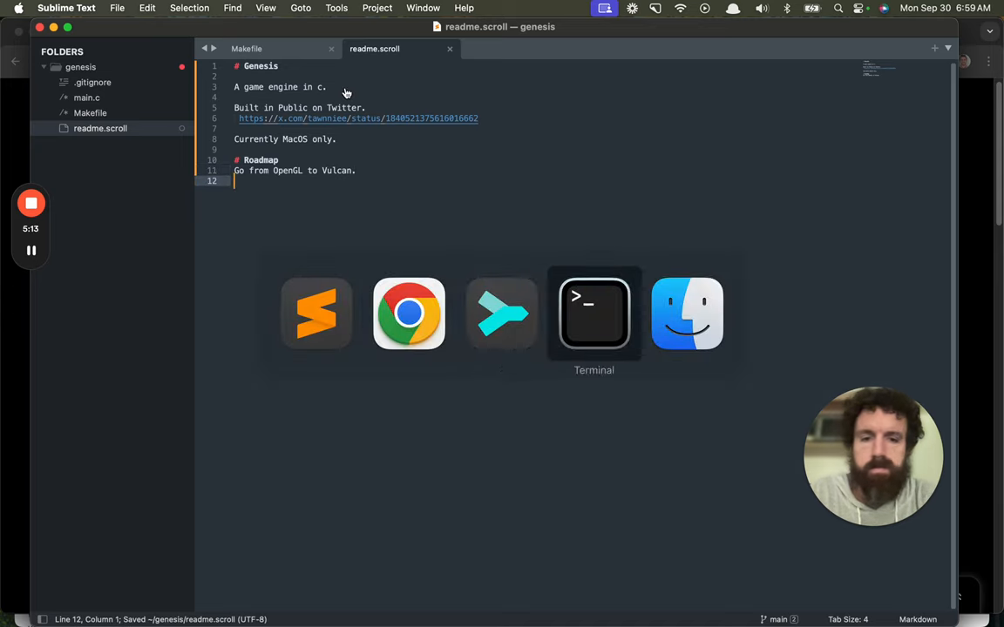
click(593, 313)
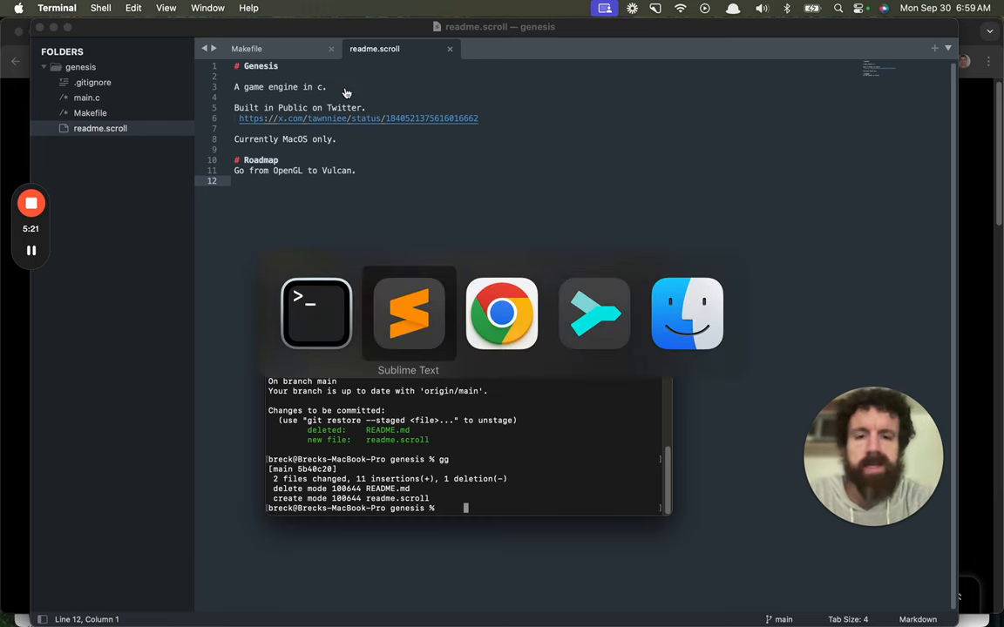
click(501, 313)
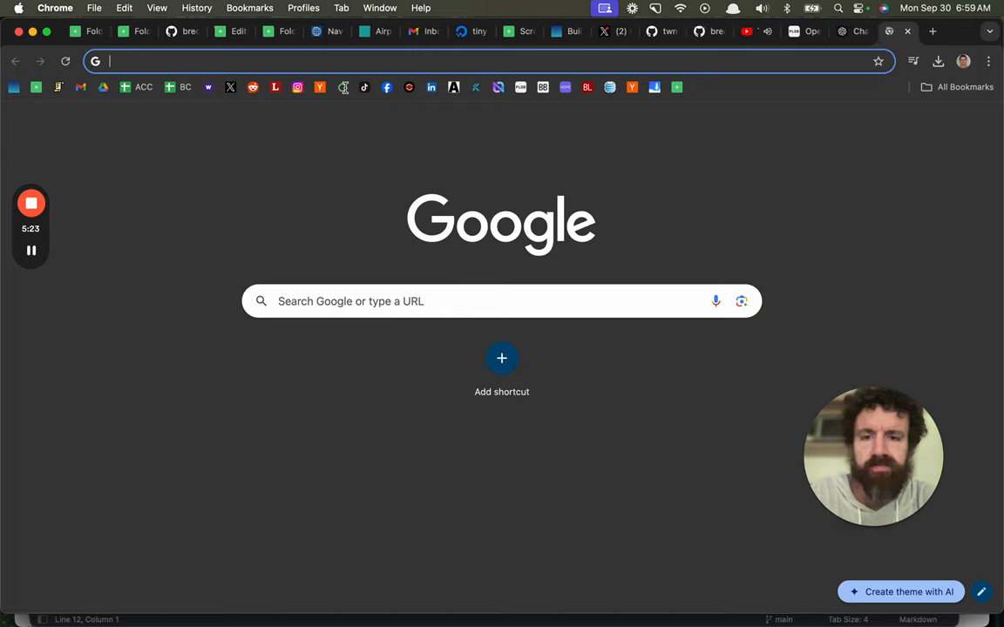
mouse_move(344, 87)
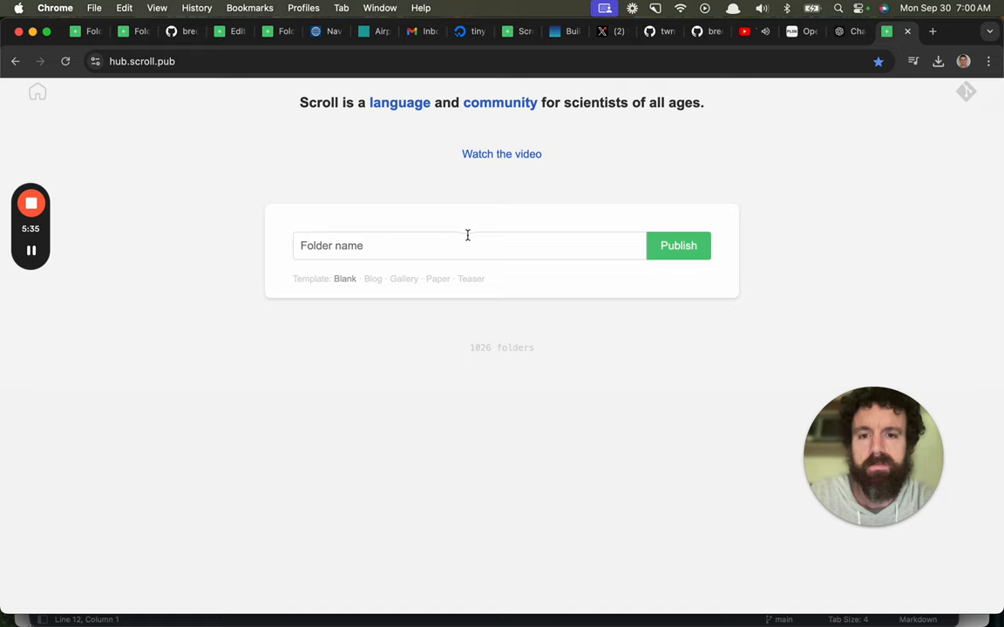
Publish a new ScrollHub folder named 'genesis' and open its index.scroll editor.
text(genesis)
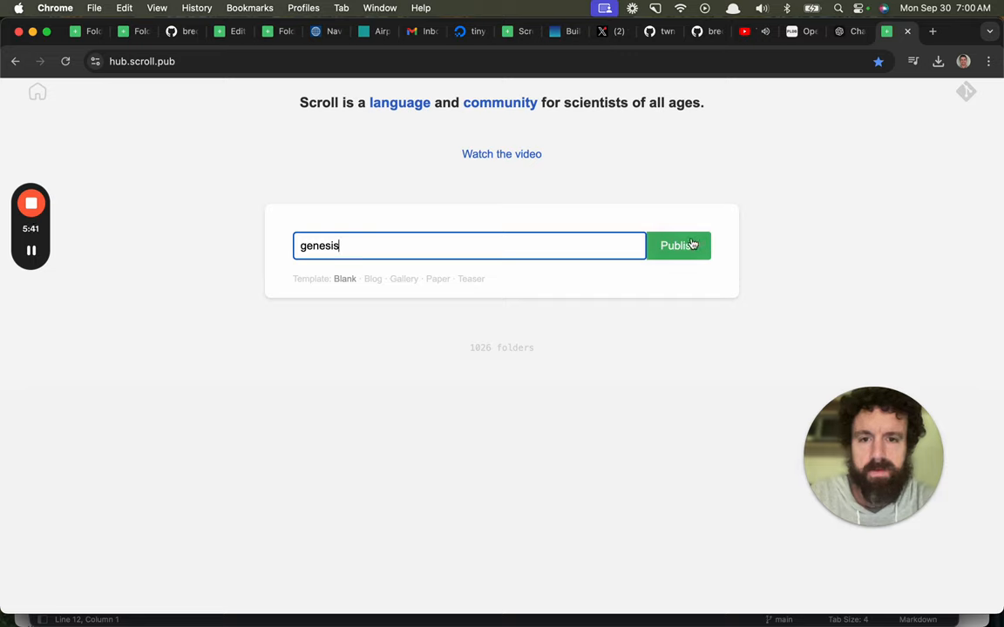
click(677, 245)
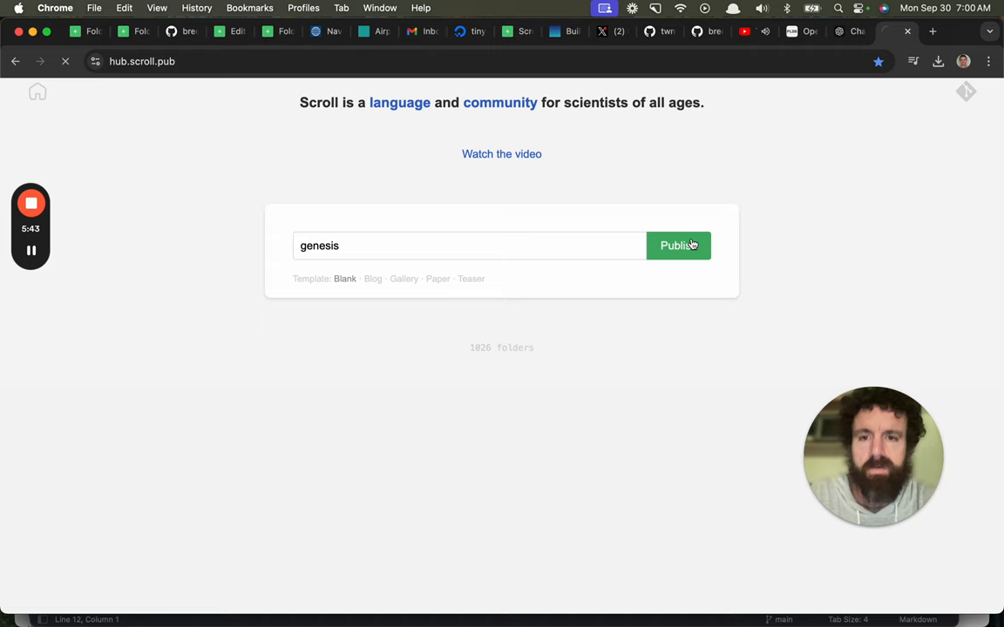
click(677, 245)
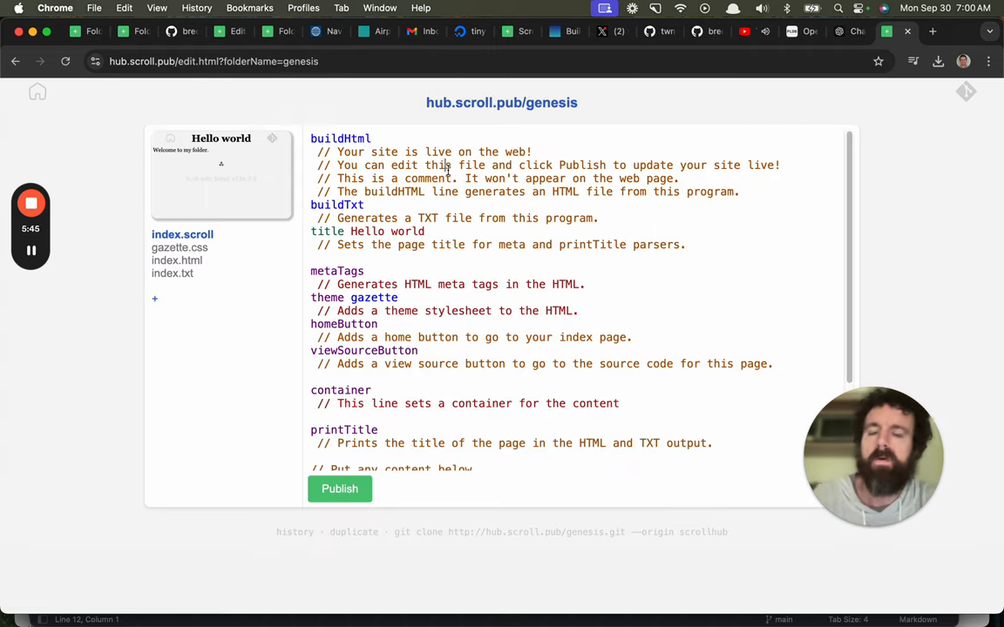
Paste the readme under 'buildHtml' and 'theme dark' in index.scroll and publish the site.
text(build)
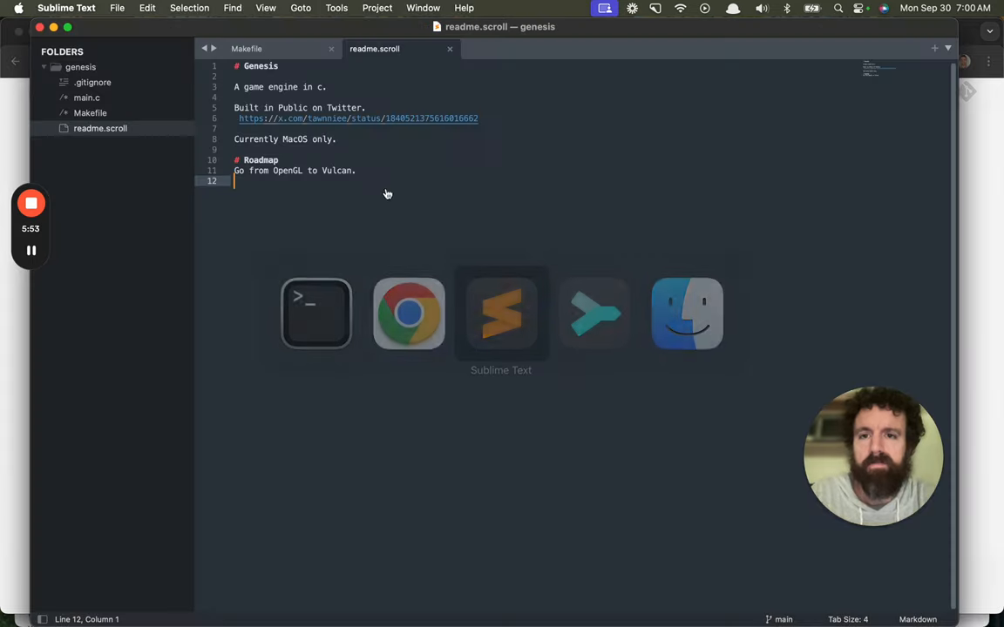
click(408, 313)
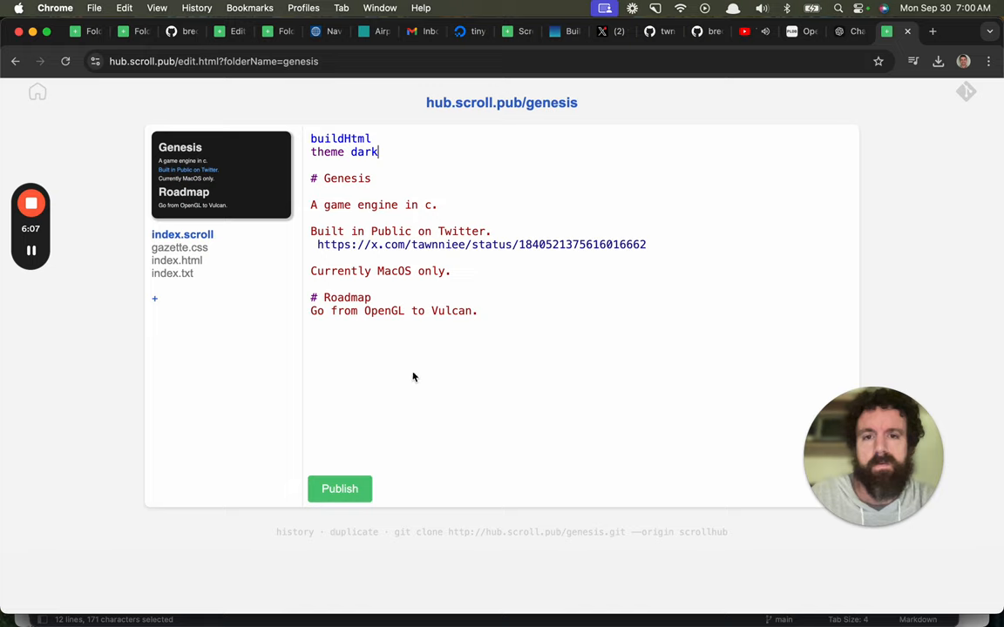
click(339, 489)
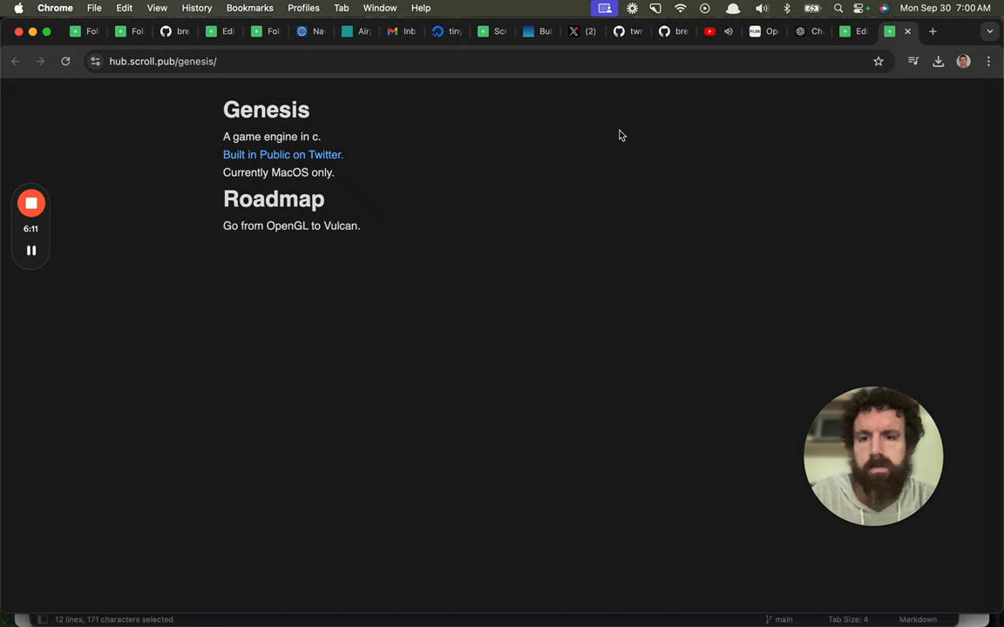
click(799, 31)
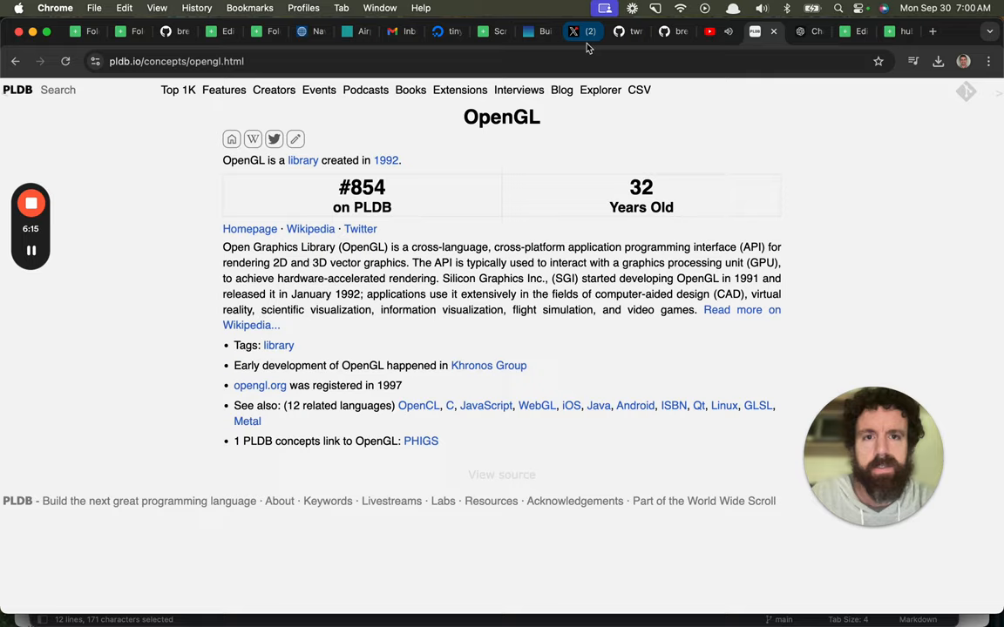
Copy the demo video address from the Genesis post on X.
click(572, 31)
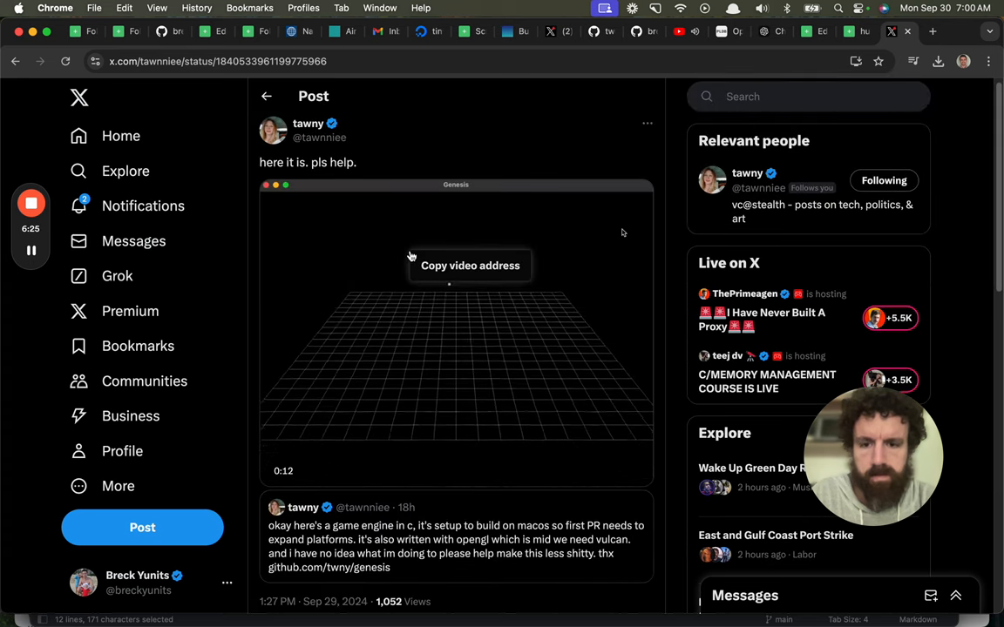
click(456, 331)
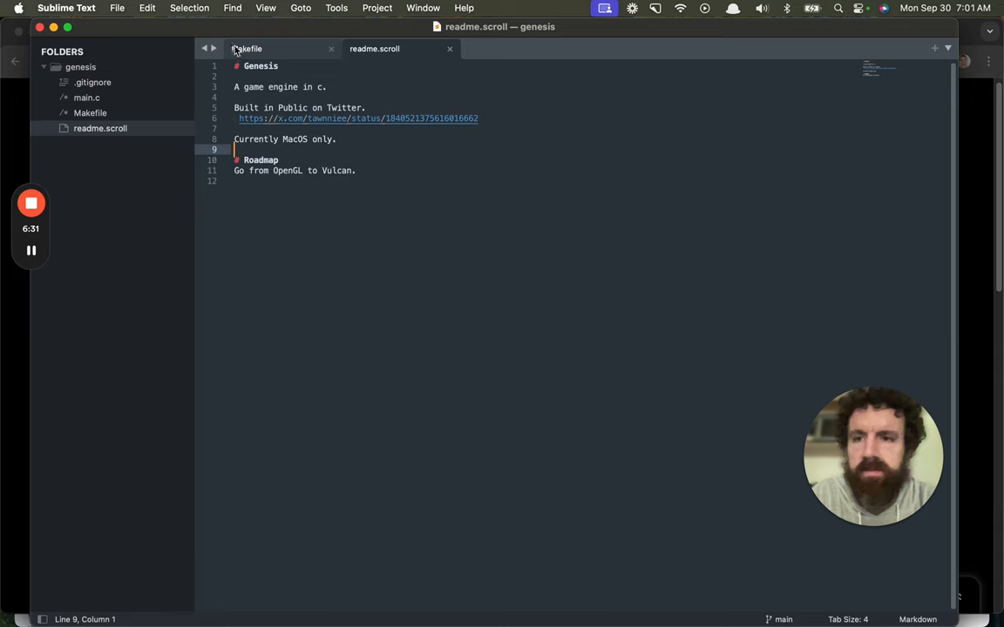
Add 'buildHtml' and 'theme dark' atop readme.scroll, save, and copy the Makefile's mac_deps target.
click(247, 48)
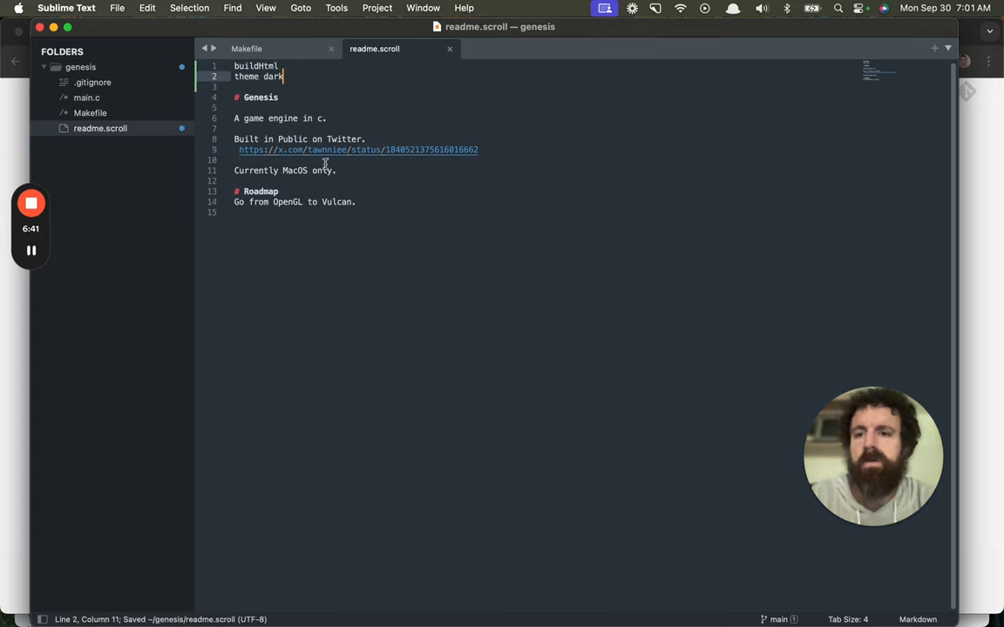
click(246, 48)
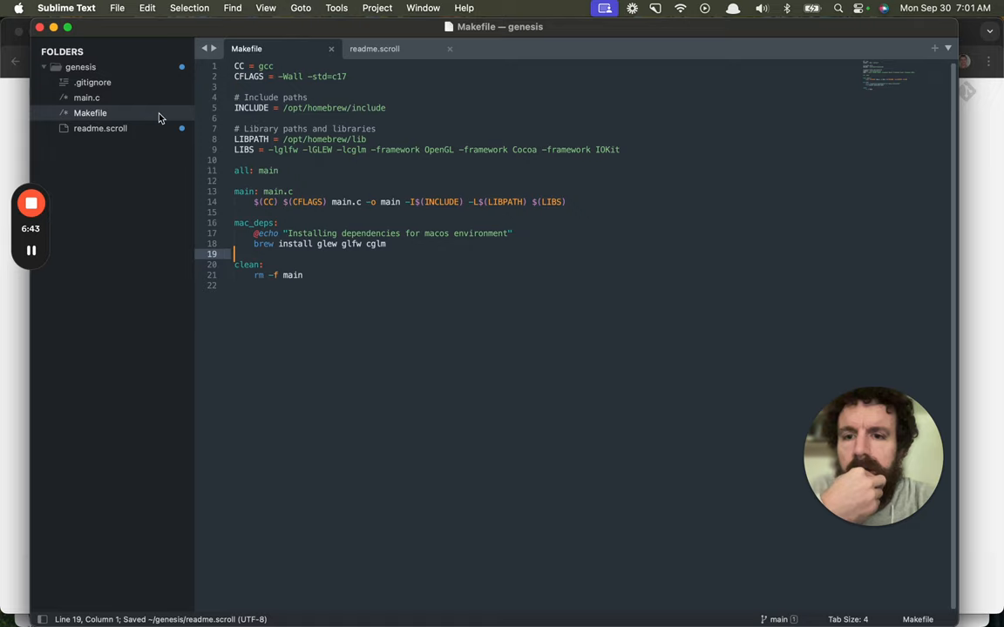
double_click(252, 222)
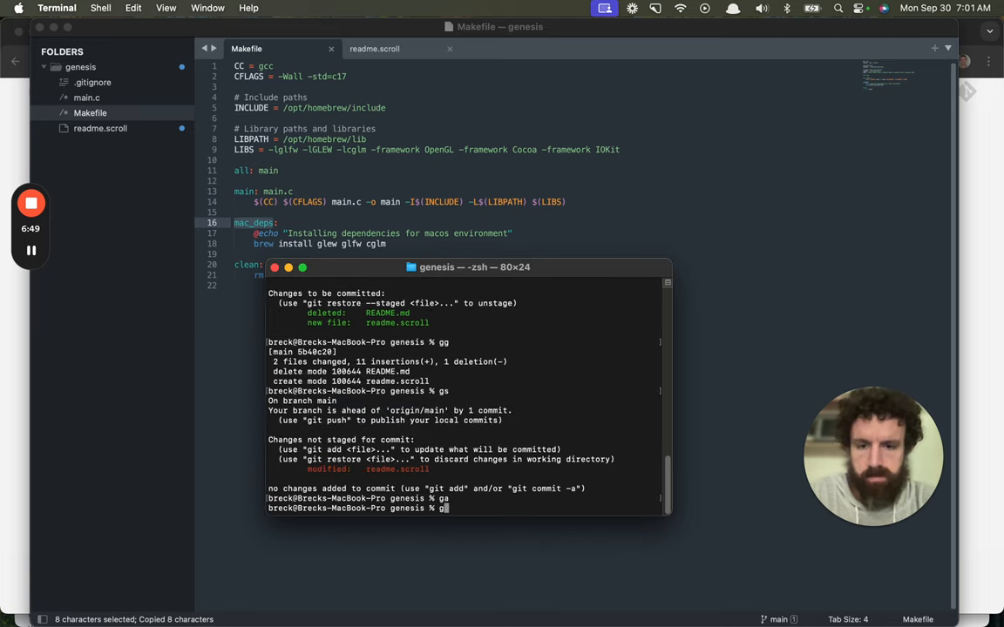
Run 'make mac_deps' to brew install glew, glfw and cglm, then check git status.
key(Return)
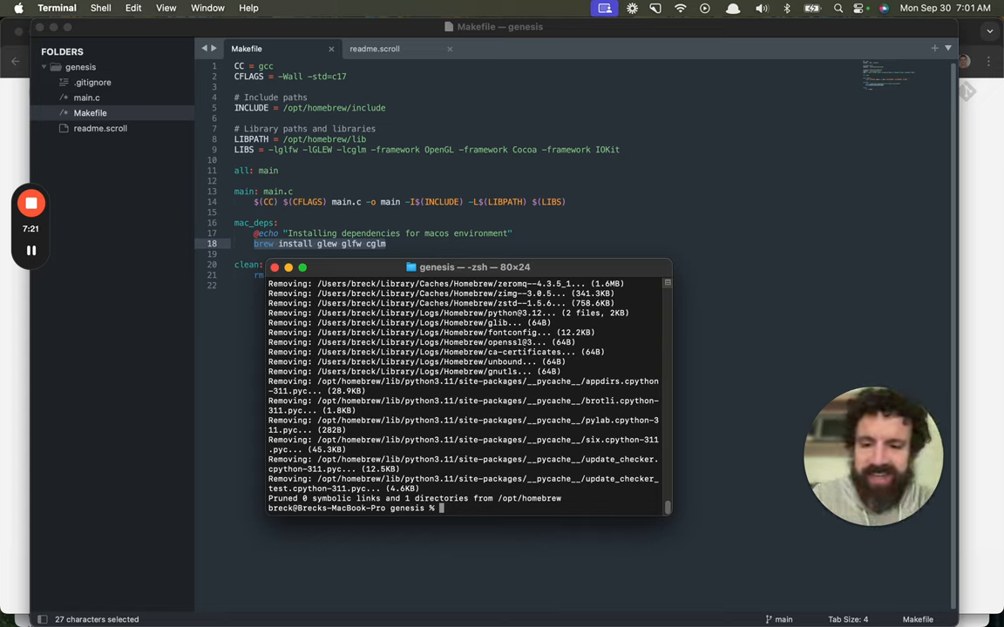
text(gs)
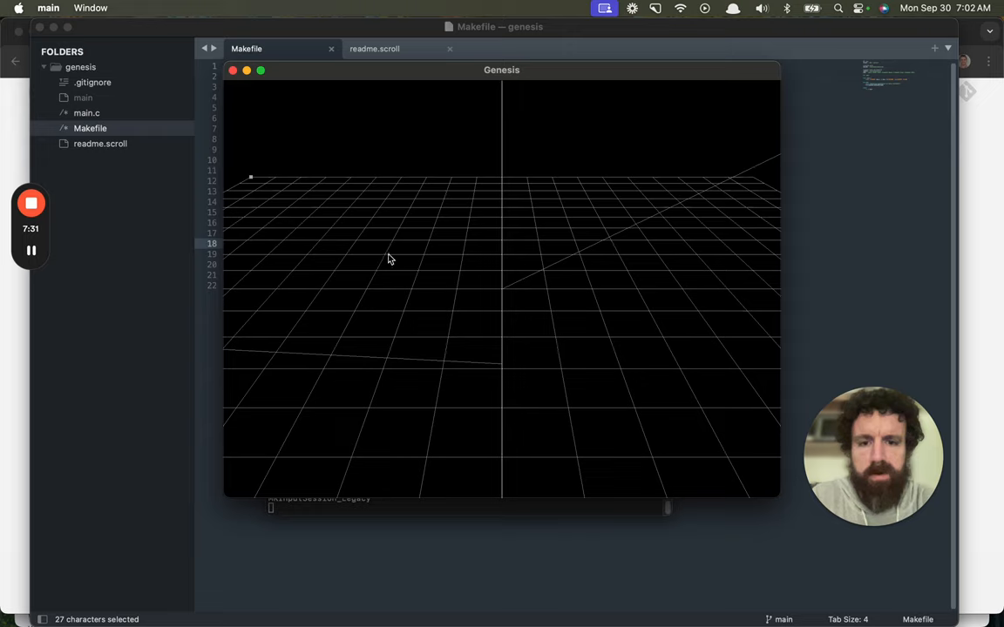
mouse_move(509, 377)
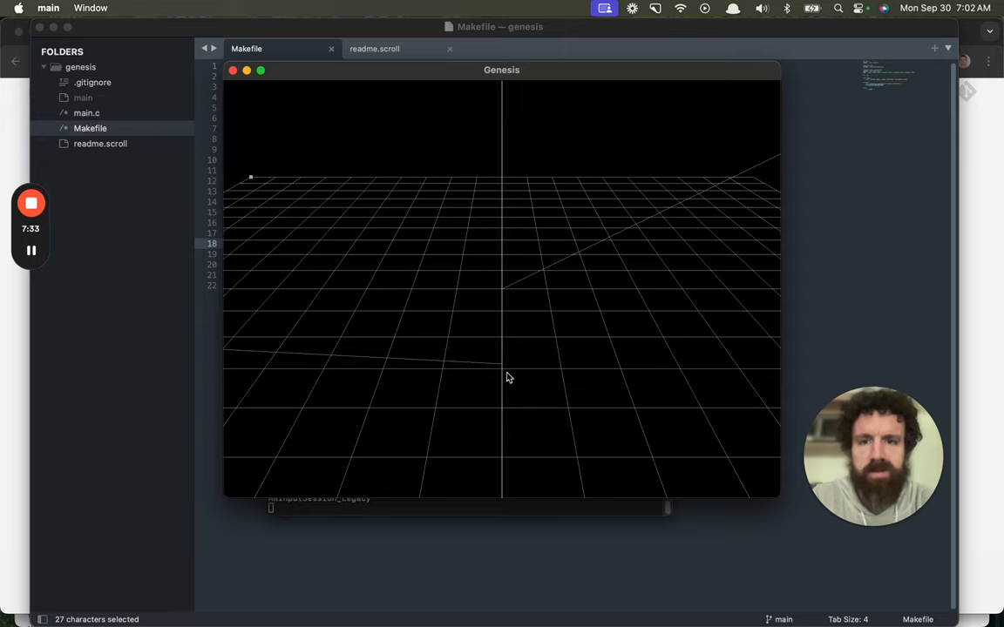
Drag the camera back in the Genesis window to view the whole 3D grid.
drag(778, 494, 880, 579)
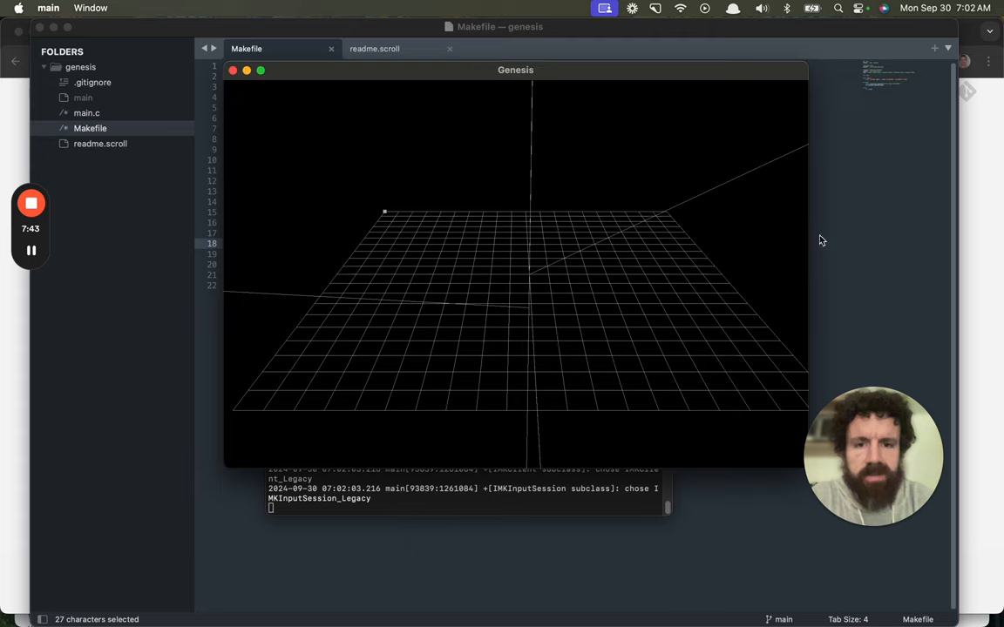
mouse_move(420, 293)
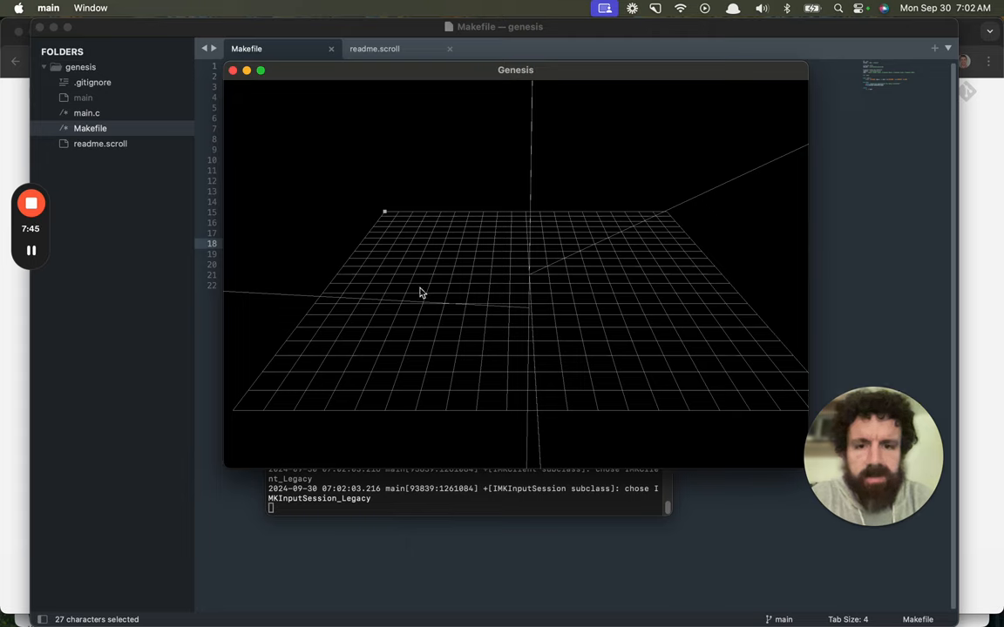
mouse_move(501, 262)
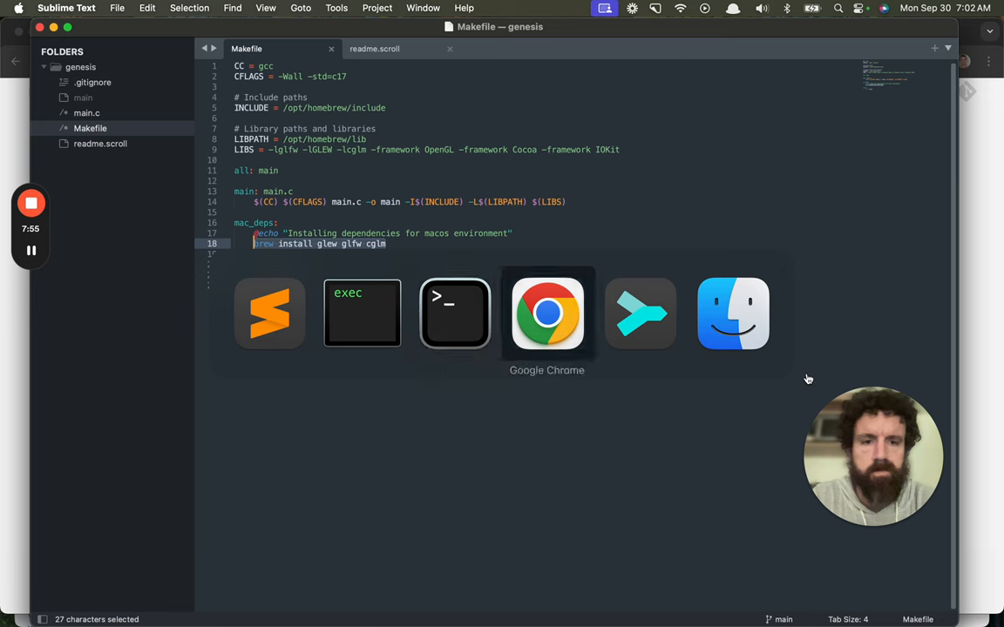
Copy the latest desktop screenshot into the genesis folder as screenshot.png.
click(733, 314)
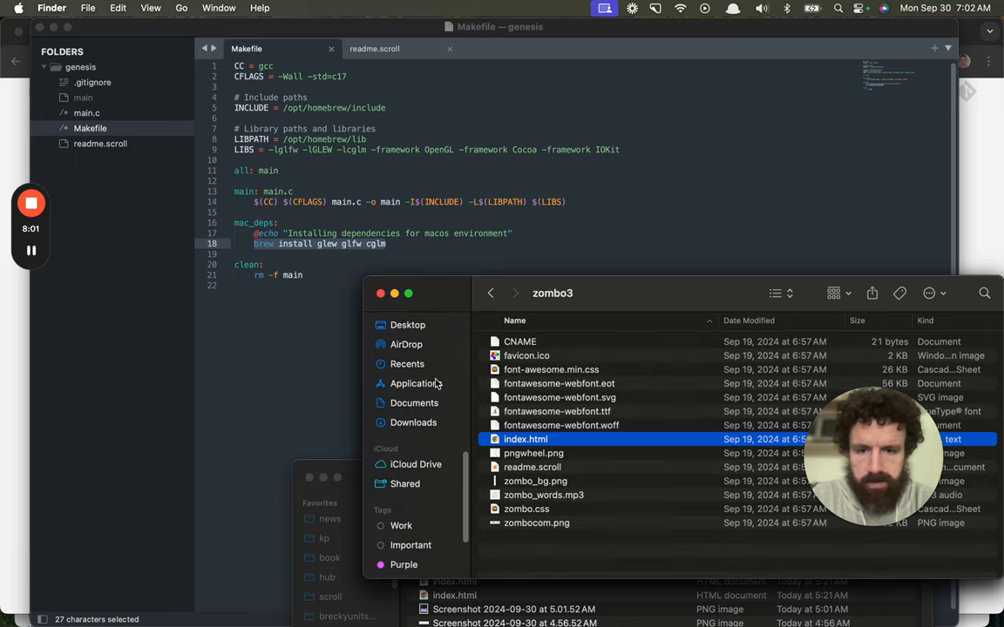
click(407, 324)
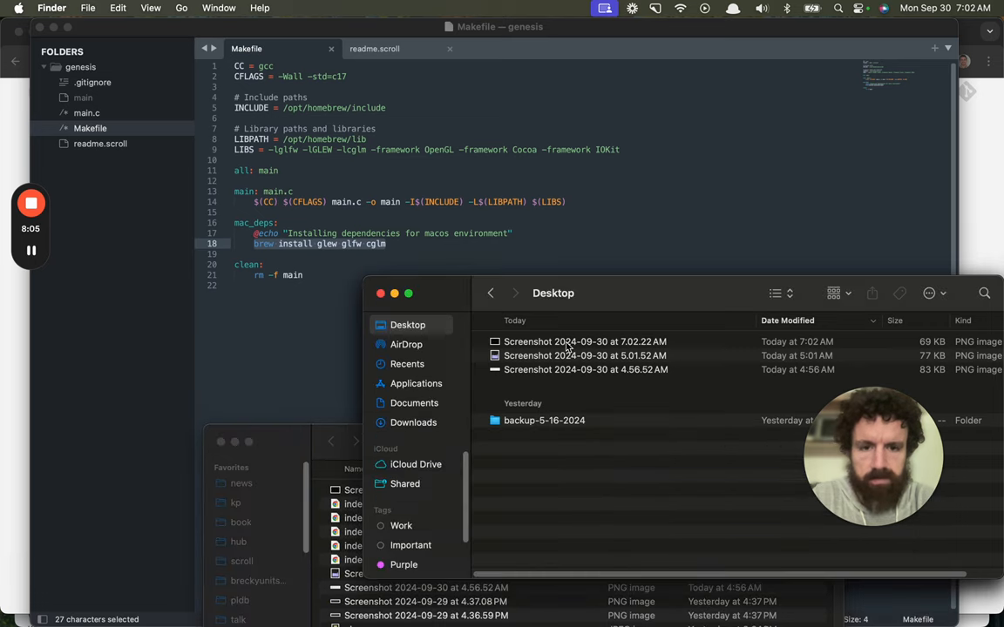
double_click(585, 342)
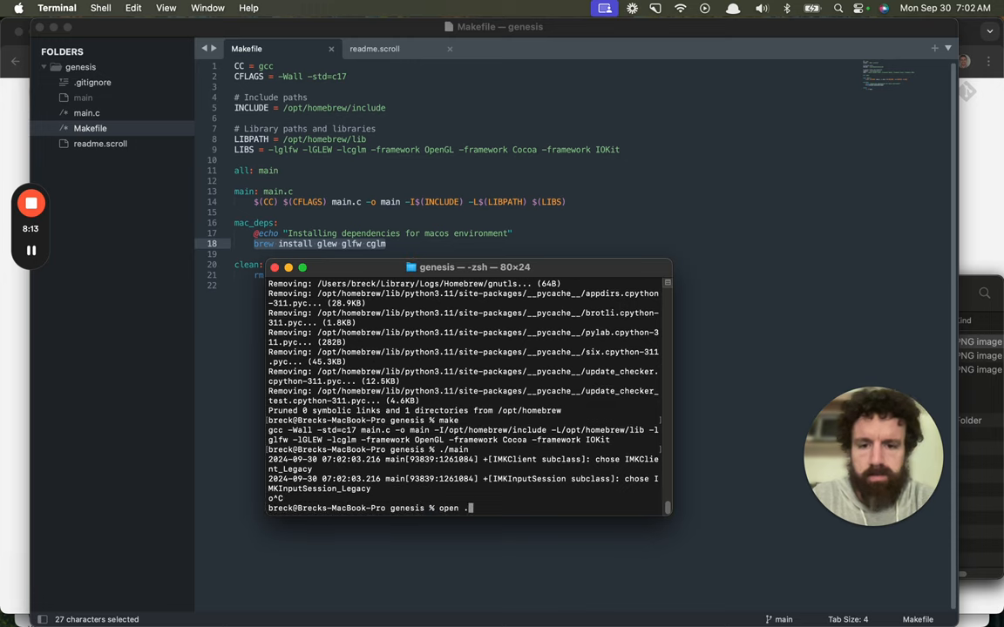
key(Return)
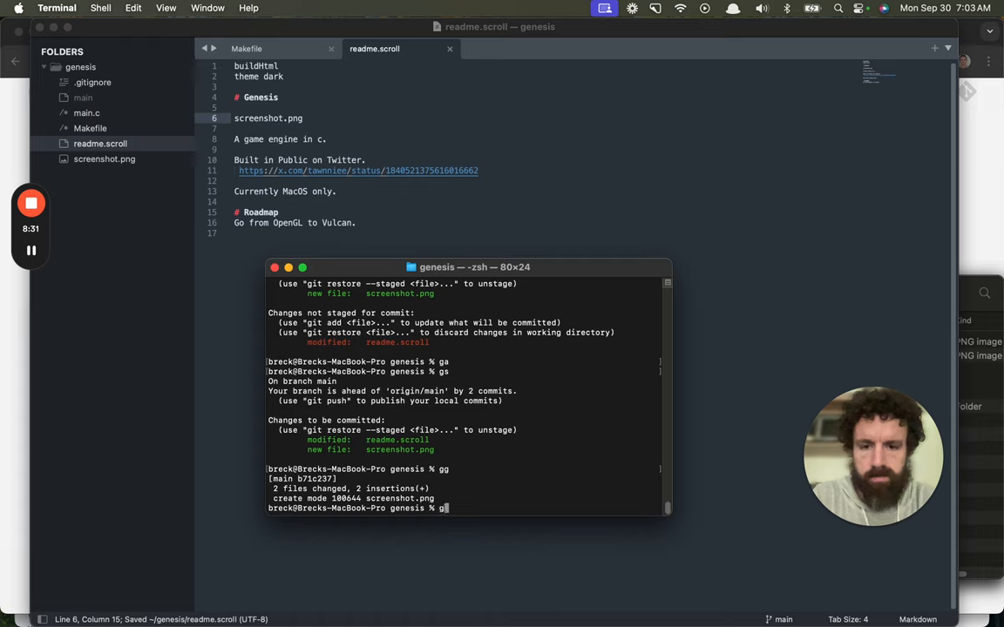
Run 'git push' to send the readme and screenshot commits to GitHub.
text(git push)
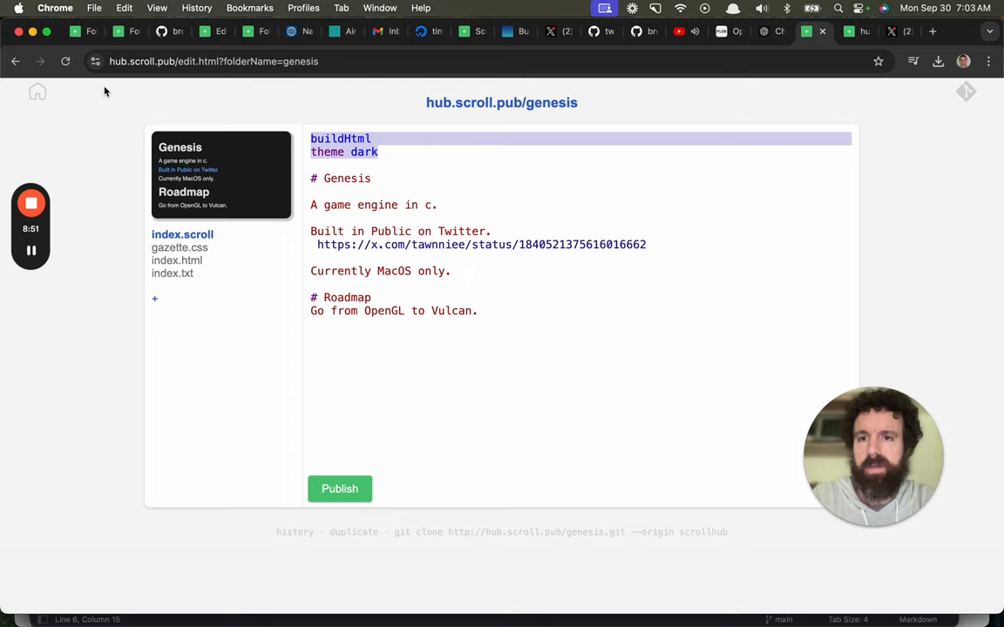
Open a new terminal session and connect to the hub server with x ssh.
click(339, 489)
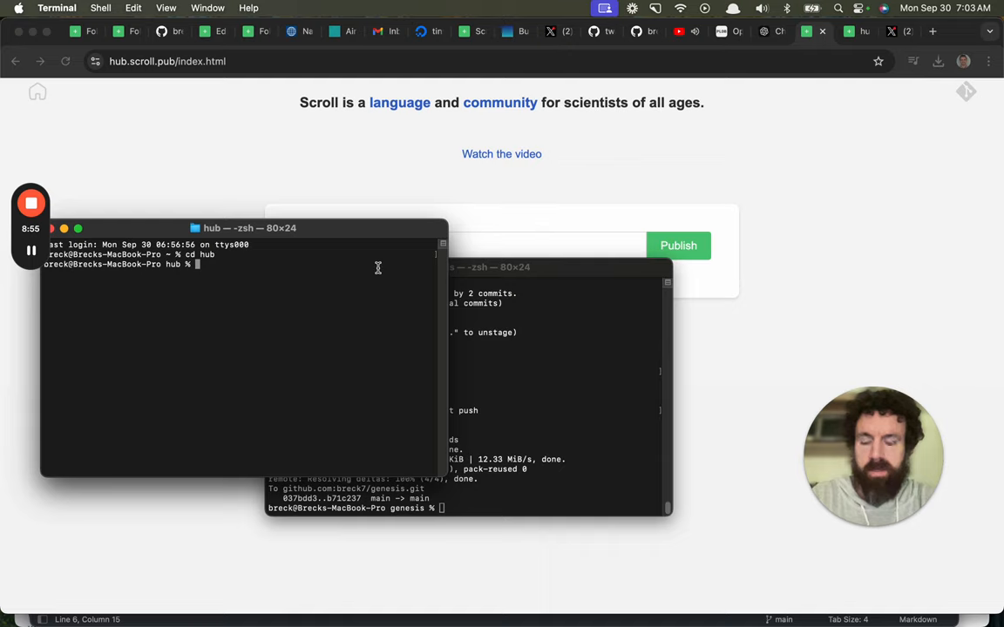
text(x ssh)
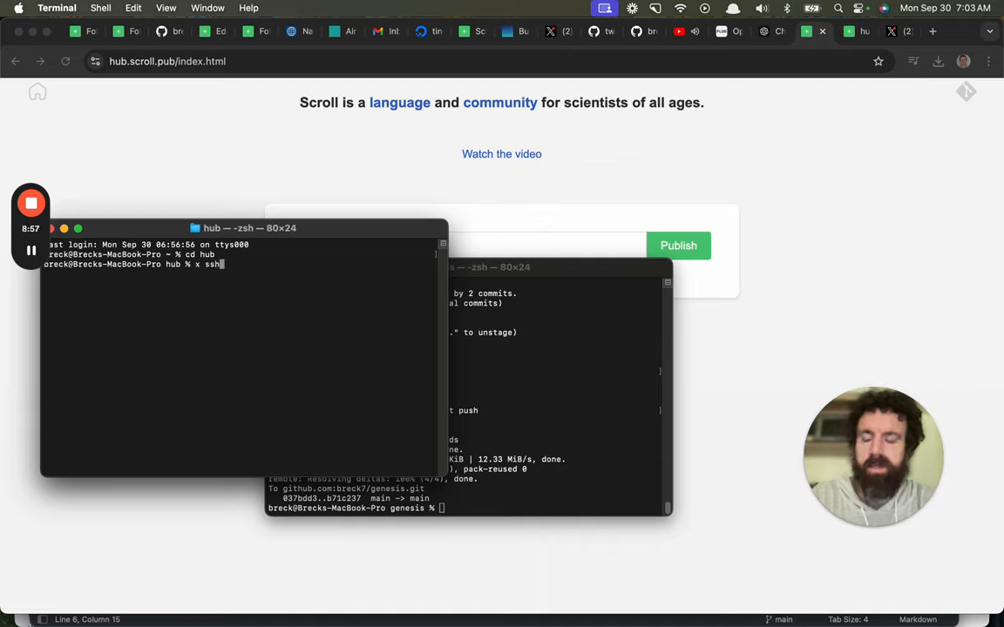
key(Return)
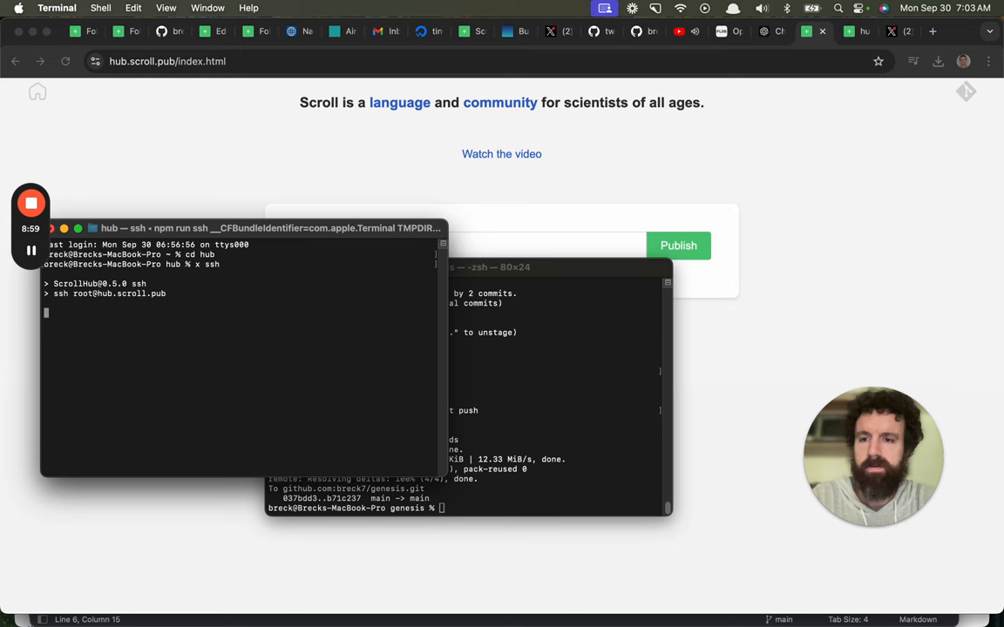
key(Return)
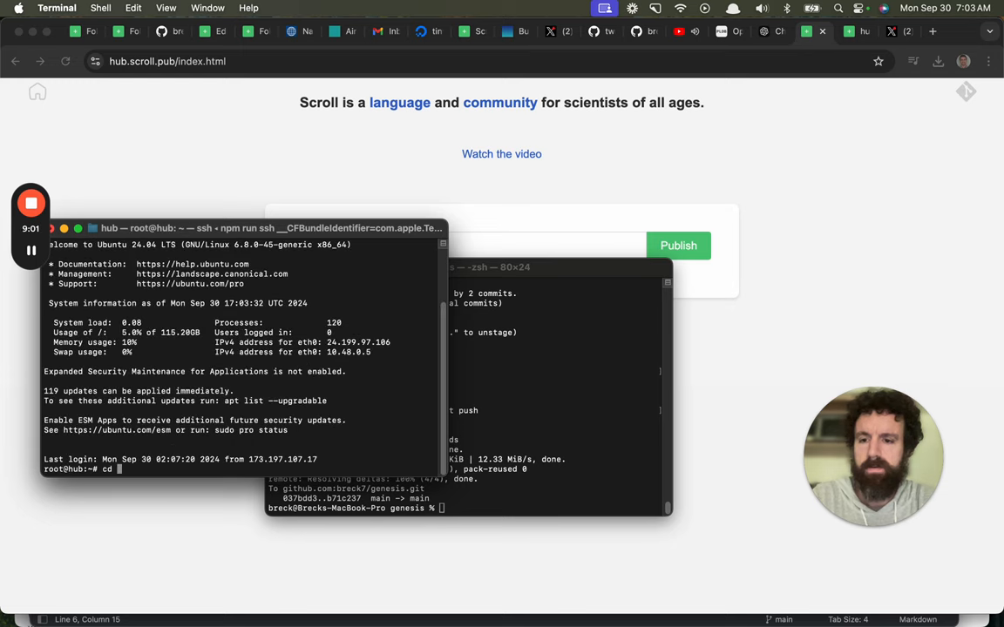
Remove the genesis folder from ScrollHub/folders on the server with rm -rf.
text(ScrollHub/)
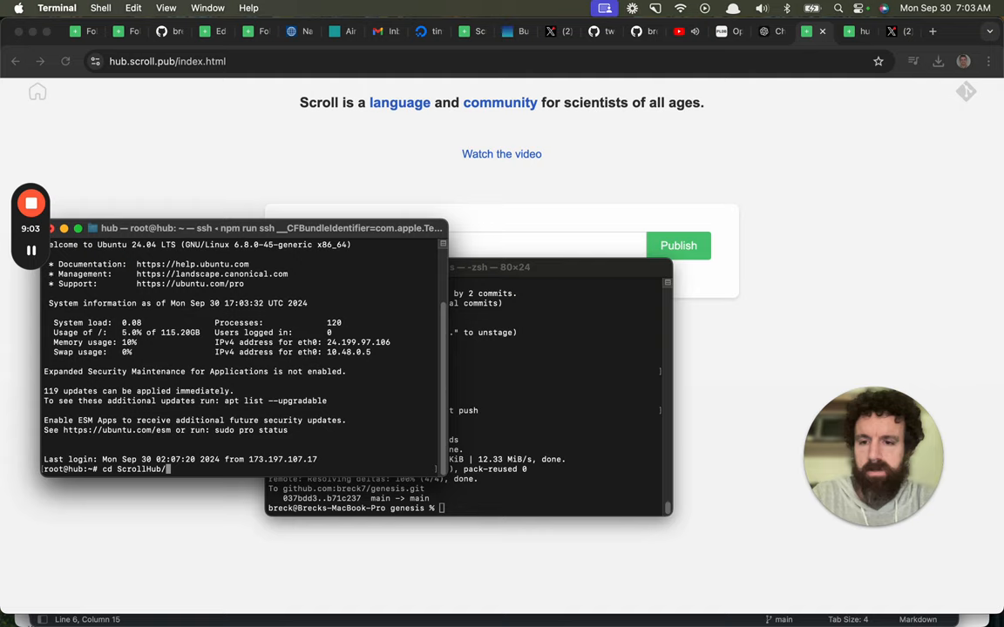
text(folders/)
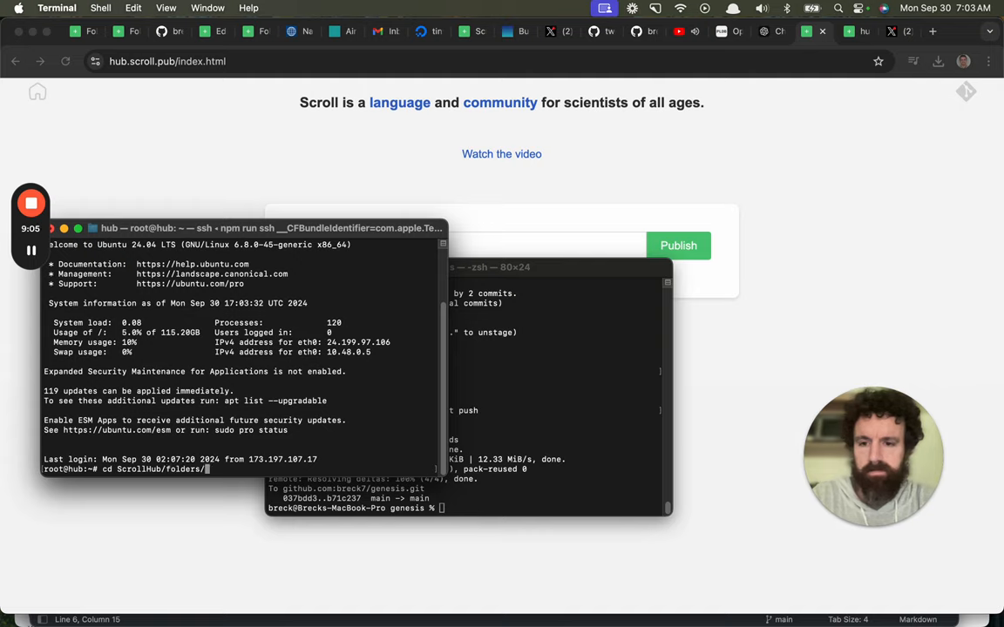
text(rm -rf)
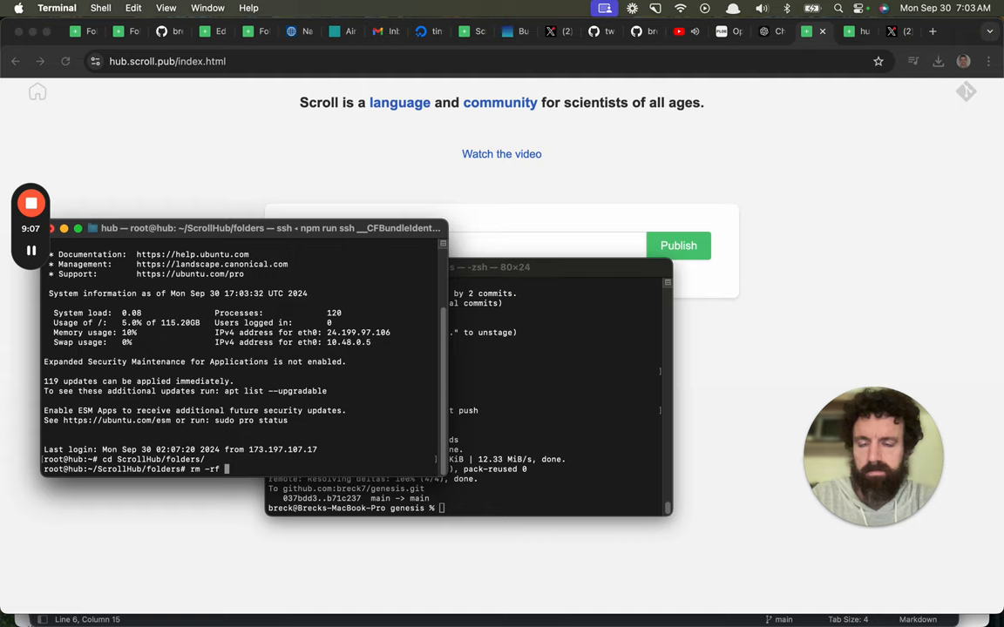
text(genesis/)
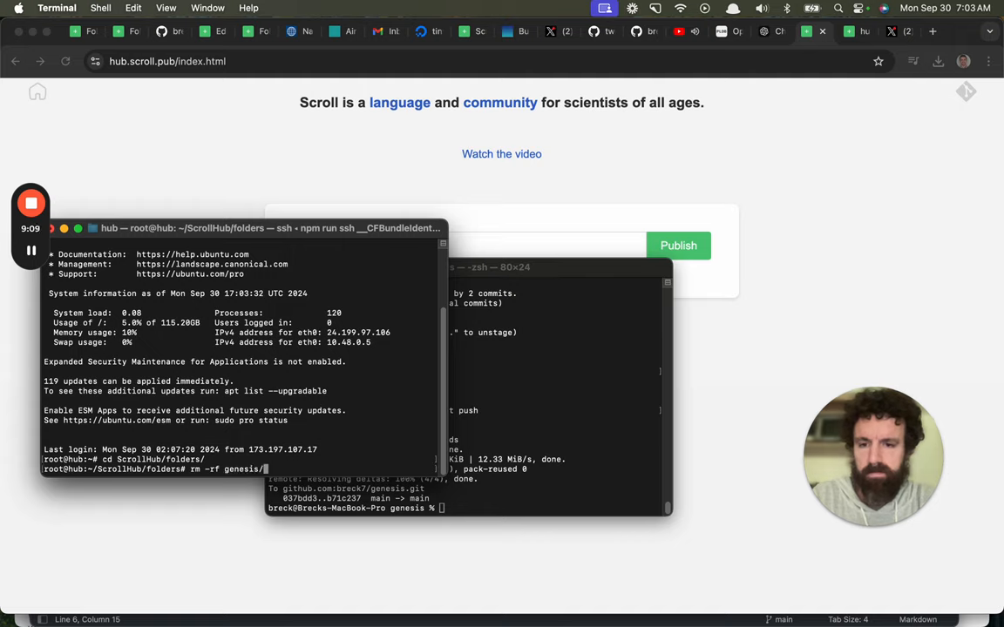
key(Return)
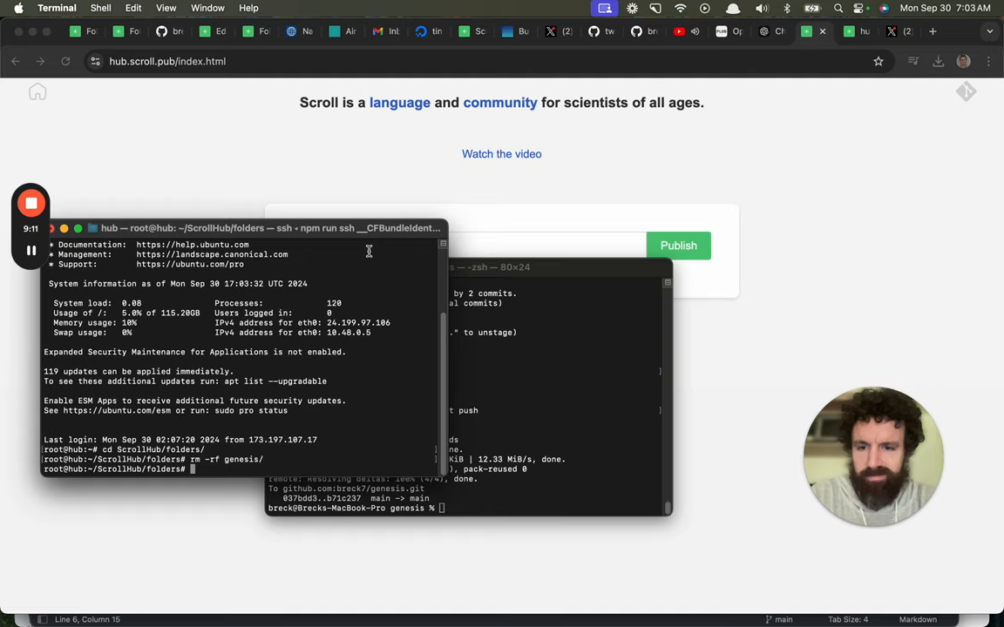
text(cd)
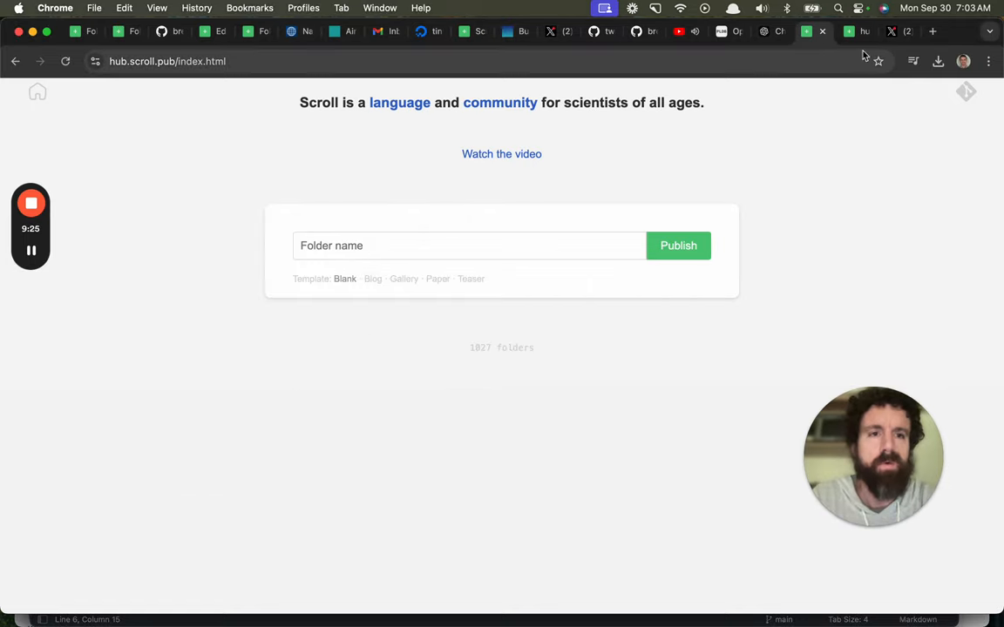
click(636, 33)
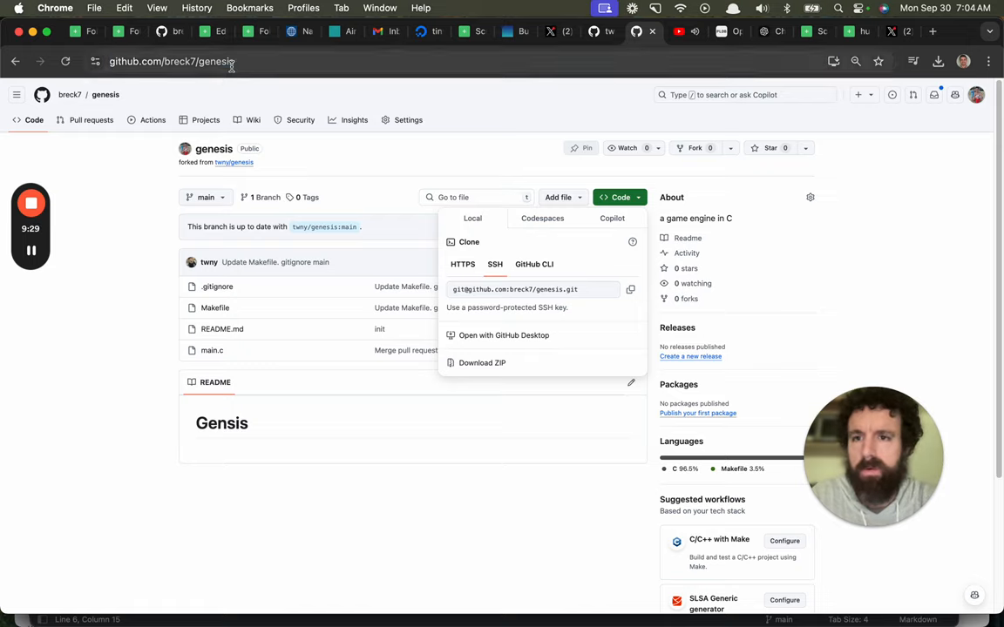
click(849, 31)
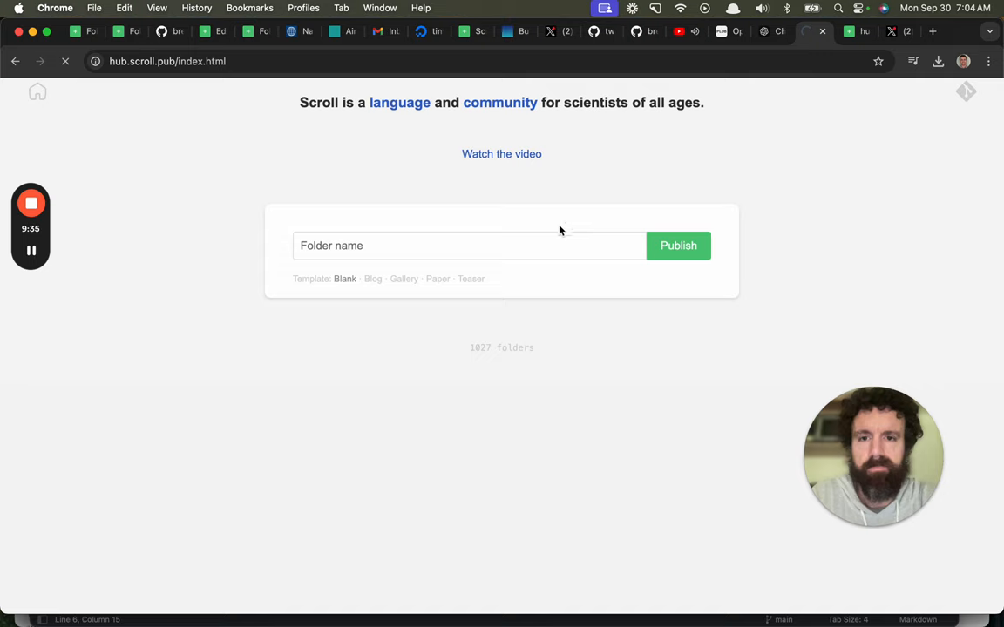
text(https://github.com/breck7/genesis)
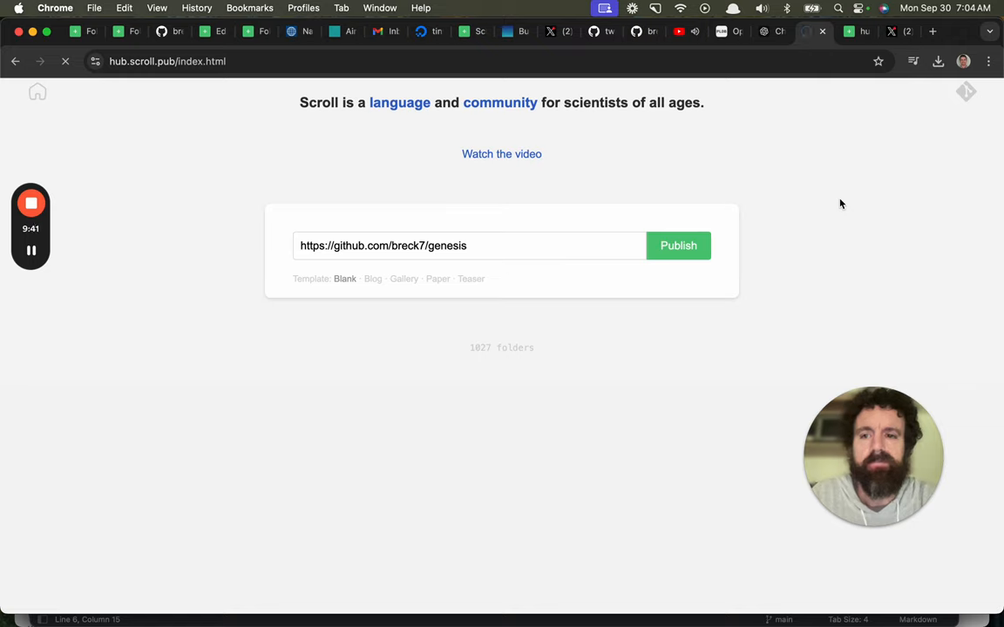
click(678, 245)
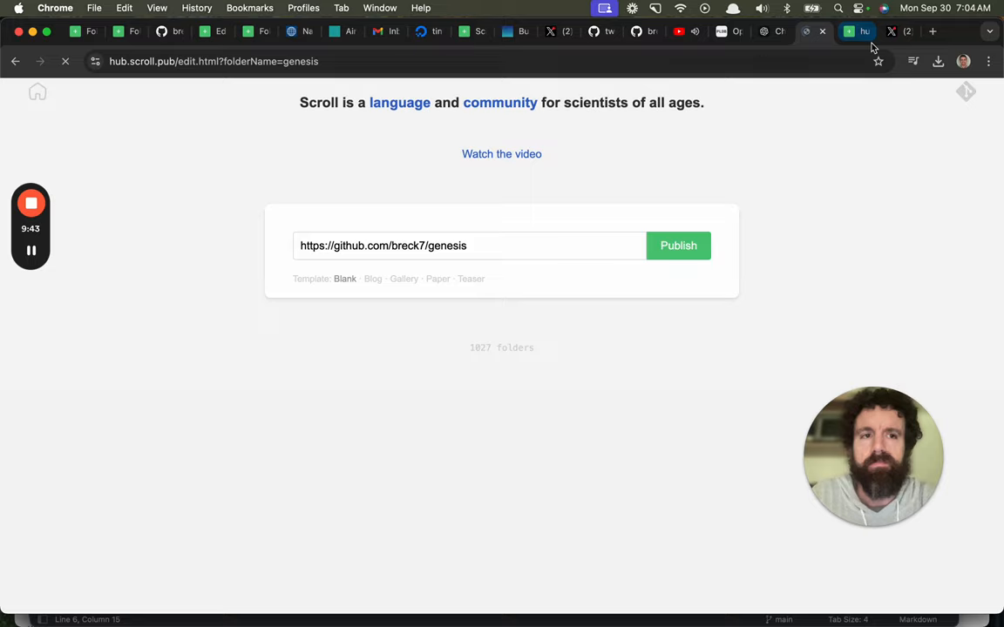
click(678, 245)
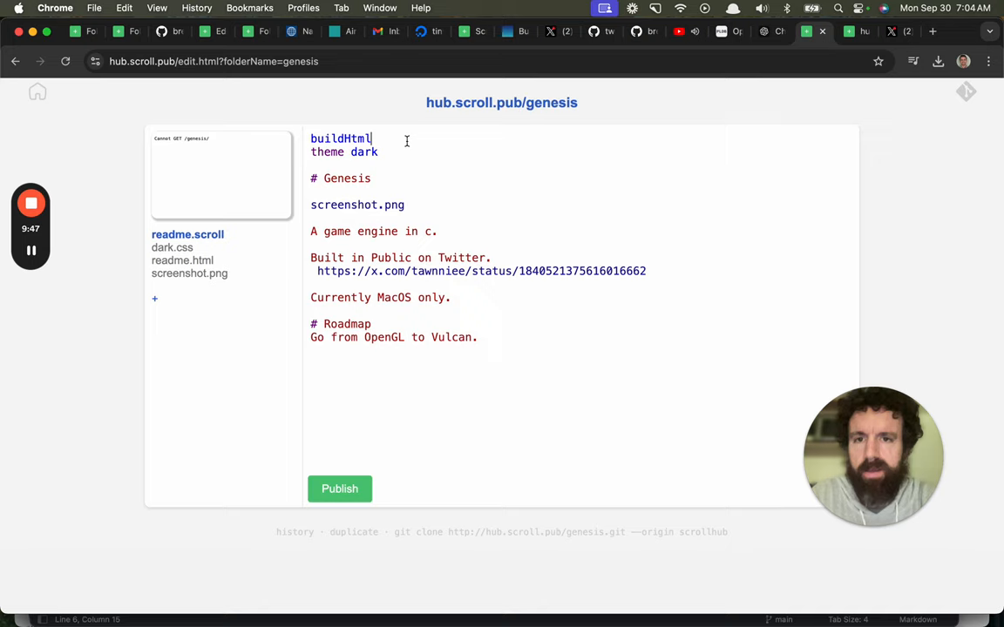
Add 'permalink index.html' and a 400px screenshot width, publish, and return to the editor.
text(permalink index.h)
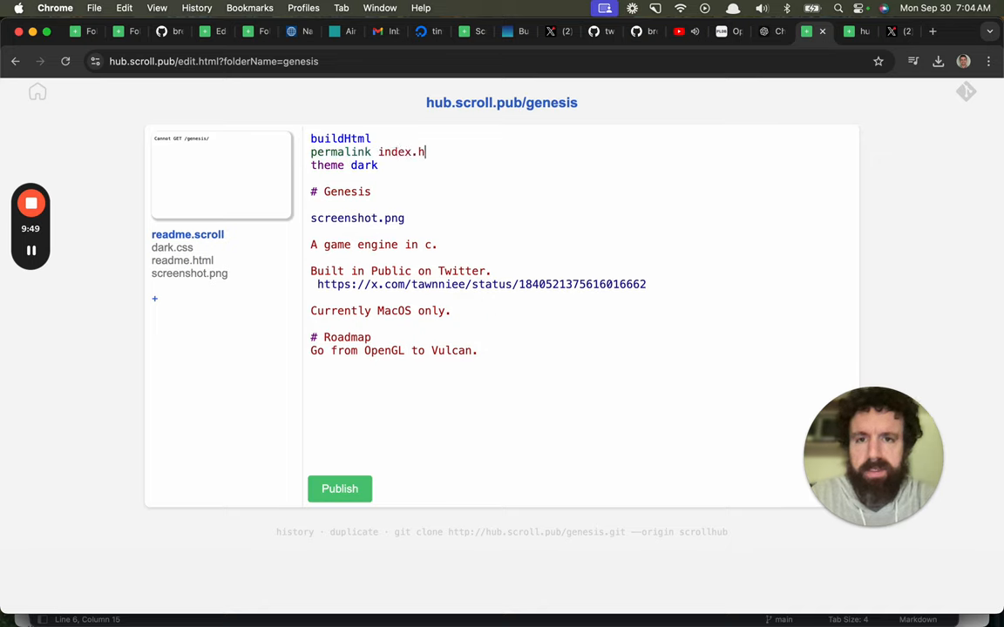
text(tml)
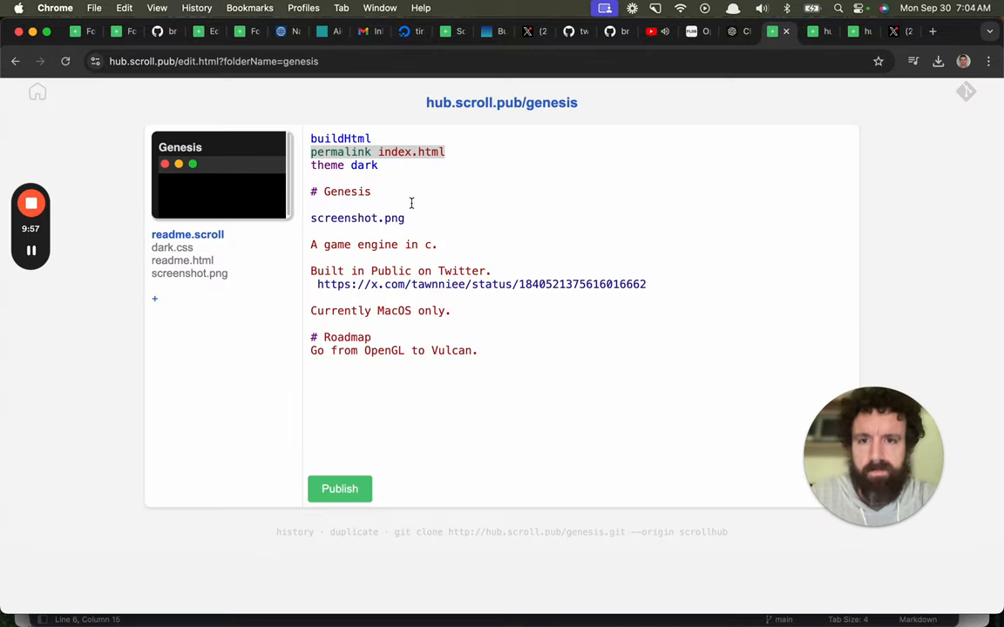
text(width 300)
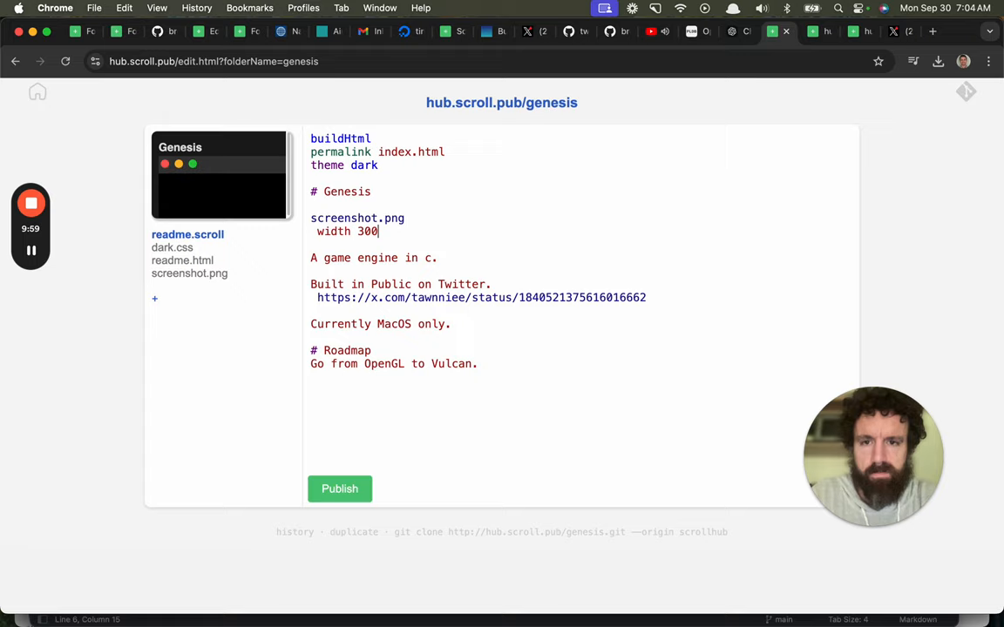
text(400px)
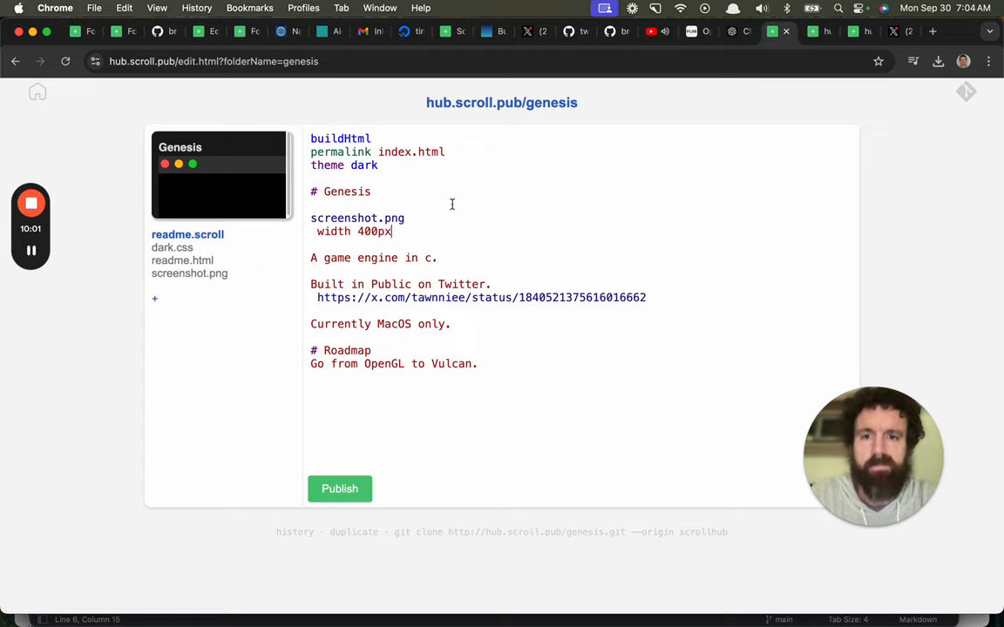
click(339, 489)
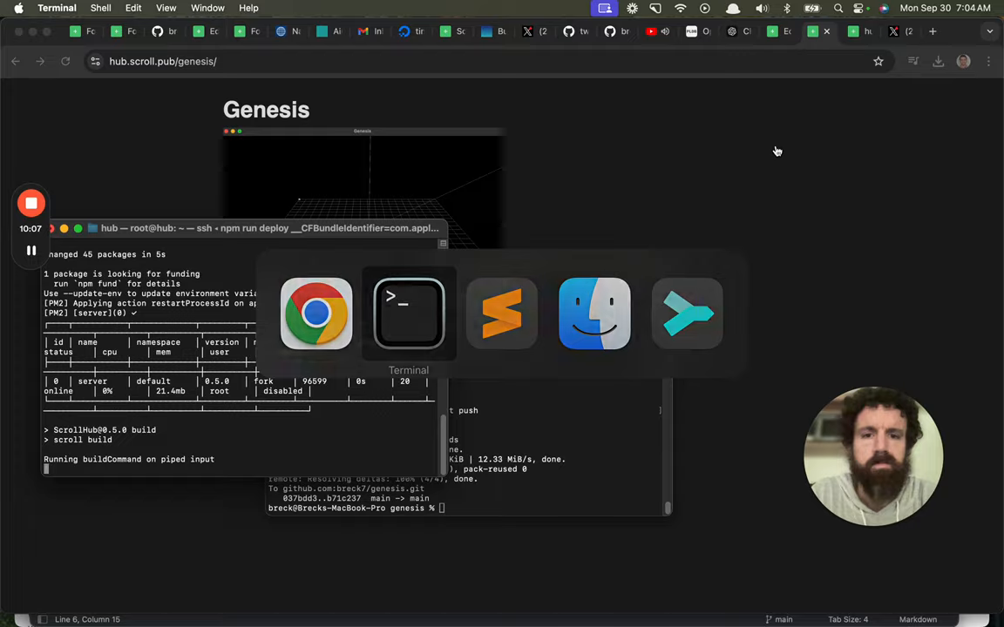
click(316, 314)
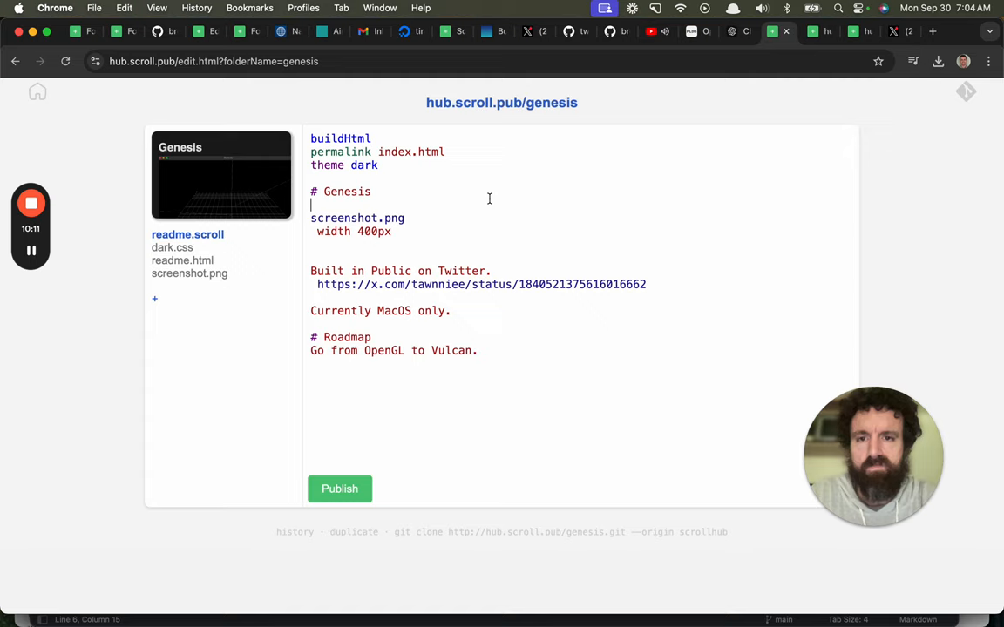
Retype the tagline 'A game engine in c.' and add a center line.
text(A game engine in c.)
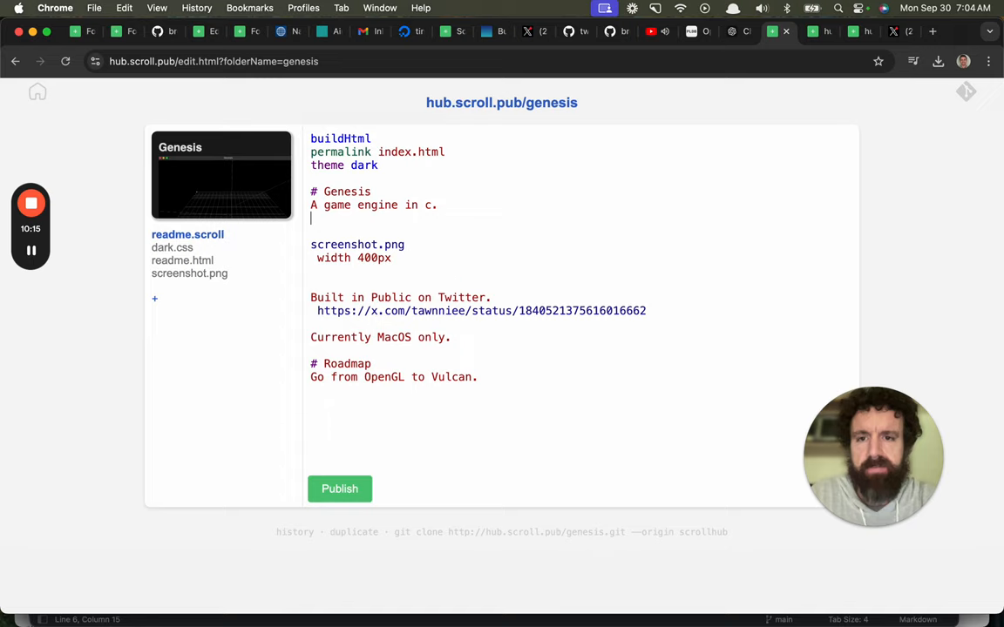
key(Backspace)
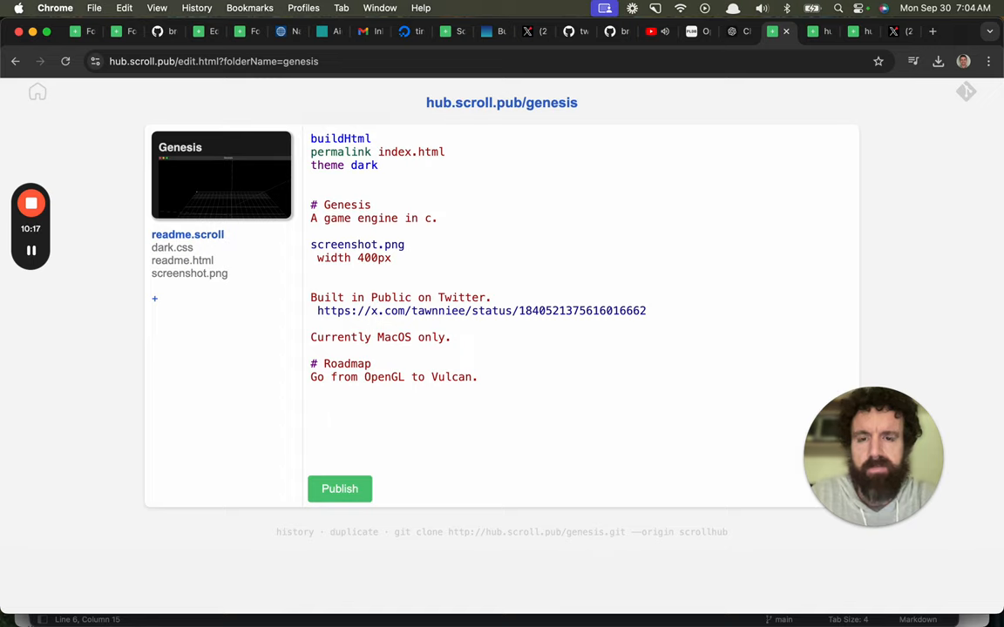
text(center)
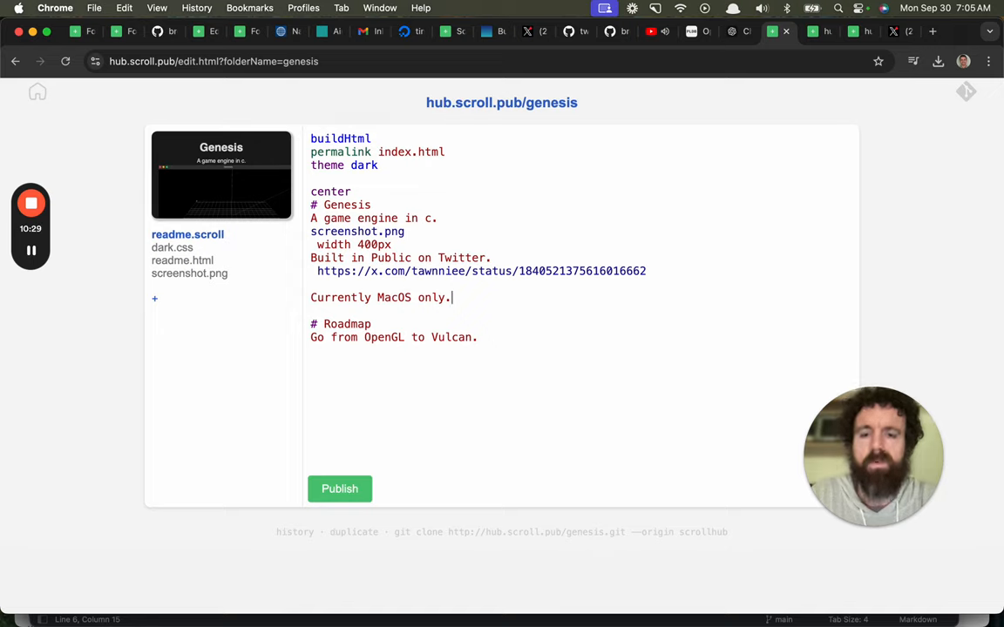
Put the Vulcan bullet first, reword the other 'Support other platforms besides MacOS.', center Roadmap.
key(Backspace)
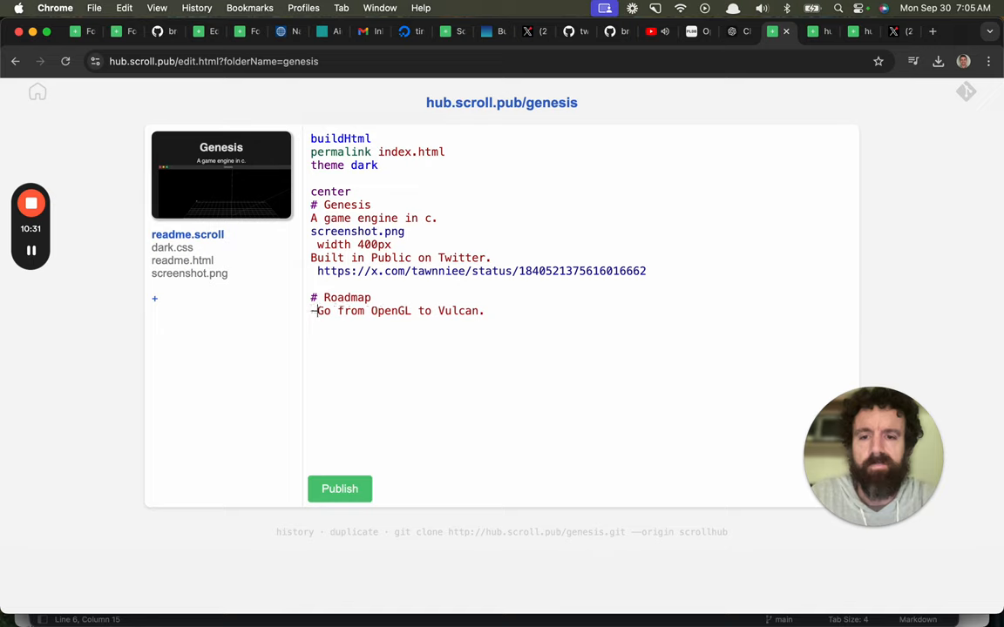
text(- Currently MacOS only.)
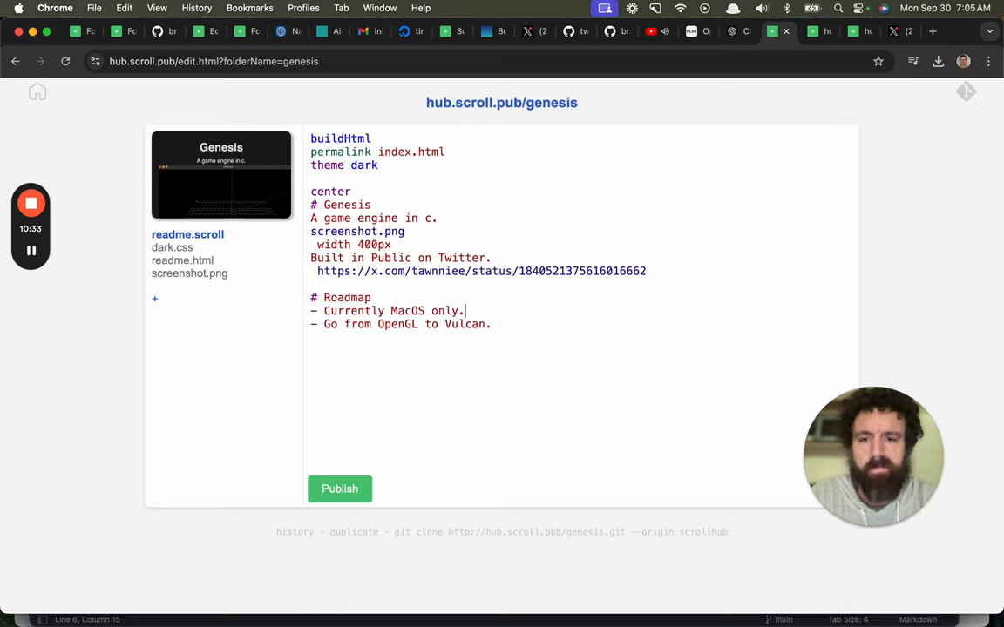
text(Support other)
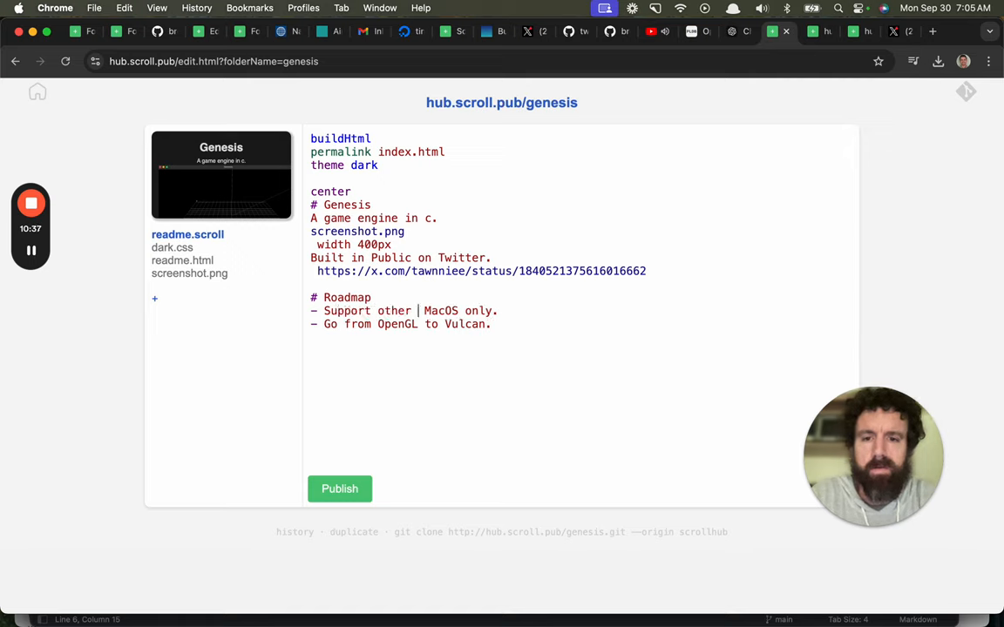
text(platforms besides)
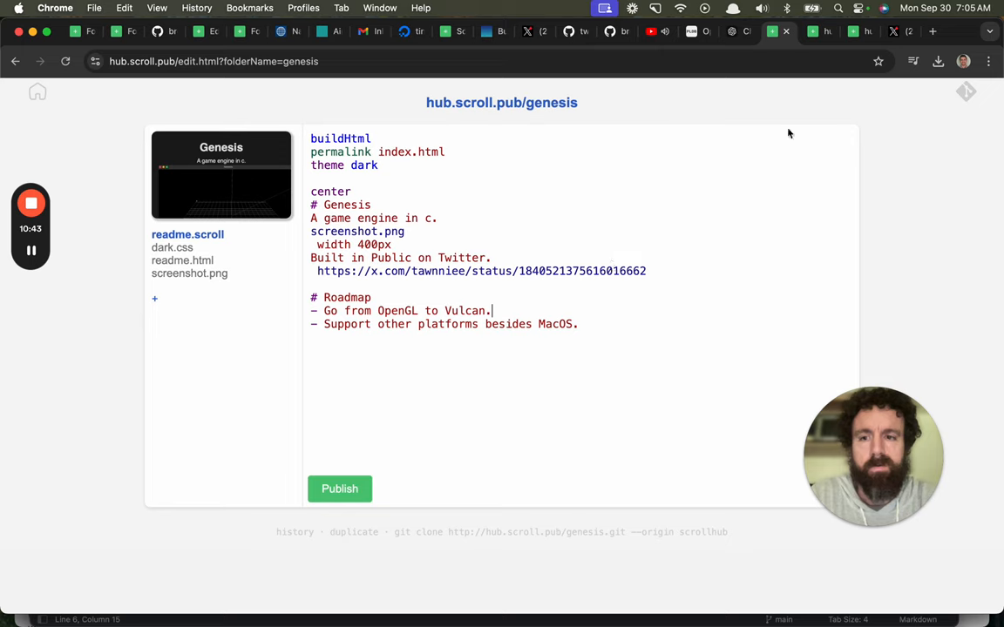
click(339, 488)
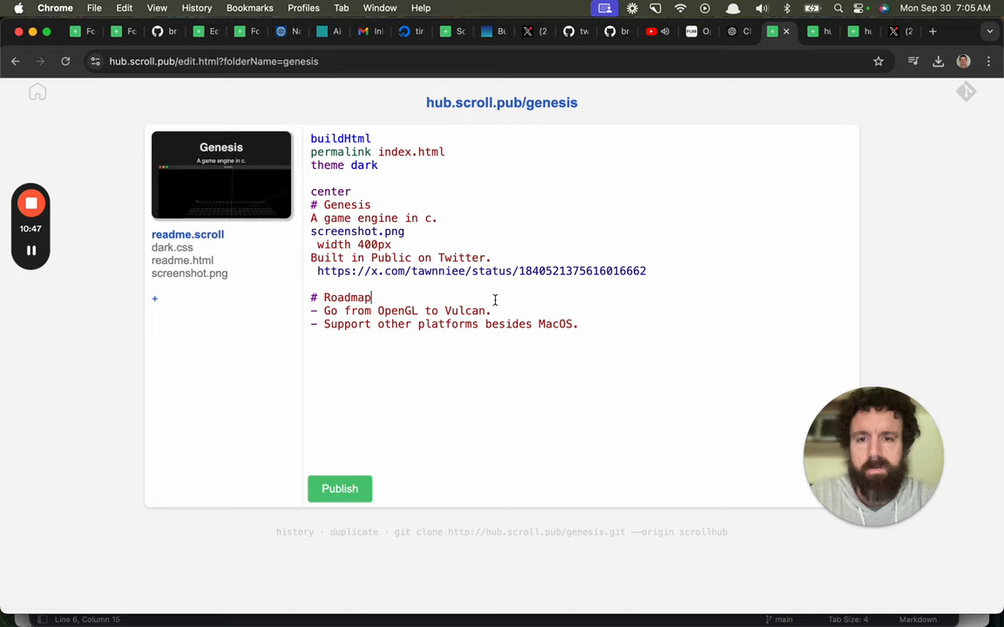
click(339, 489)
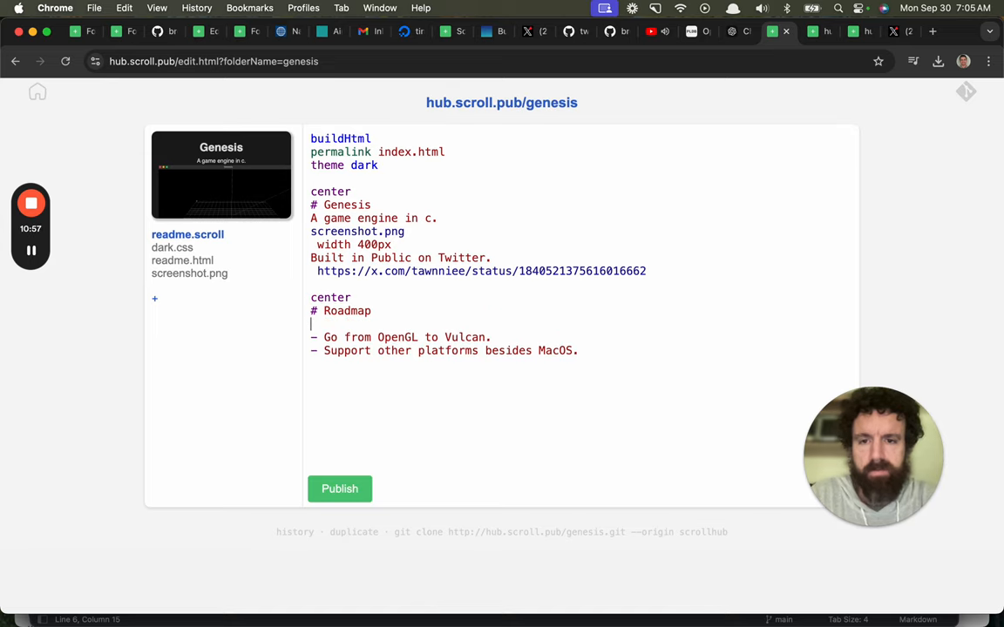
click(339, 489)
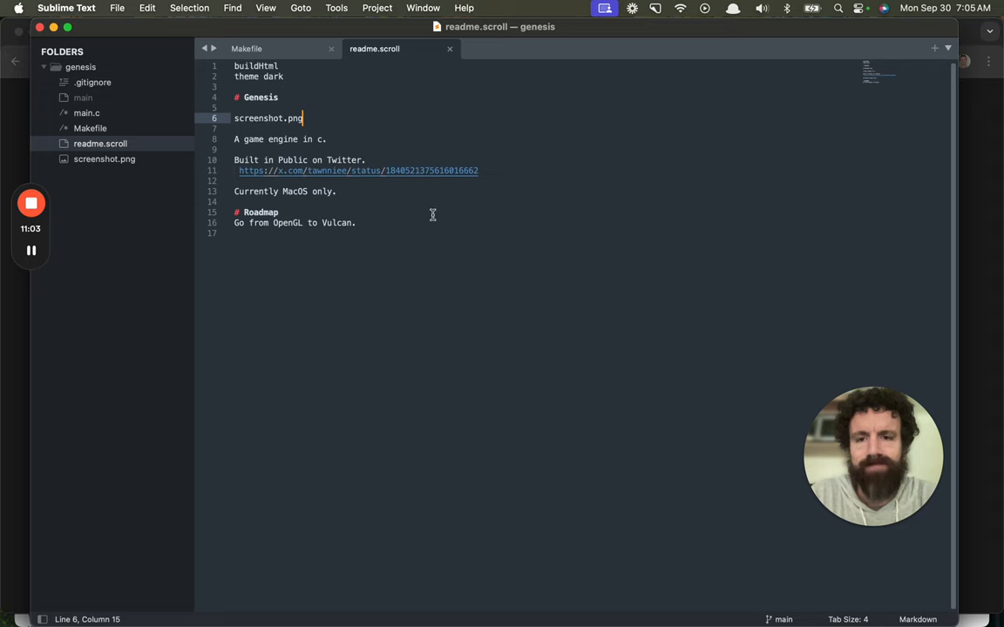
Switch to the browser tab showing the published hub.scroll.pub/genesis page.
click(858, 31)
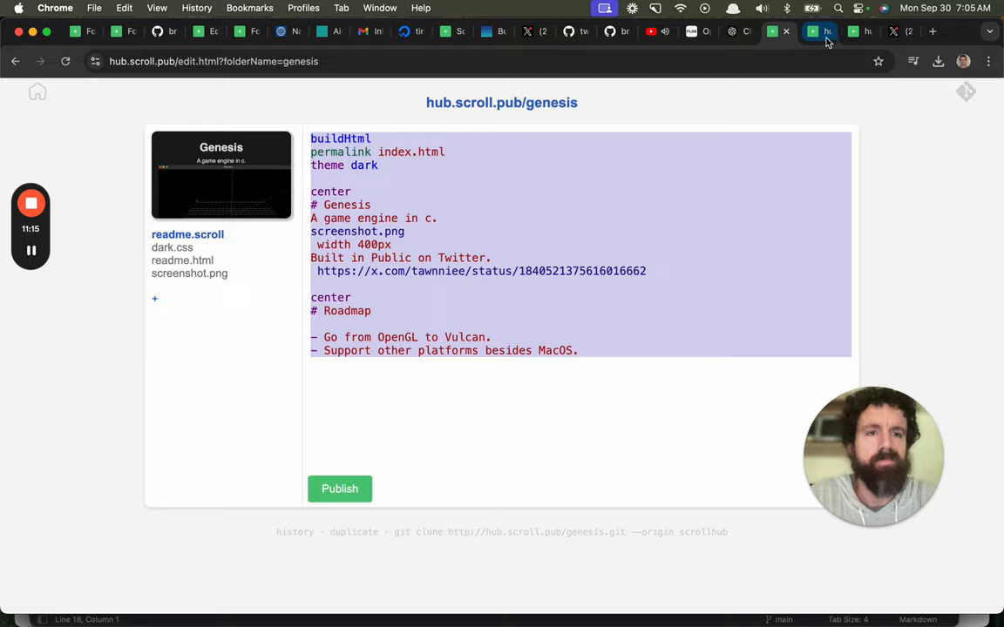
click(812, 32)
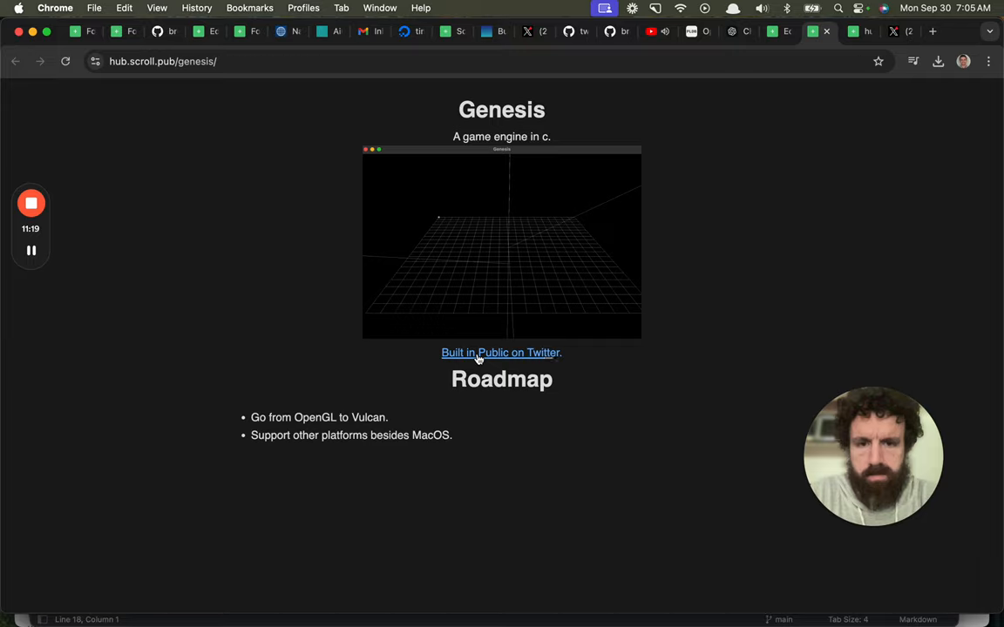
mouse_move(714, 17)
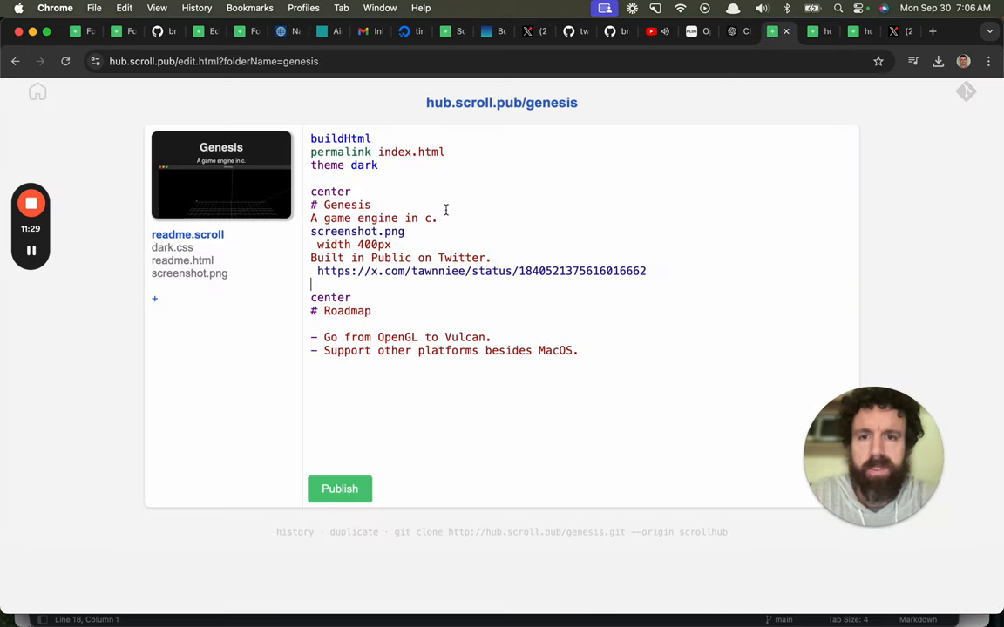
text(v)
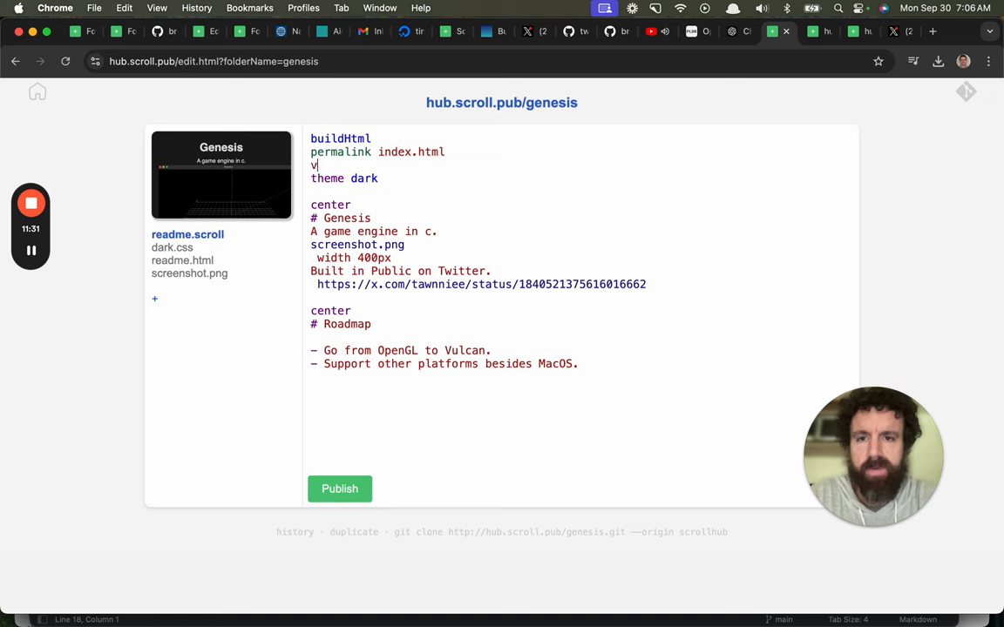
text(iewSourceButton)
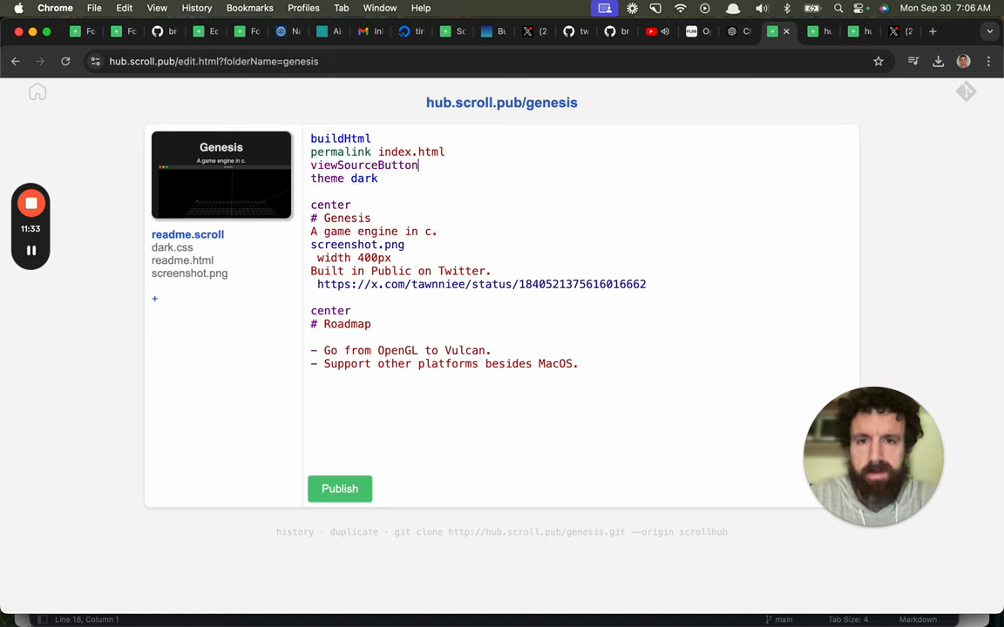
text(view)
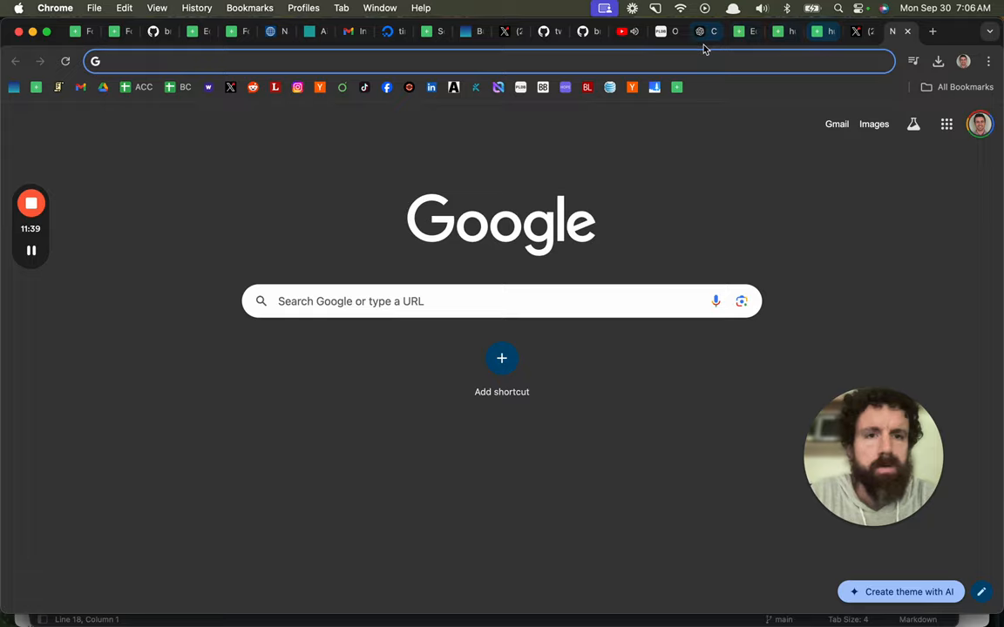
click(541, 31)
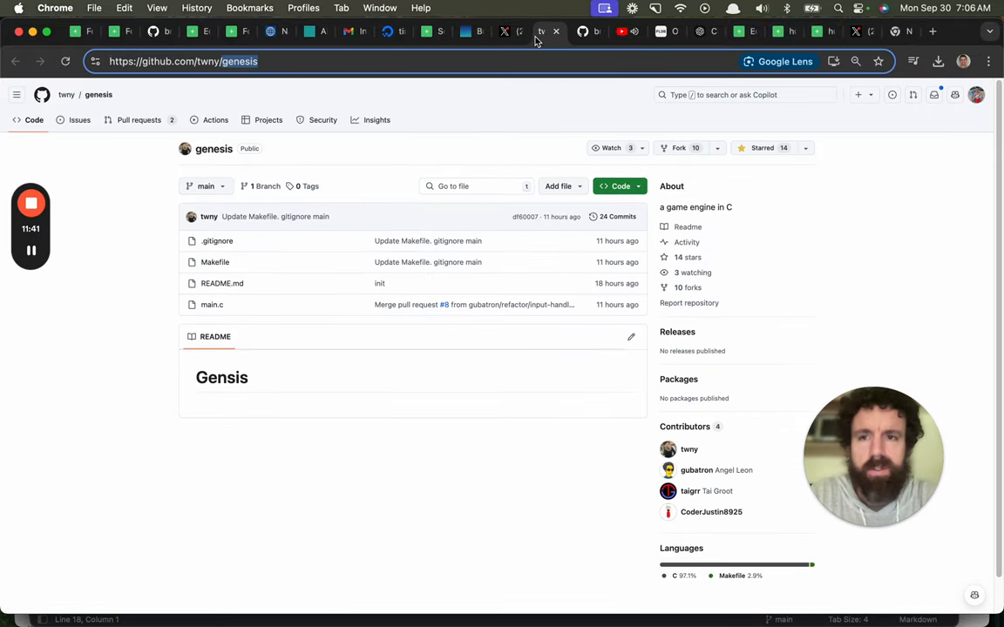
click(932, 32)
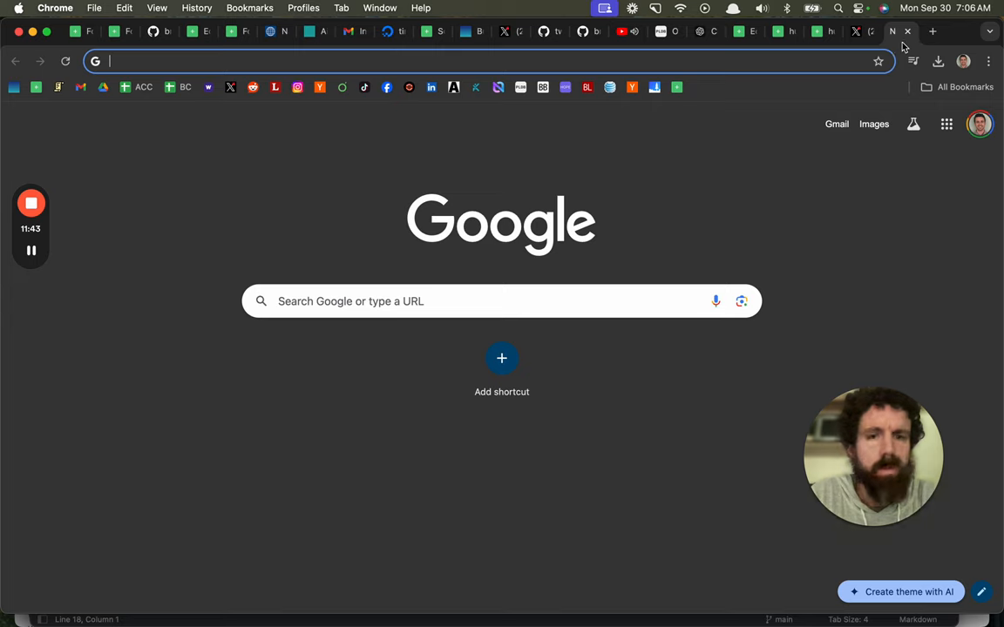
click(815, 31)
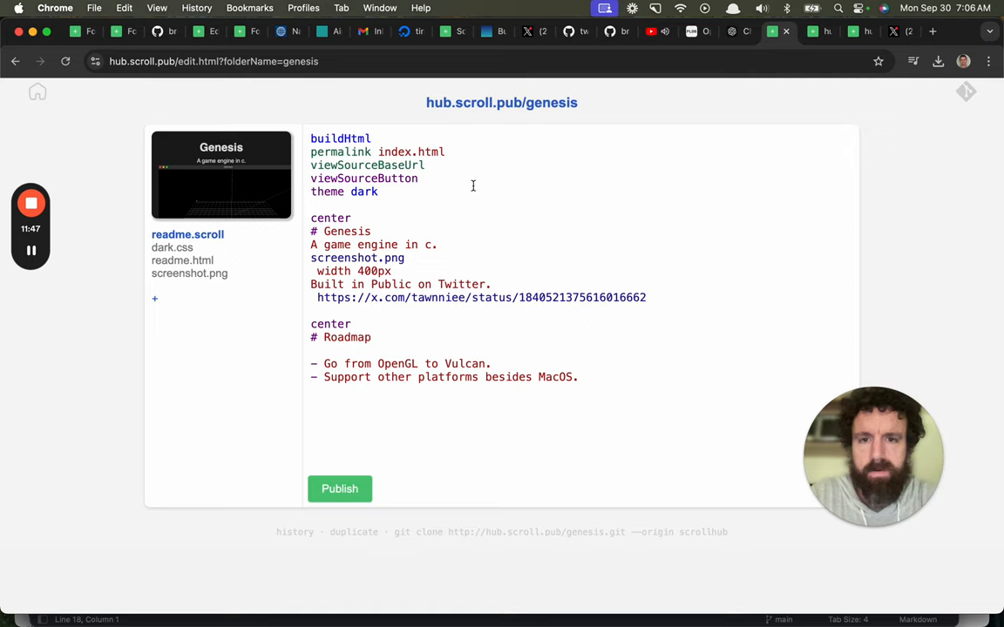
text(https://github.com/twny/genesis)
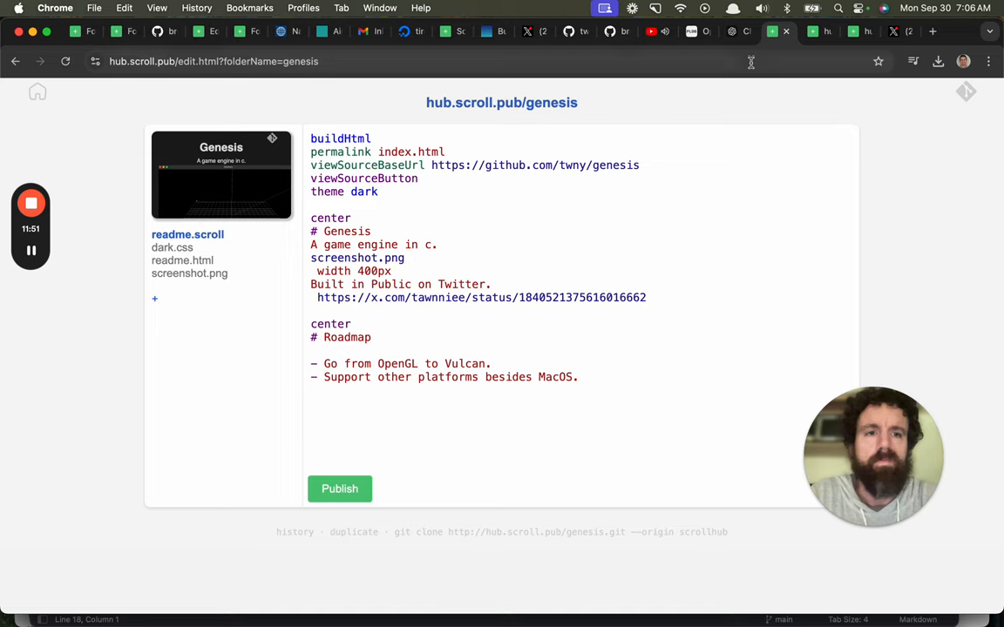
click(339, 487)
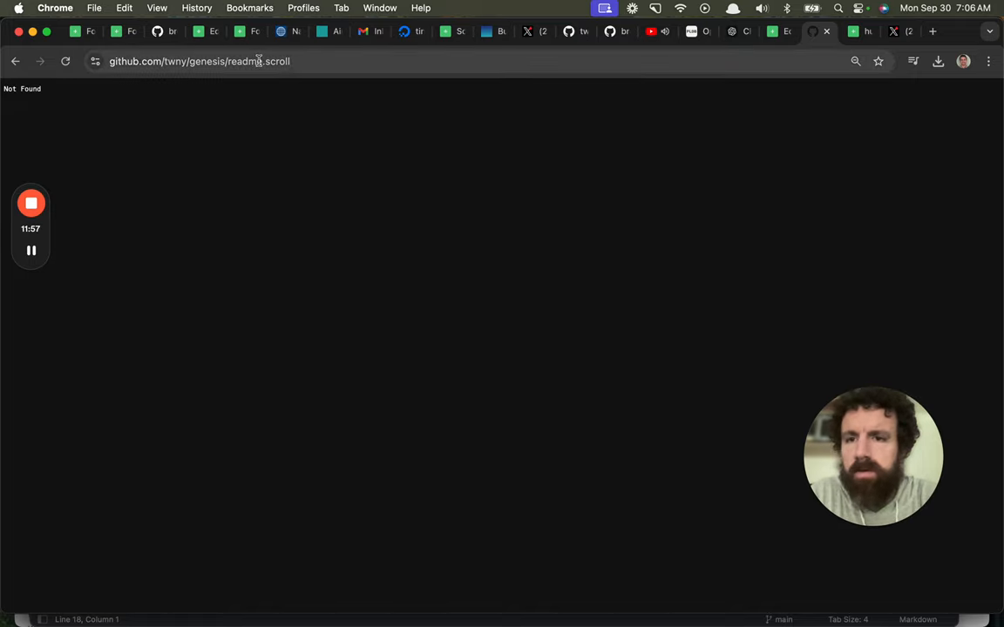
click(15, 61)
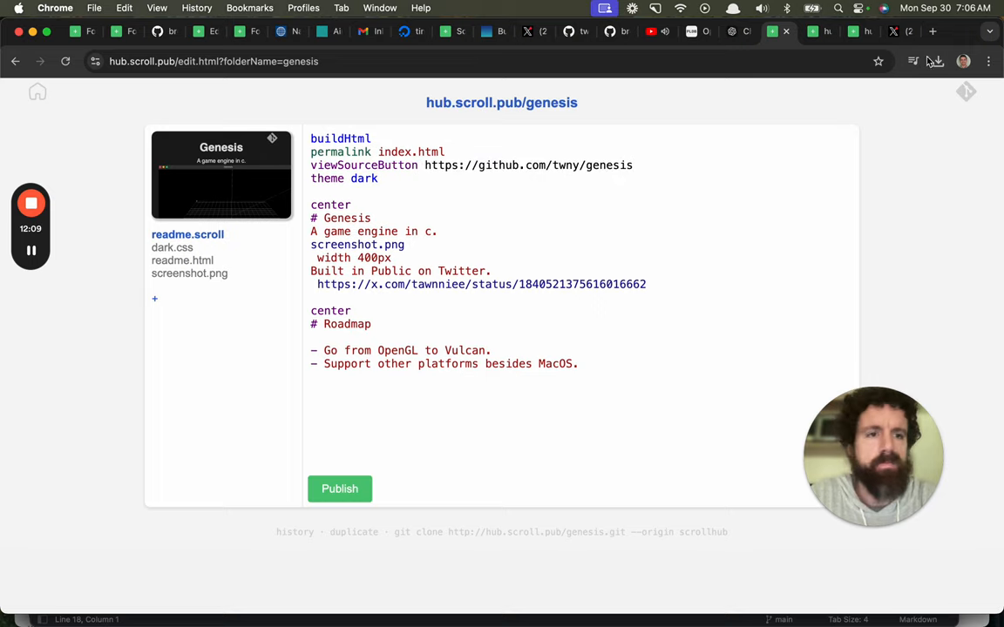
click(339, 489)
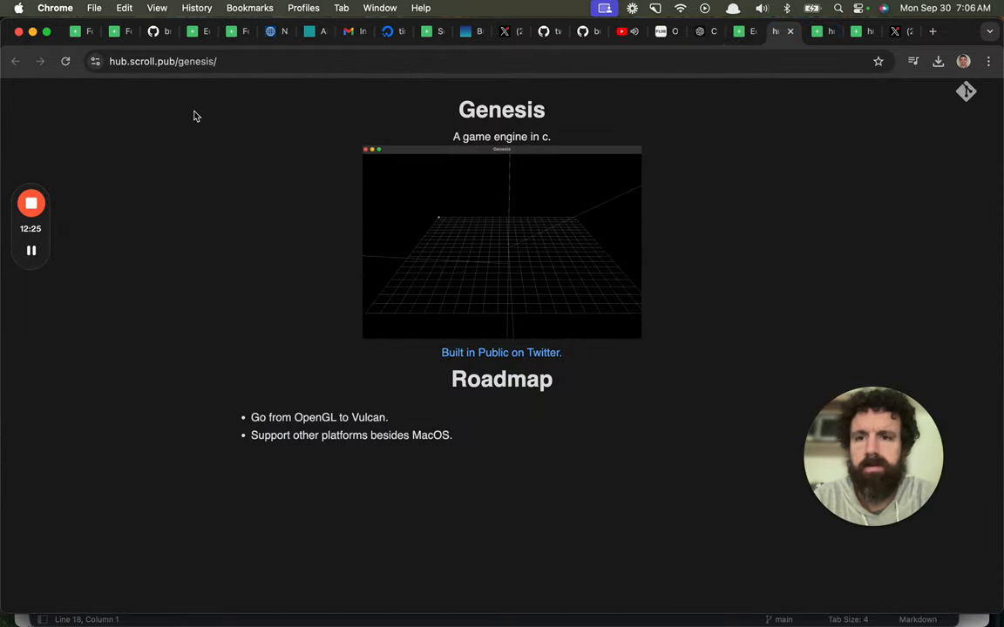
click(965, 91)
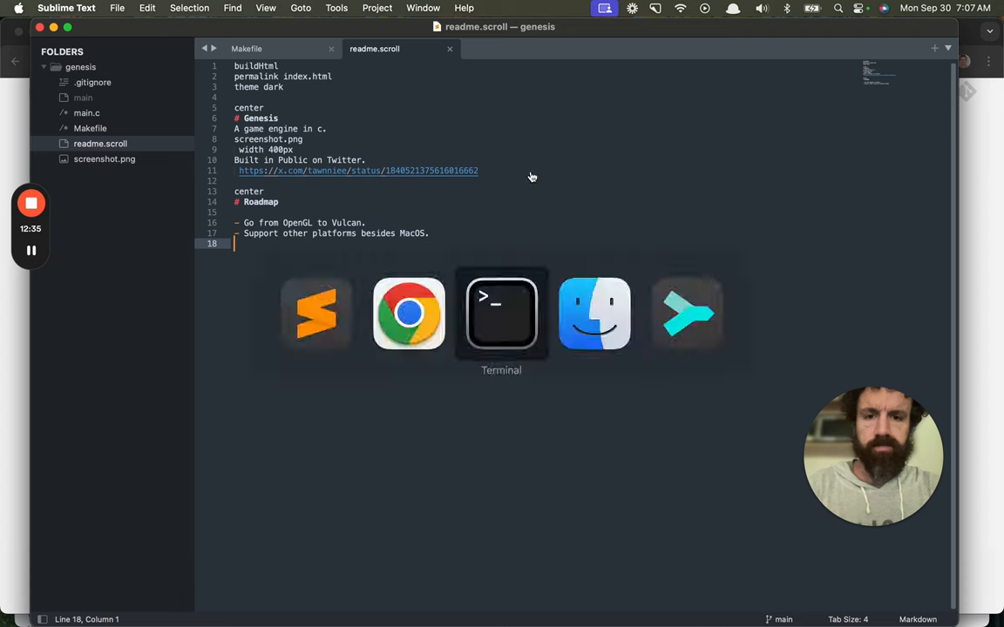
Add a '136.7.1 9/30/2024' entry to the Scroll project's releaseNotes.scroll.
click(501, 314)
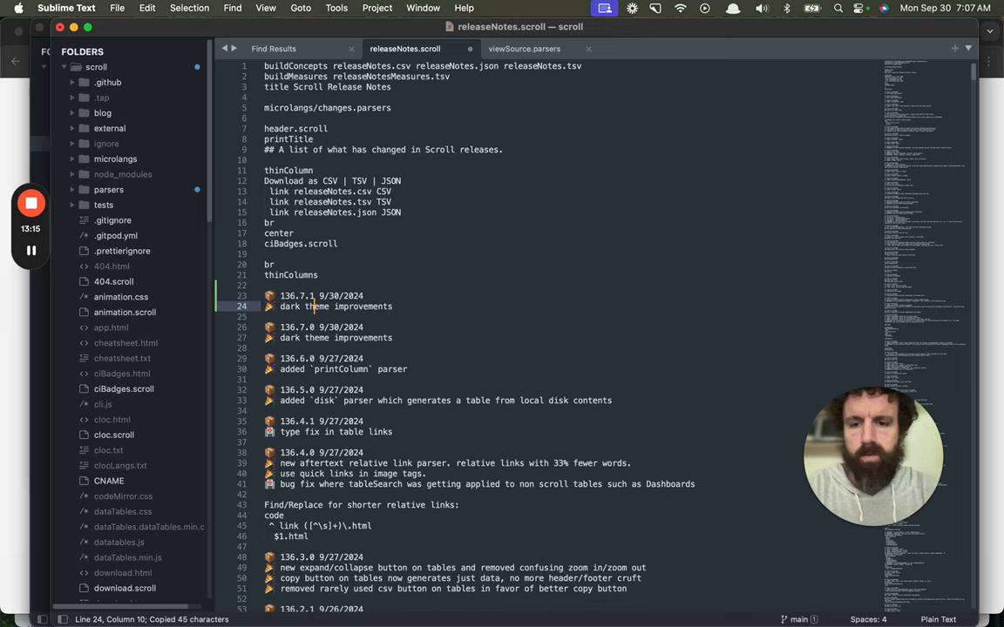
Write the 136.7.1 note 'viewSourceButton can now take a url' and expand the tests folder.
click(393, 306)
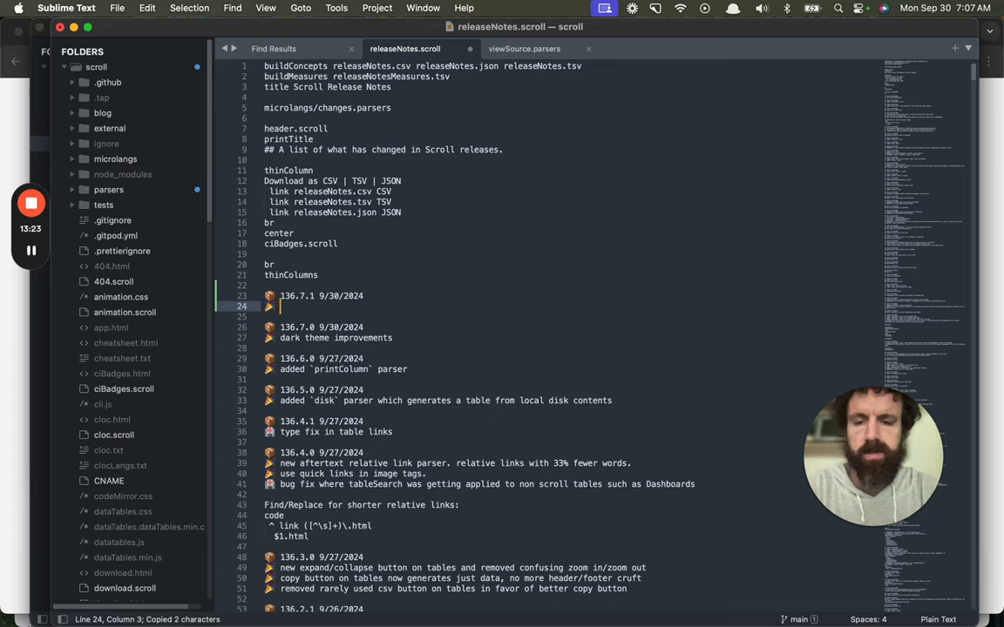
text(viewSourceButt)
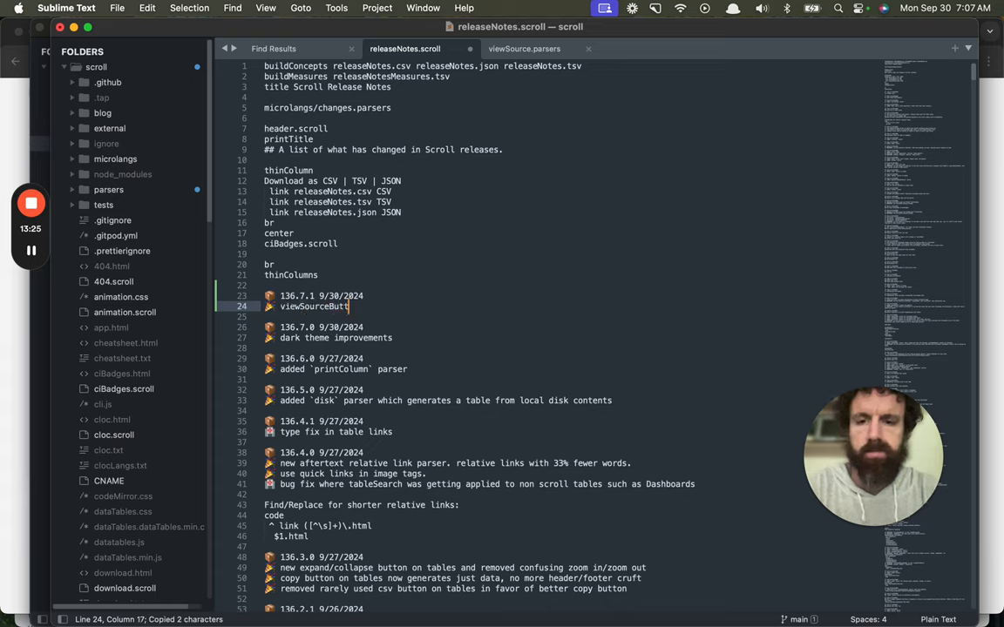
text(can now take a url)
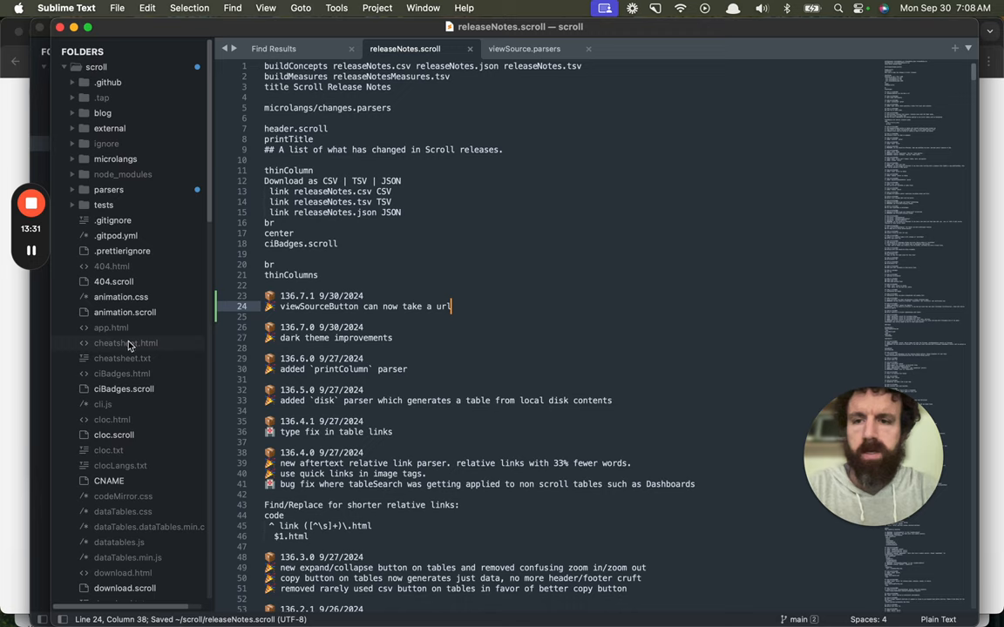
click(103, 204)
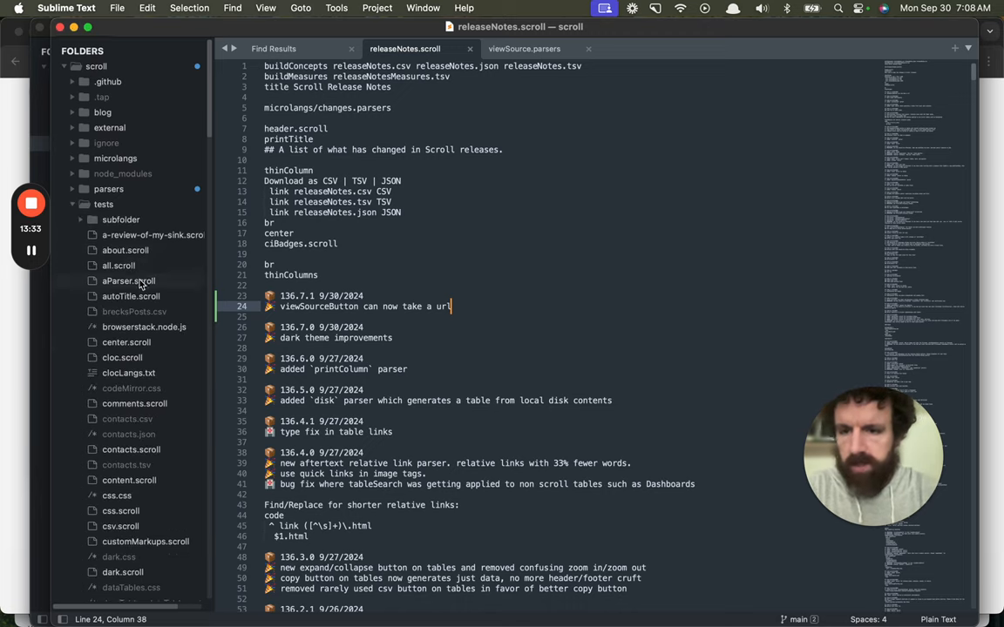
scroll(down, 3)
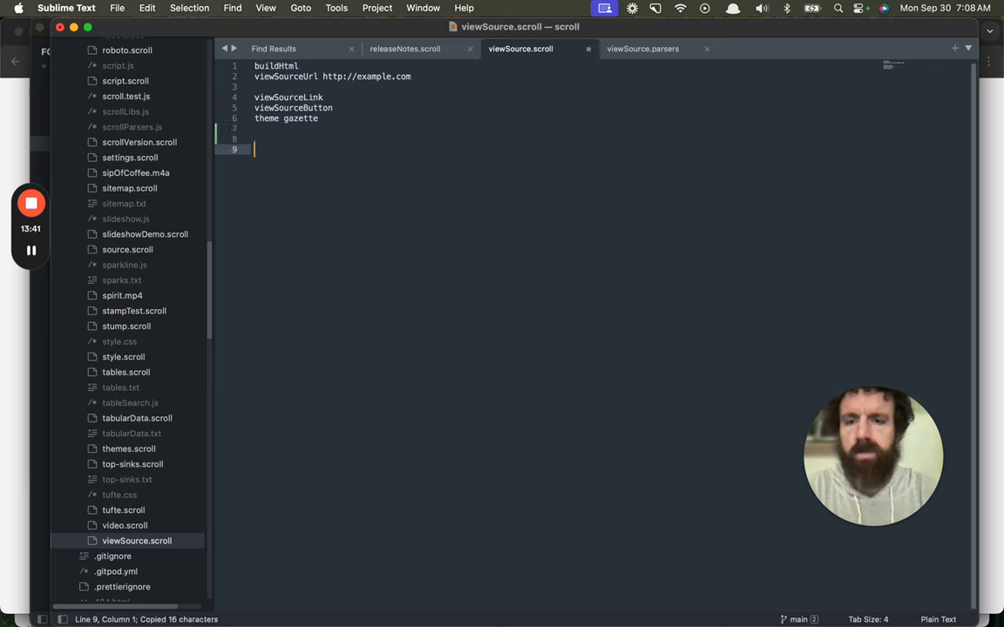
Try then discard a '# viewSourceButton with url' heading, and open the Scroll readme.
text(# viewSourceButton with url)
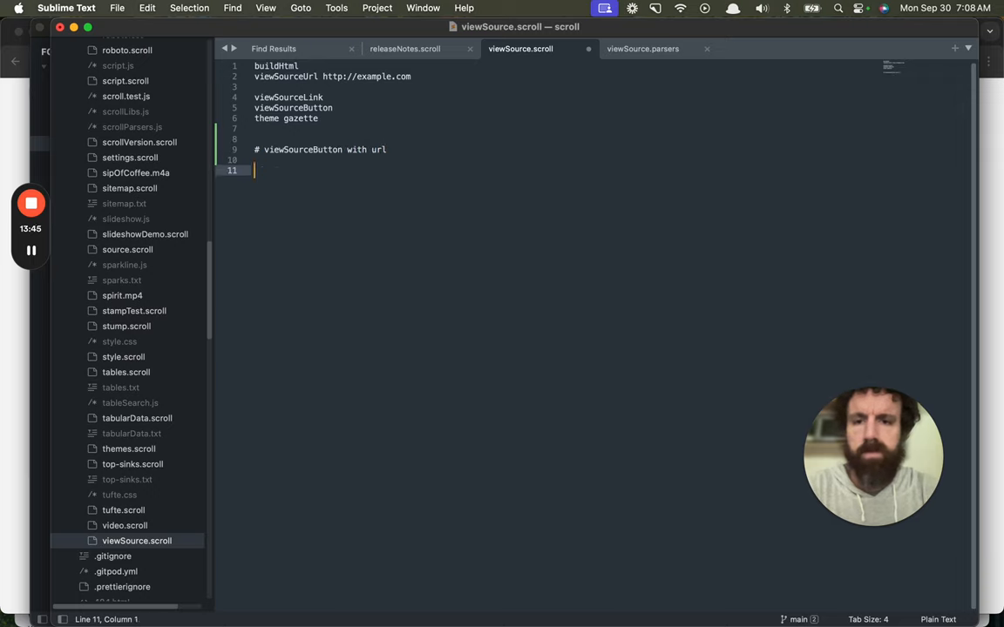
text(viewSourceButton)
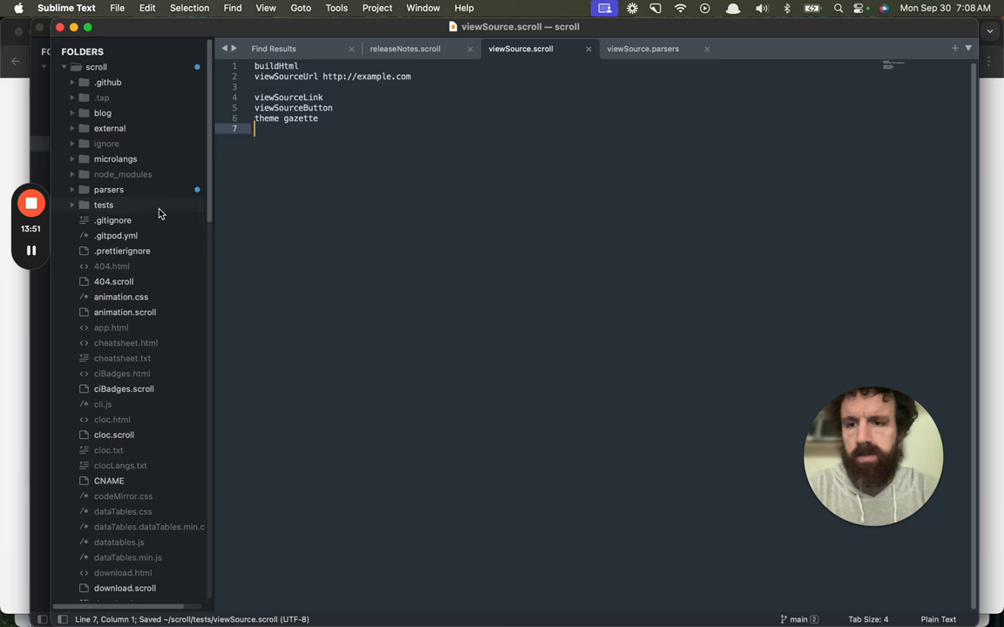
scroll(down, 3)
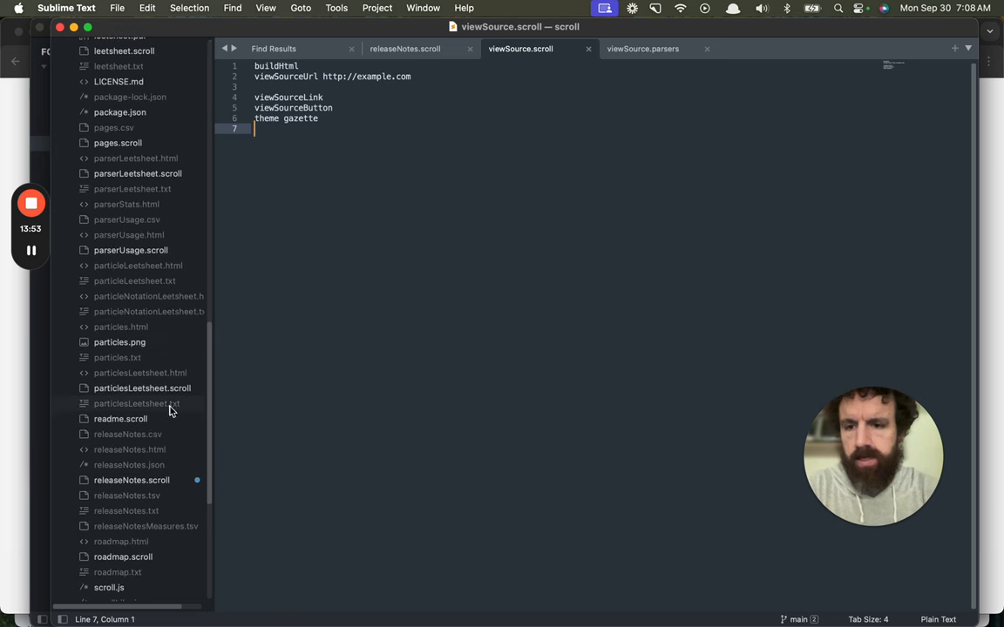
click(120, 419)
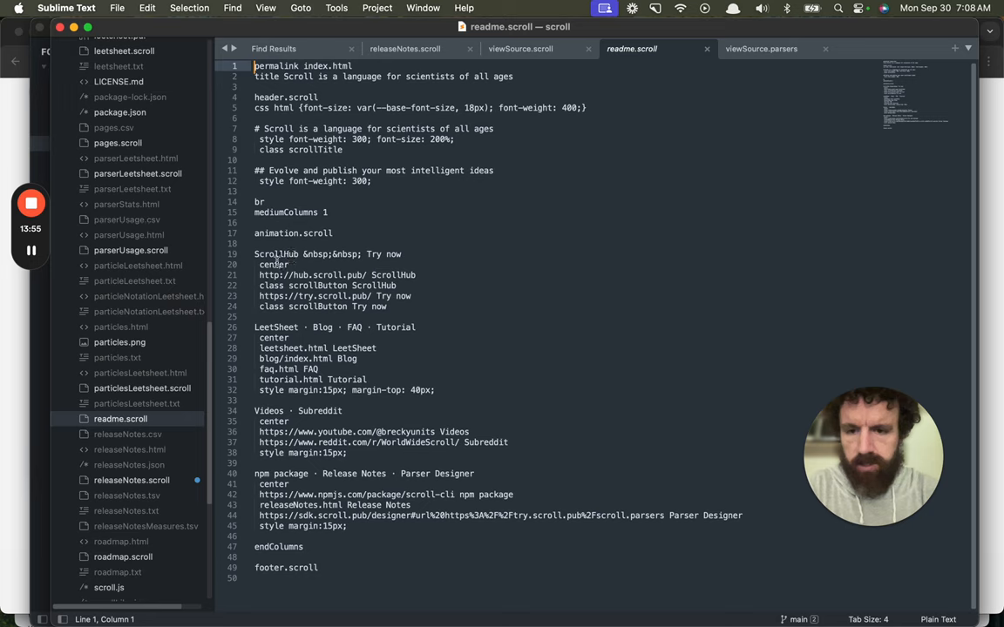
scroll(up, 3)
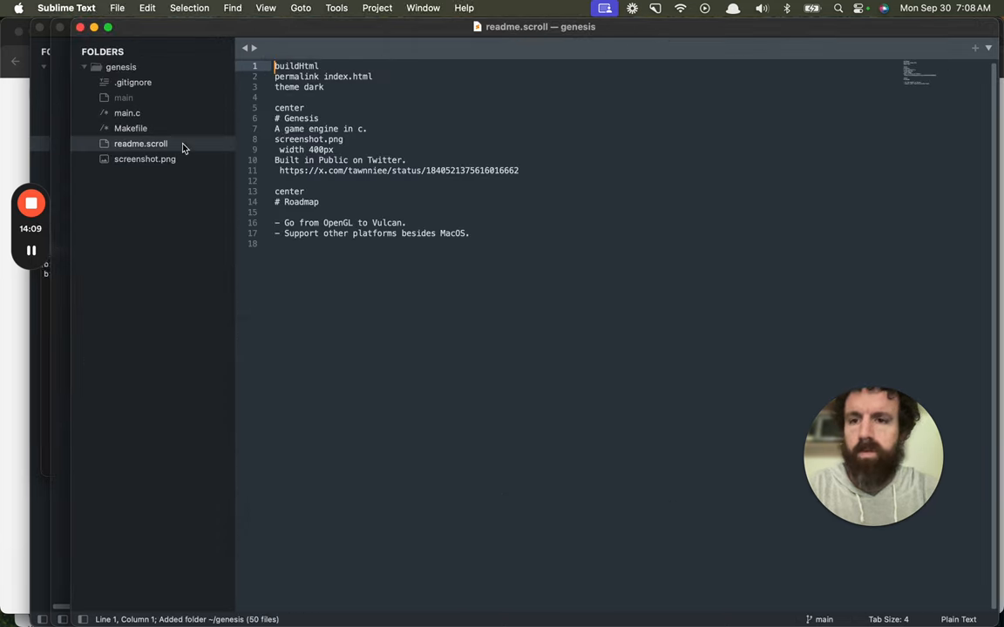
Add a viewSourceButton line after 'theme dark' in readme.scroll, then build the site.
click(141, 143)
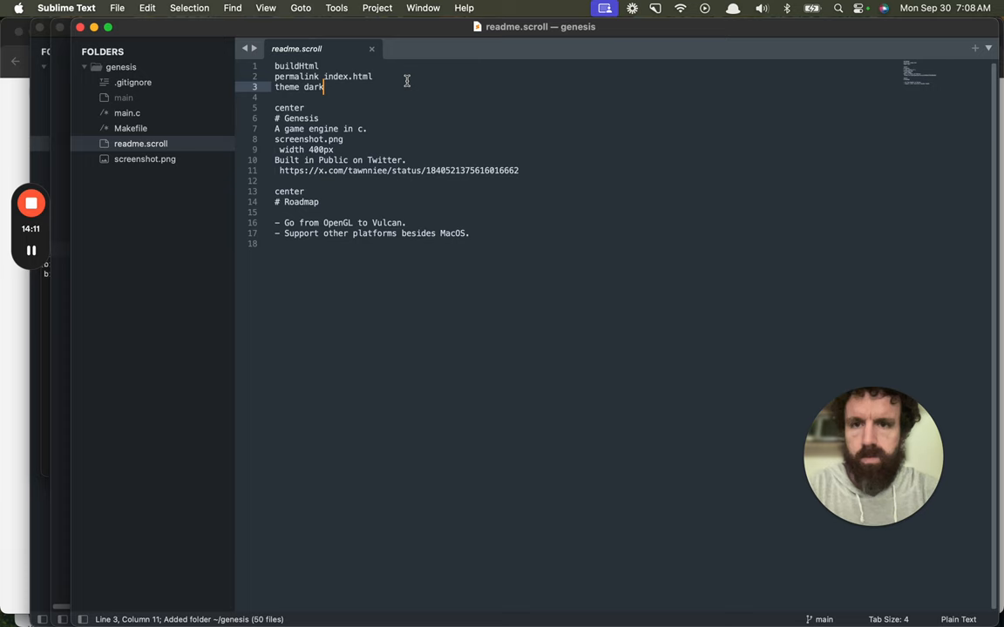
text(viewSourceButton)
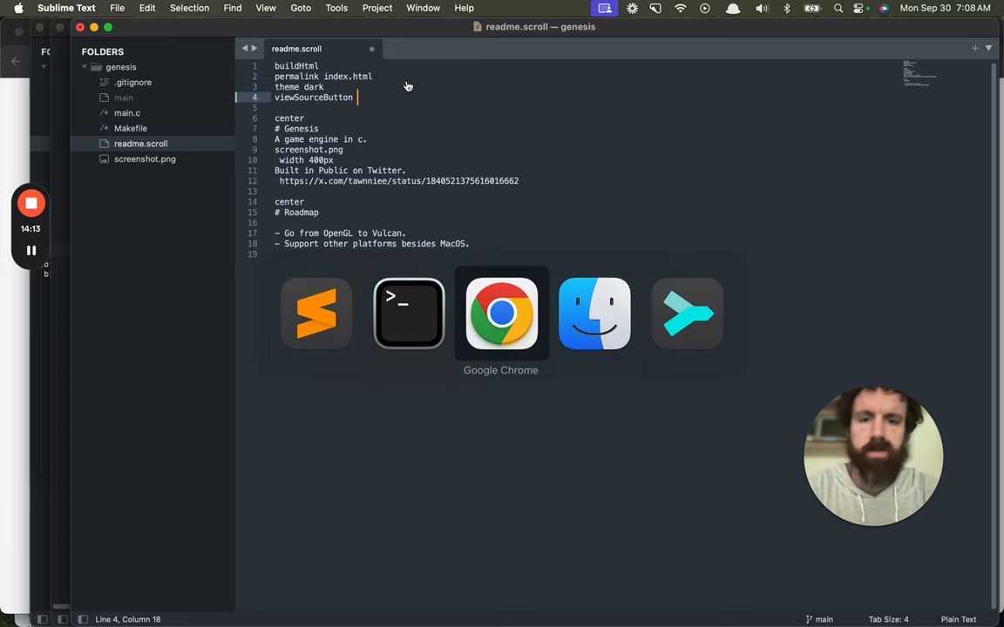
click(501, 313)
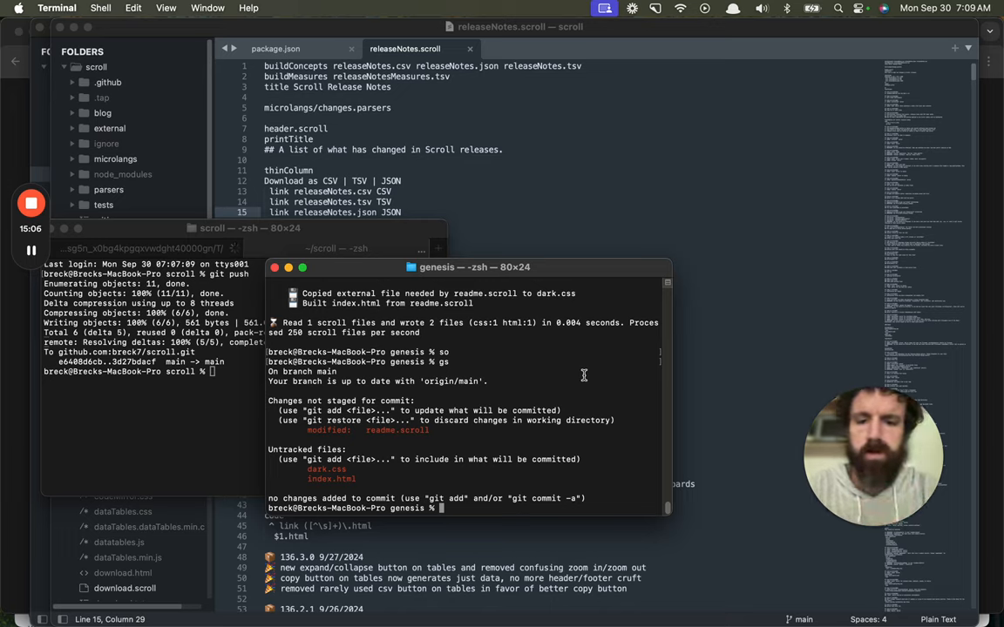
Add *.css and *.html to .gitignore, then commit and push it with the readme.
text(so*.dylib*.a*.libmain)
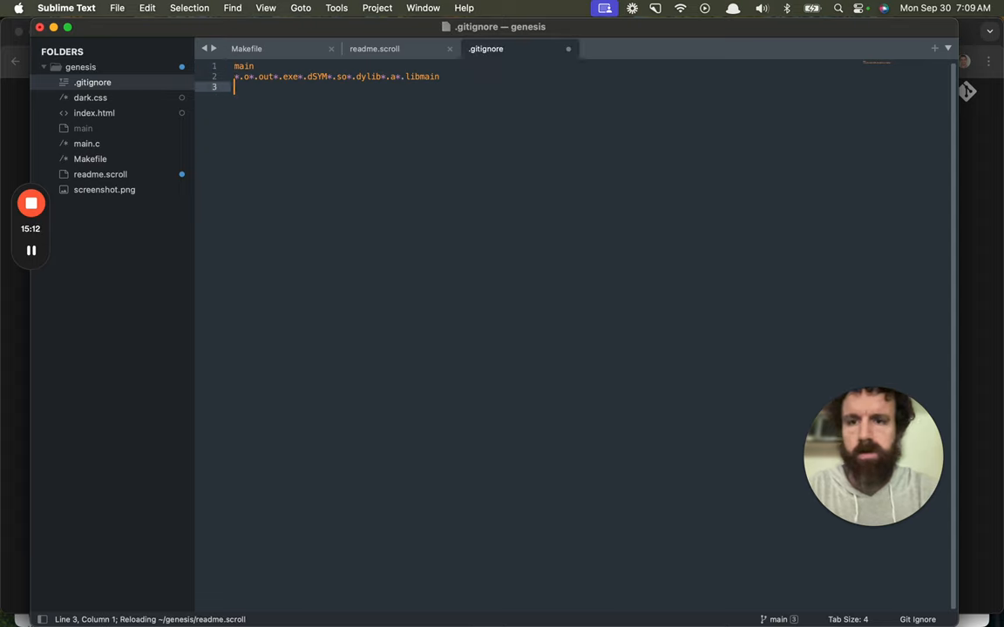
text(*.css)
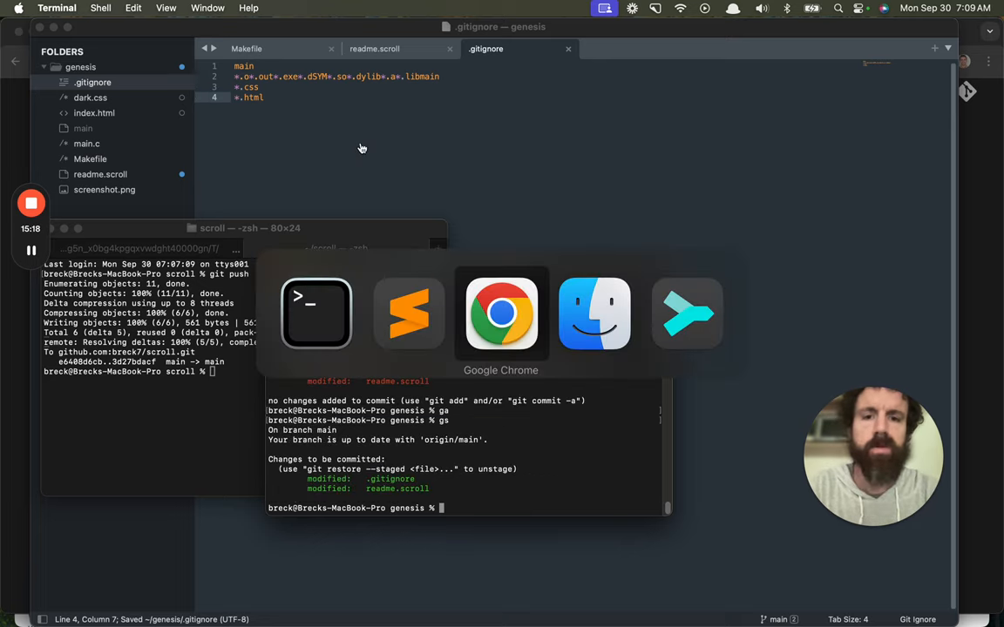
click(501, 313)
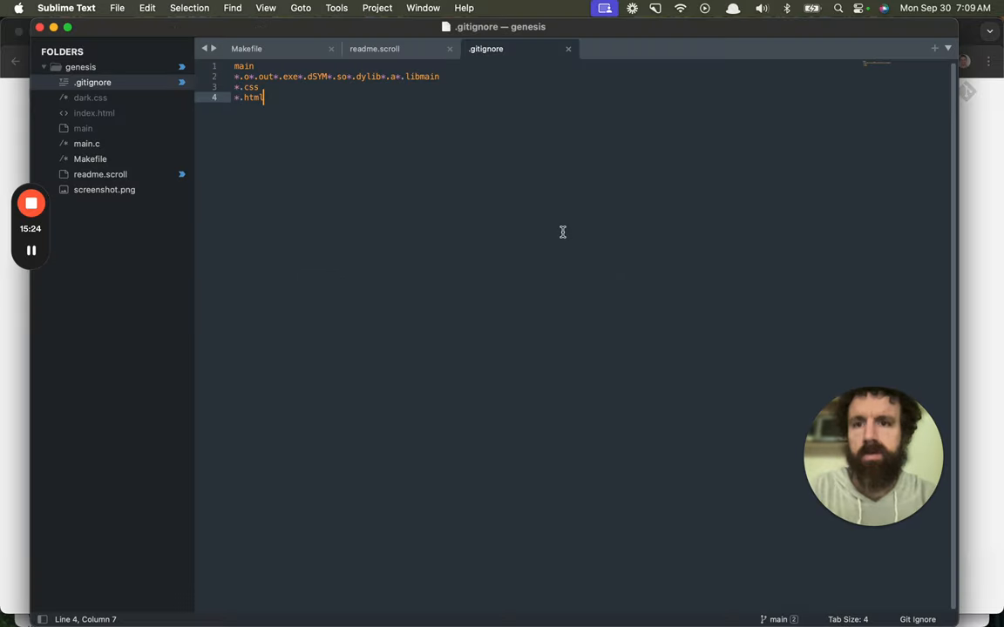
click(374, 48)
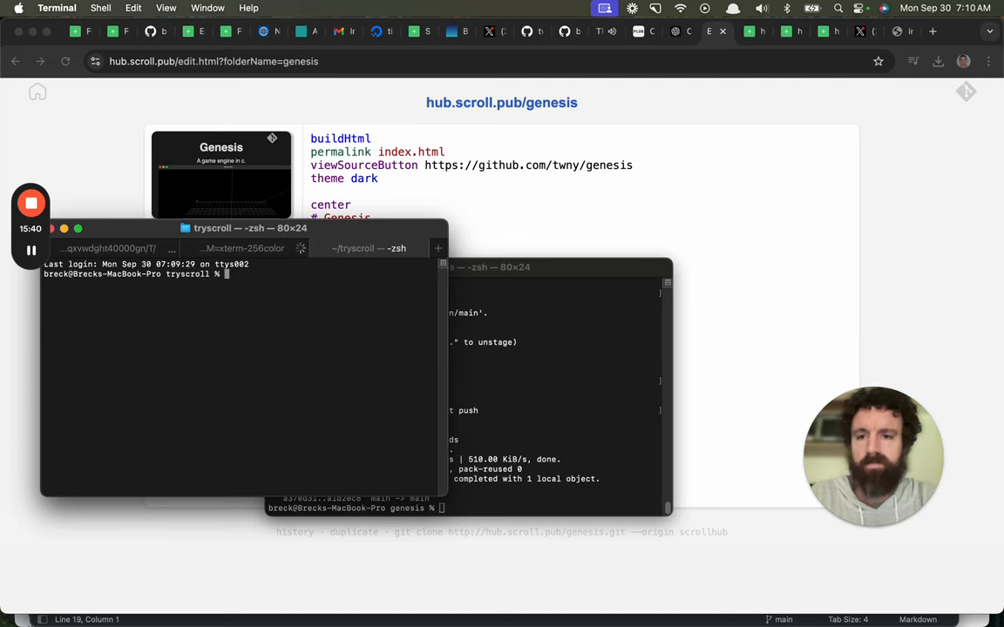
Publish scroll-cli 136.8.0 to npm and rebuild tryscroll, confirming a clean git status.
text(cd hub)
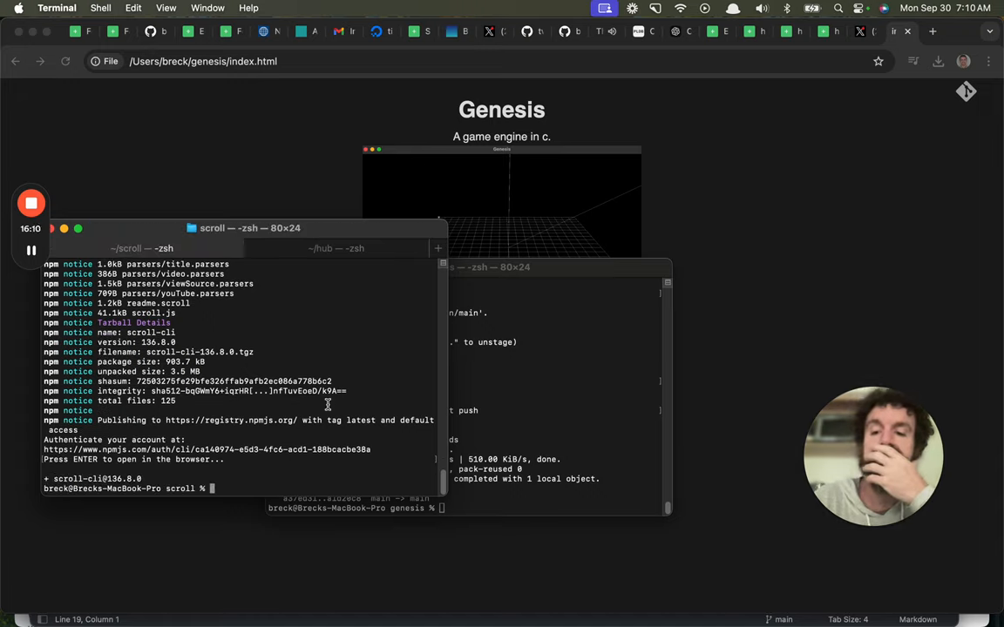
text(gs)
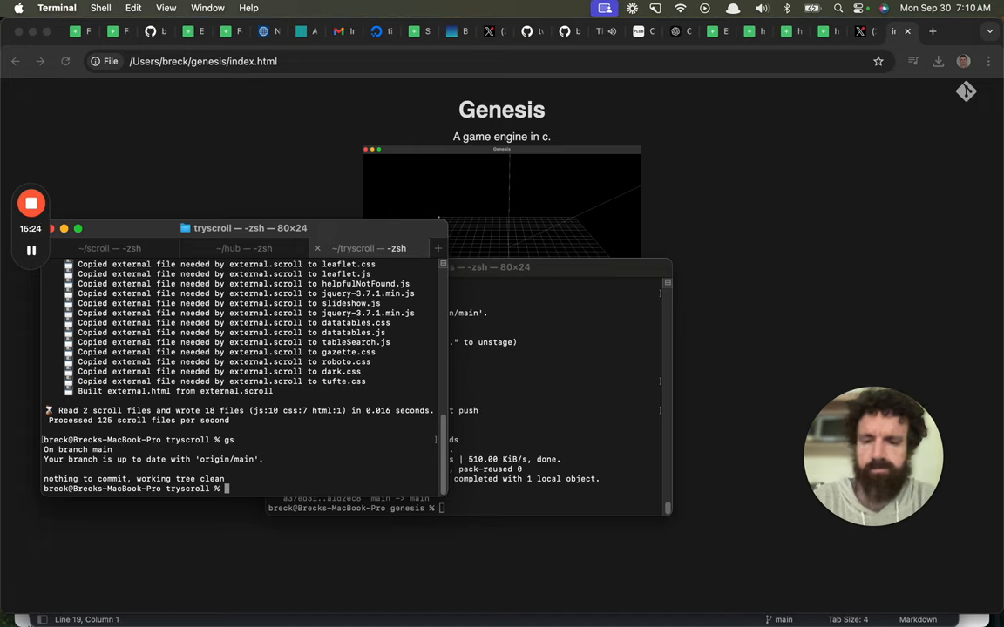
Force-clean the npm cache and run the 'x up' update command.
text(npm cache clean --force)
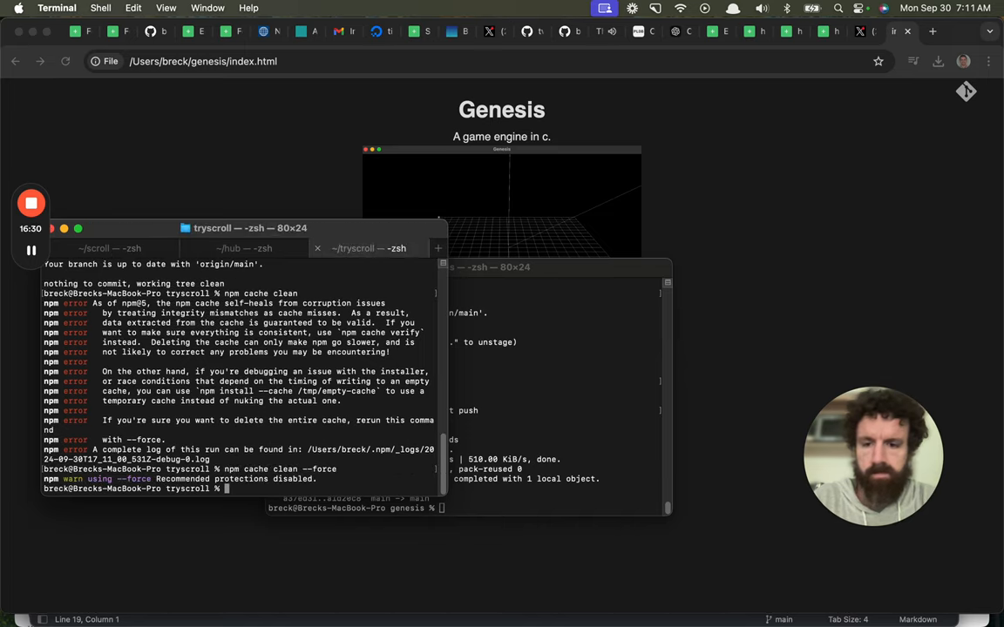
text(x up)
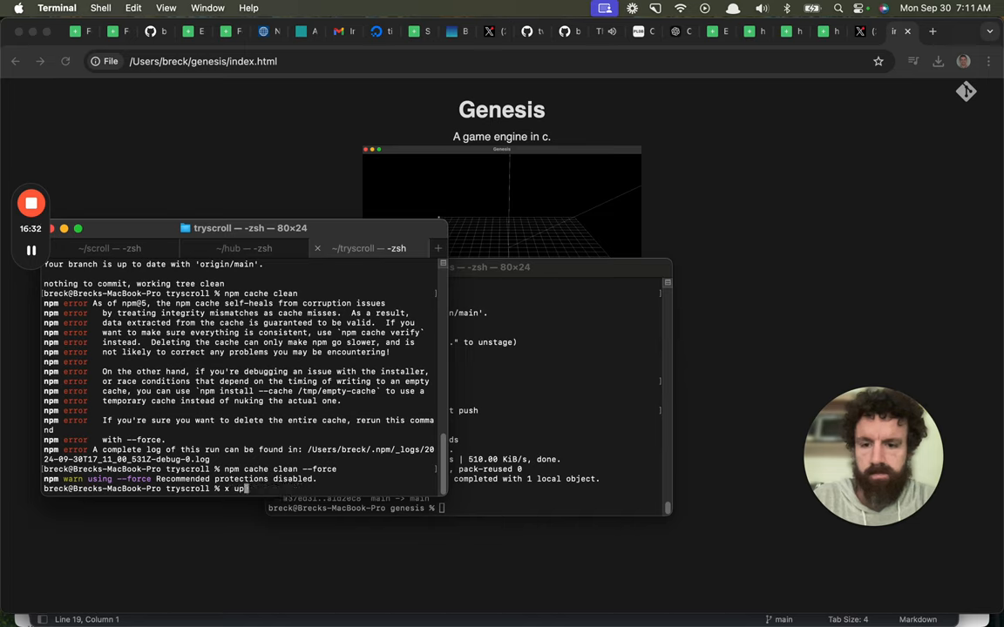
key(Return)
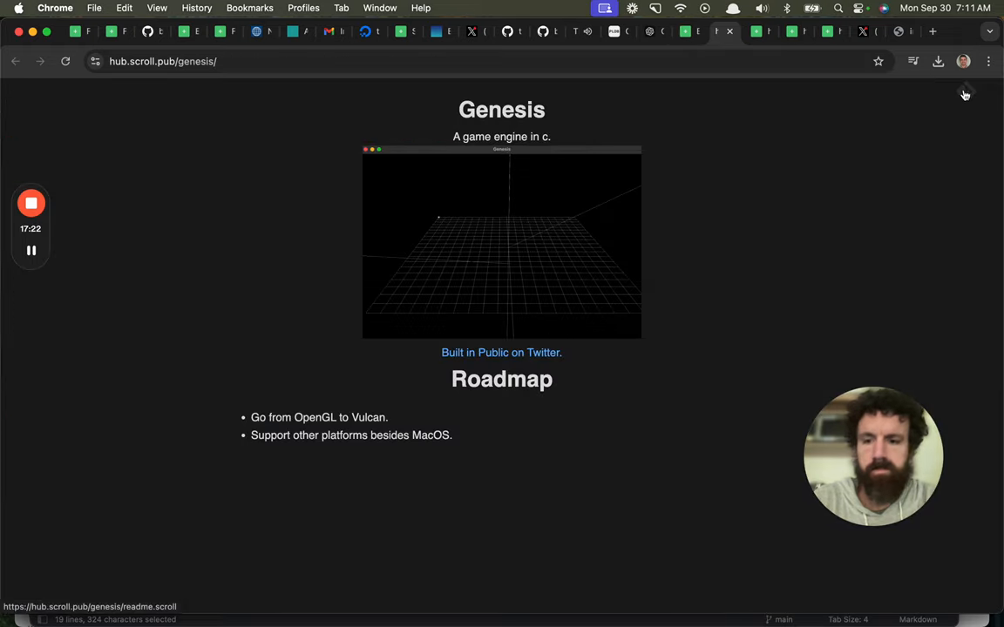
mouse_move(965, 91)
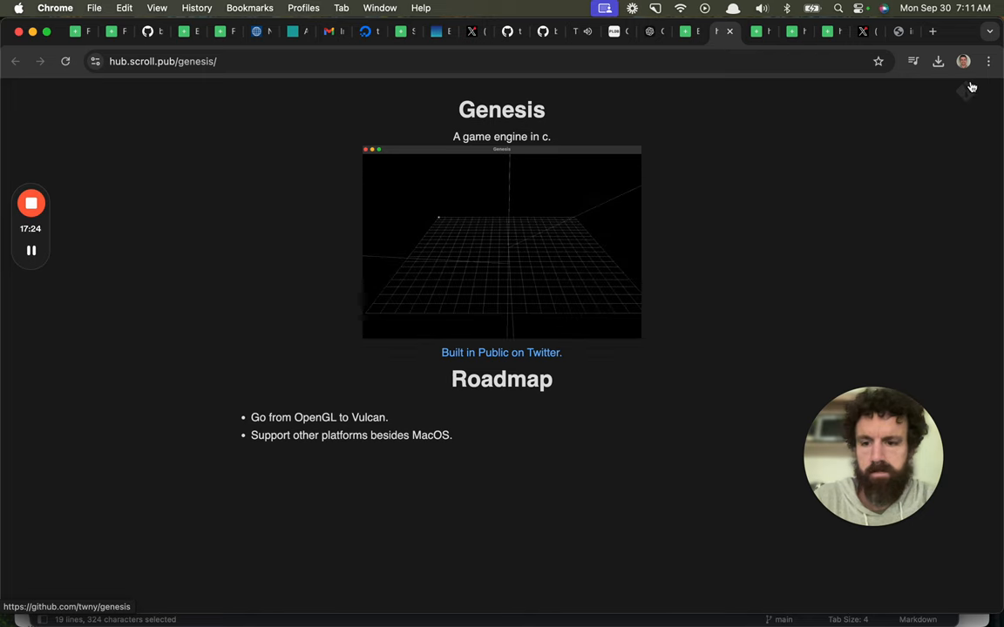
Follow the Genesis page's GitHub source link and its 'Built in Public on Twitter' post.
click(66, 606)
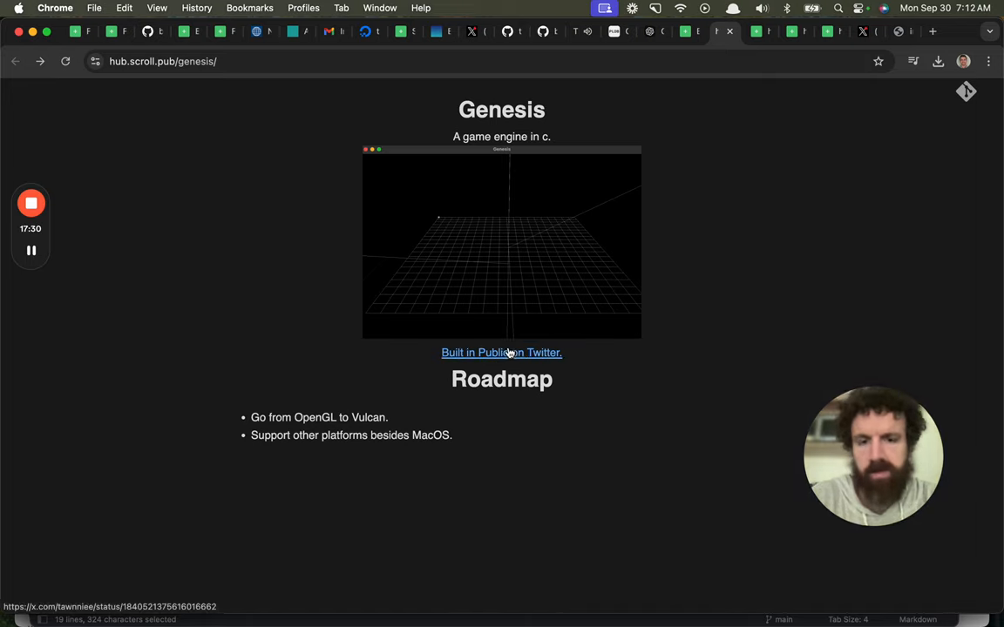
click(501, 243)
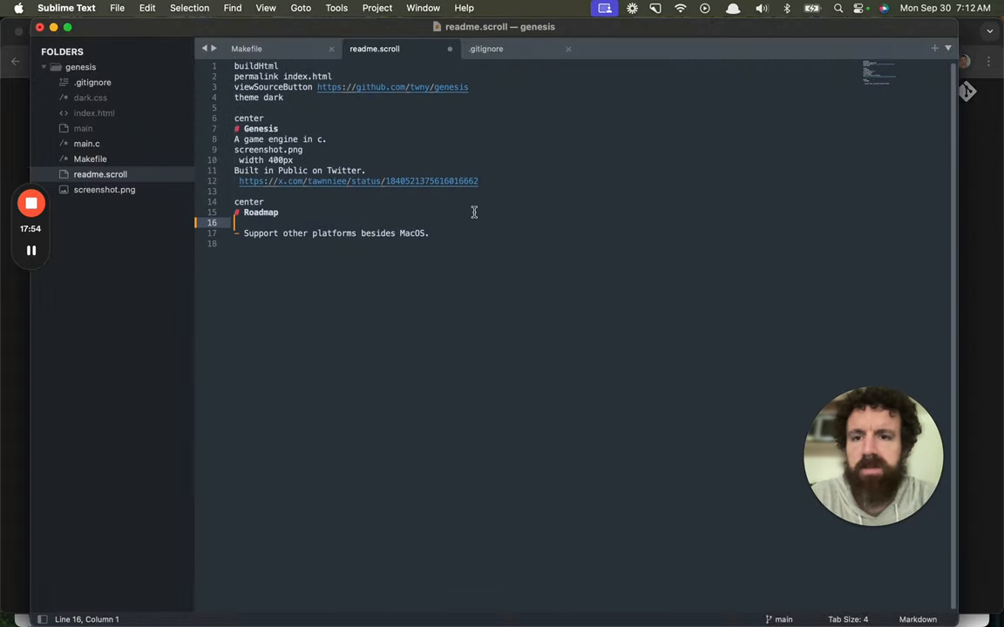
Insert a '# How to build' heading on a new line above Roadmap.
key(enter)
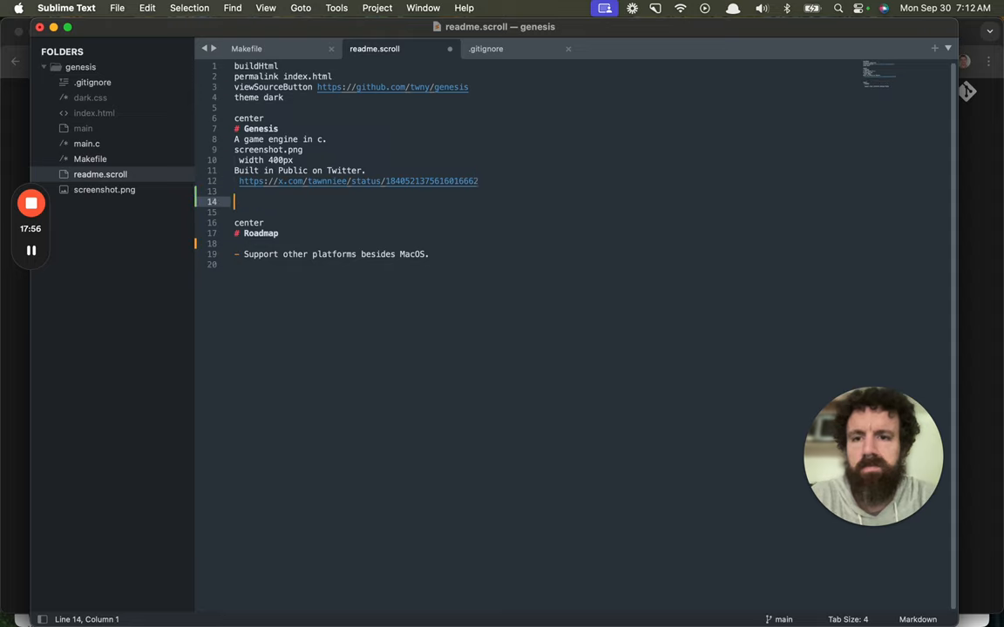
text(# How to build)
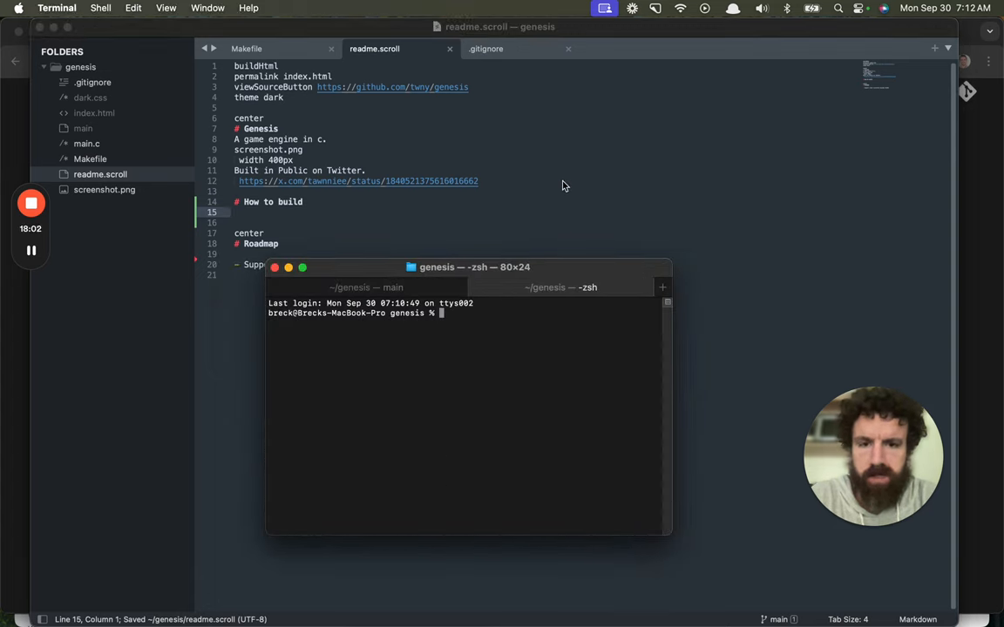
Test make in Terminal, then write a git clone, cd genesis and make build line.
text(make)
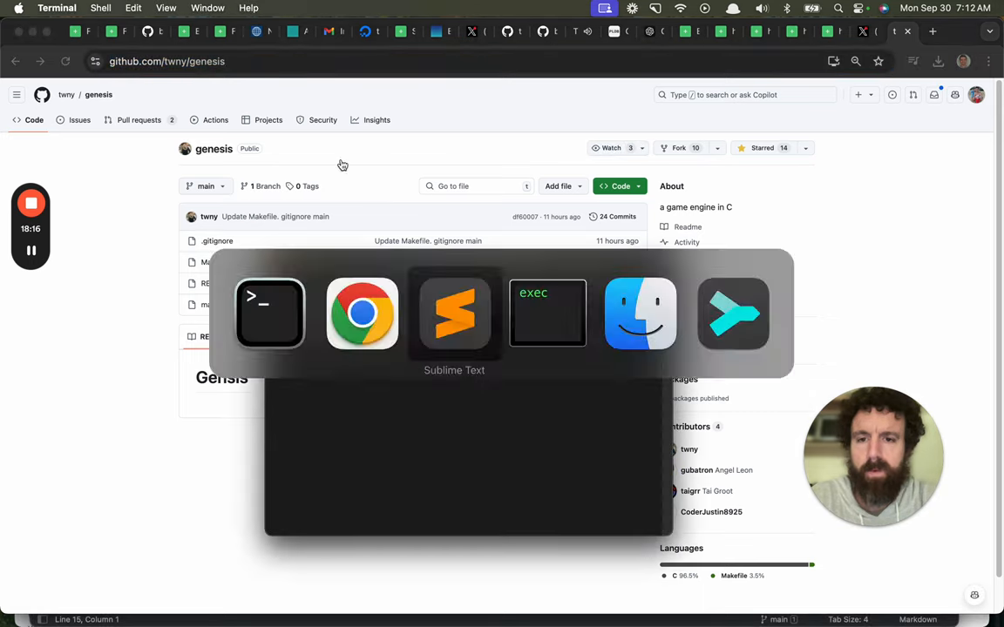
click(454, 313)
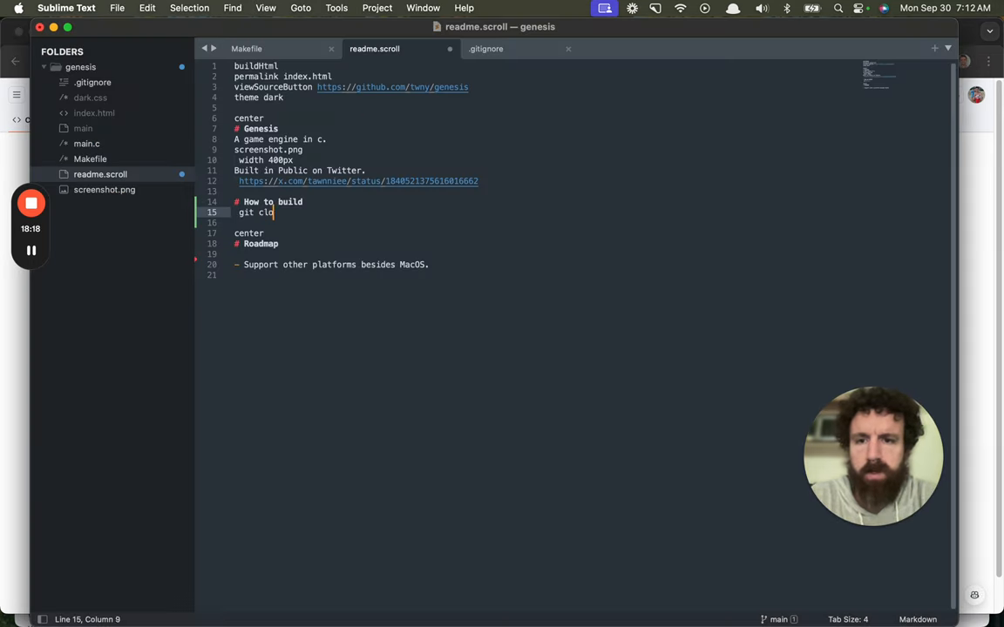
text(ne https://github.com/twny/genesis)
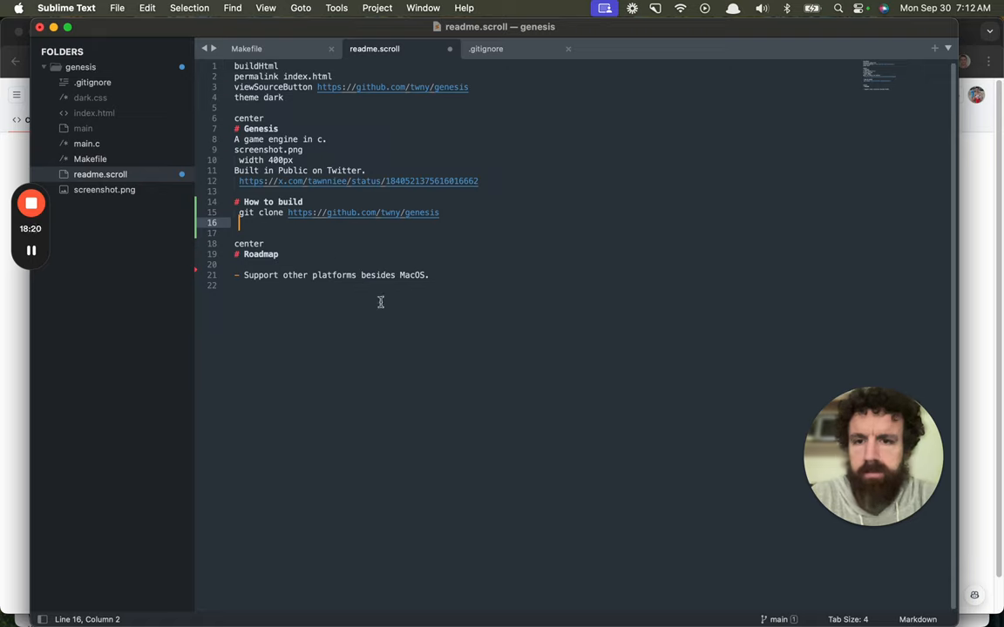
text(cd genesis)
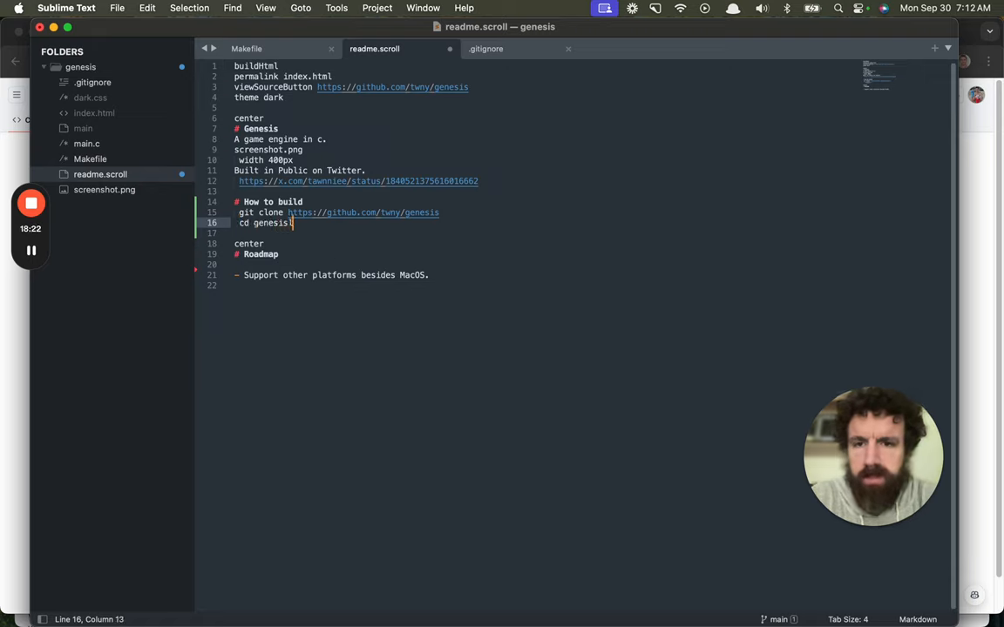
text(; make build)
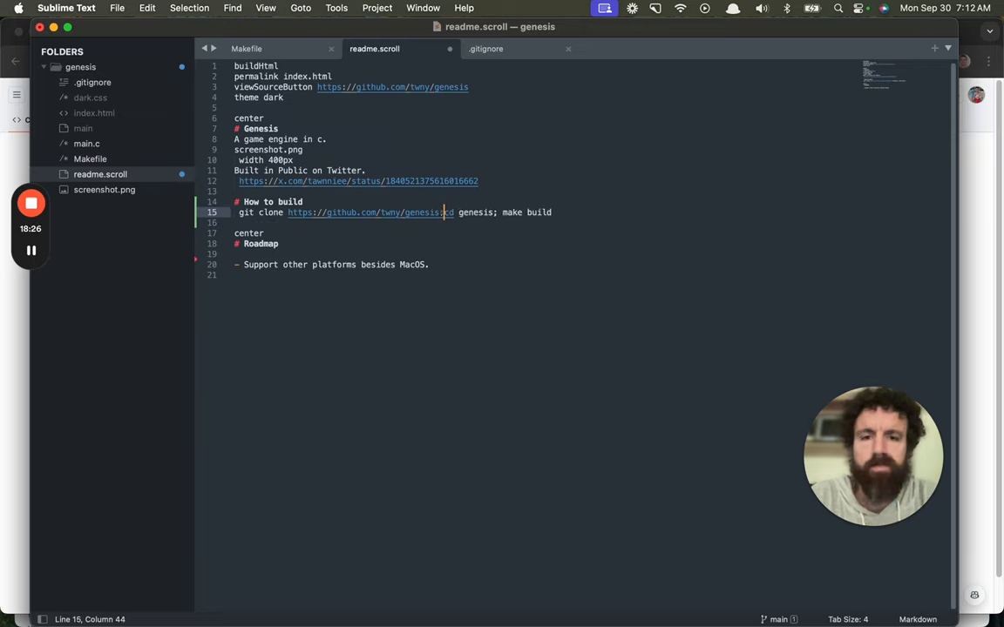
text(; cd genesis; make build)
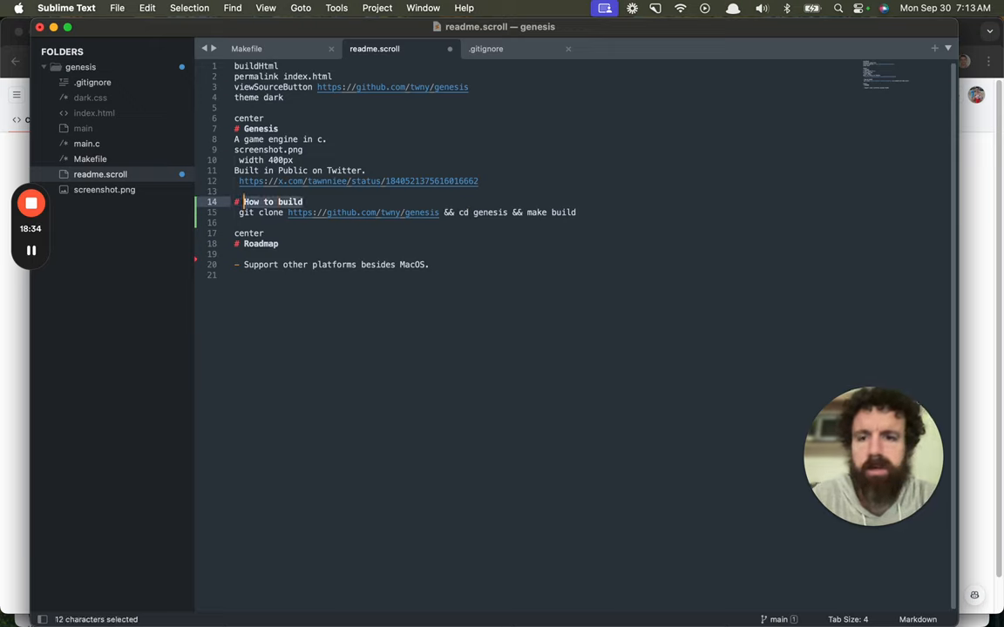
Retitle it 'Install, build and run in one line:' and add make mac_deps and ./main.
text(One line)
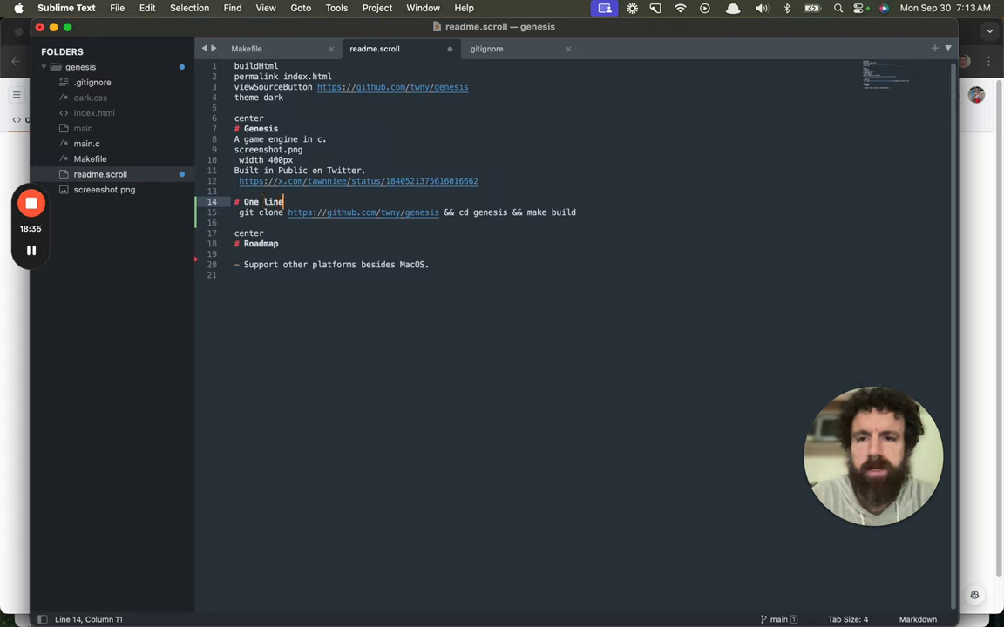
text(install)
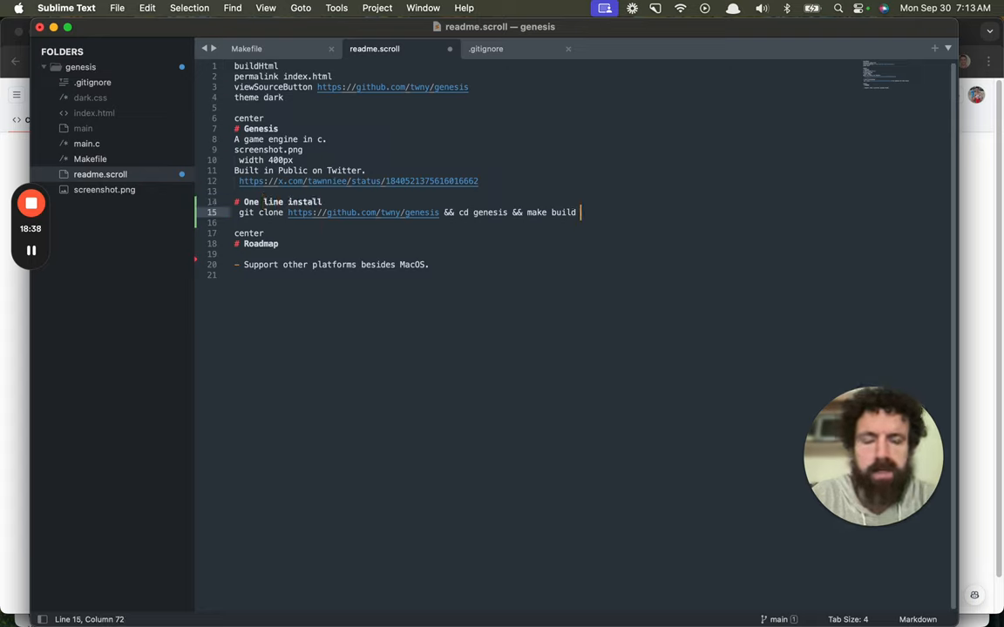
text(&&)
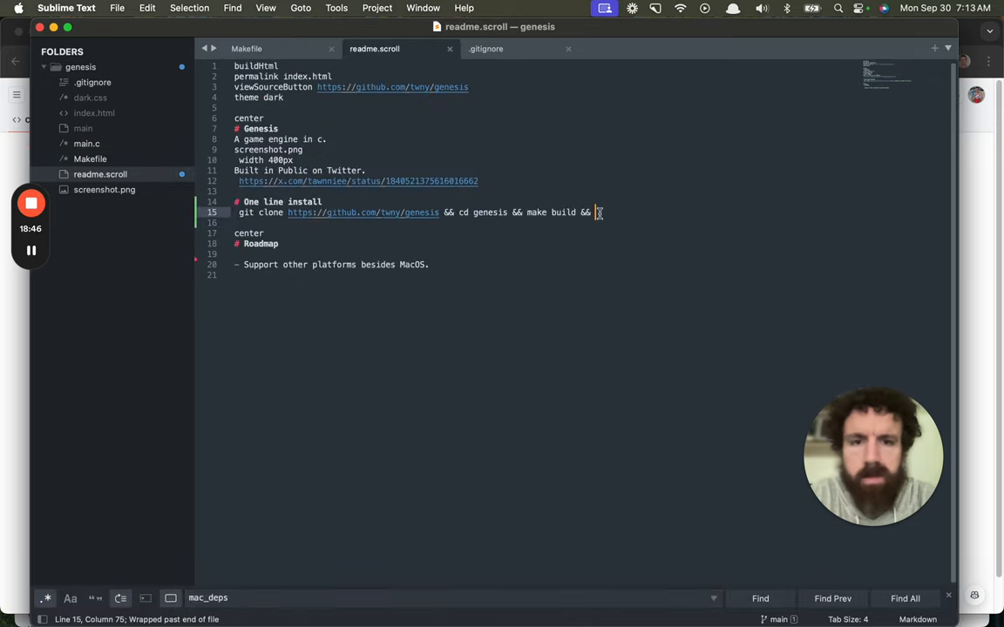
text(mac_deps)
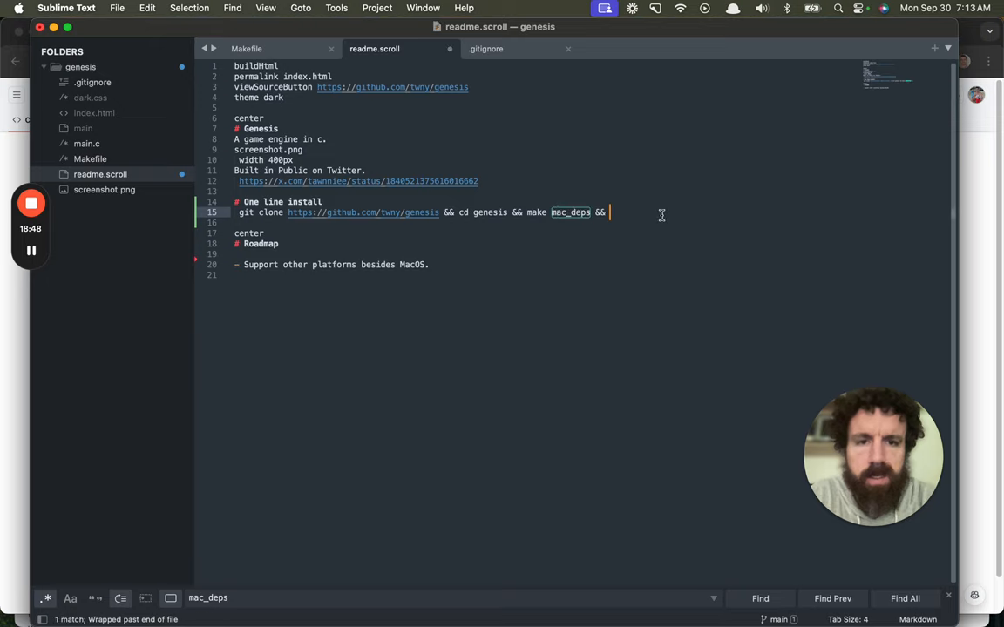
text(make build)
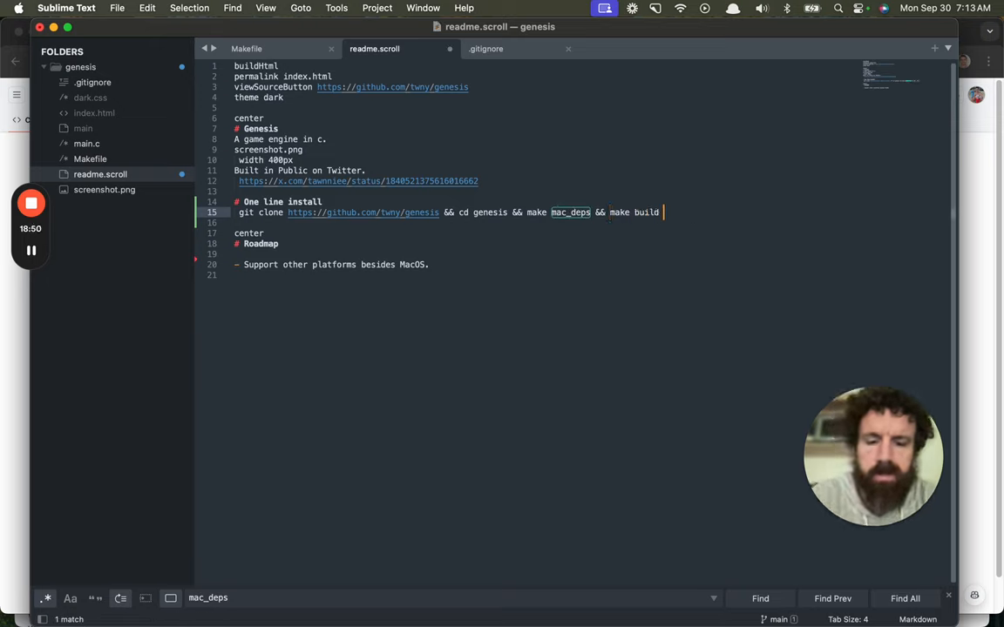
text(&& ./main.c)
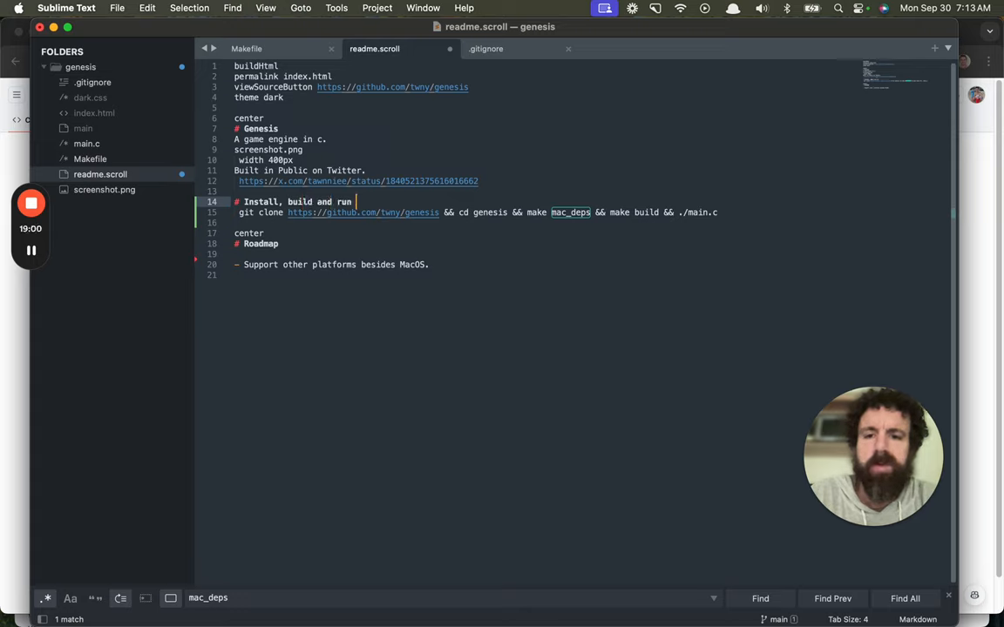
text(in one line:)
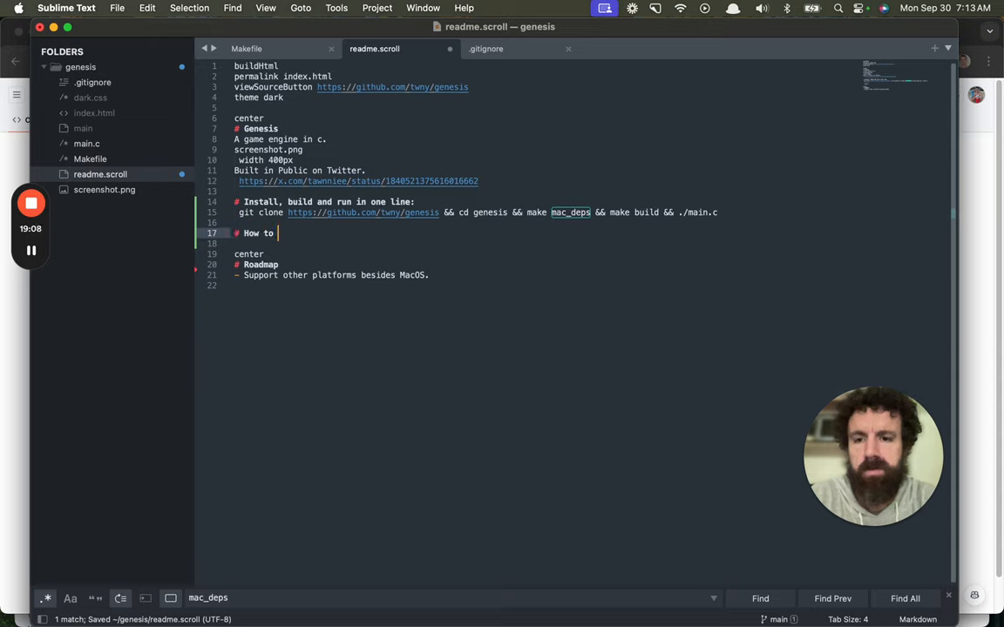
Write 'Use the WASD keys to move the ball.' under '# How to use' and save.
text(use)
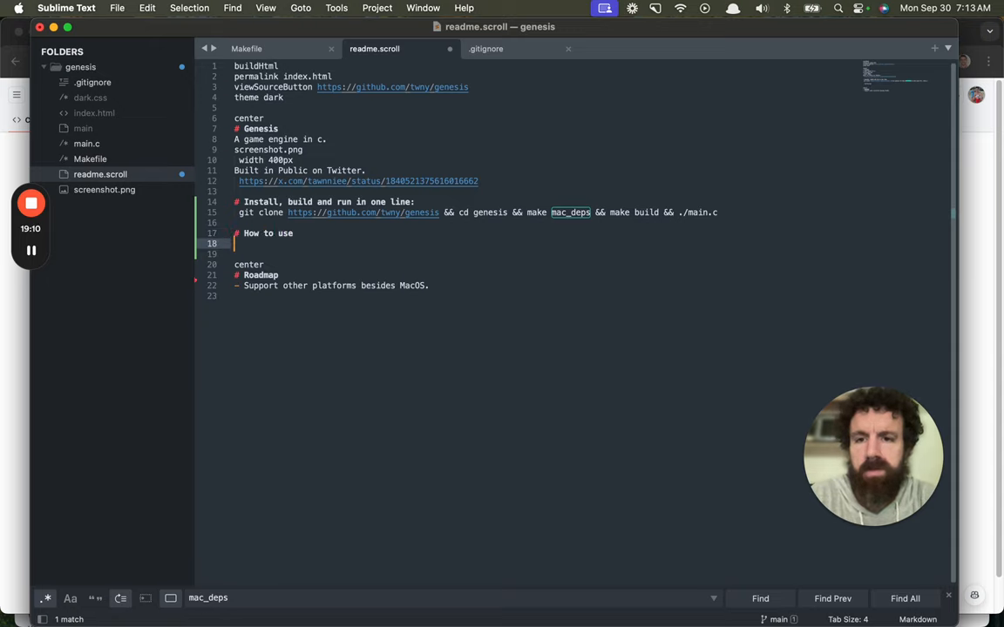
text(Use the WASD)
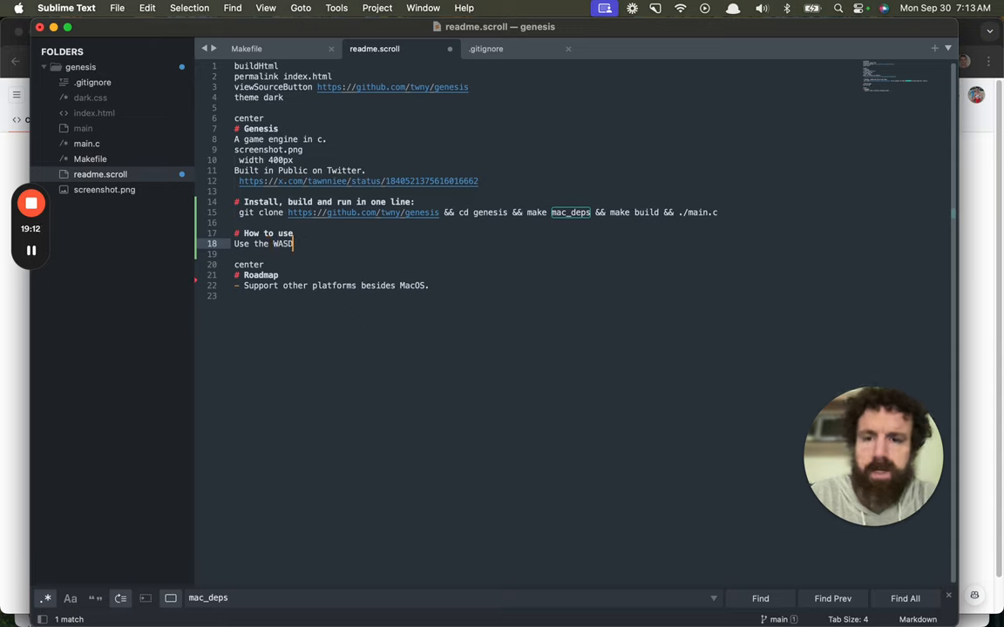
text(keys to m)
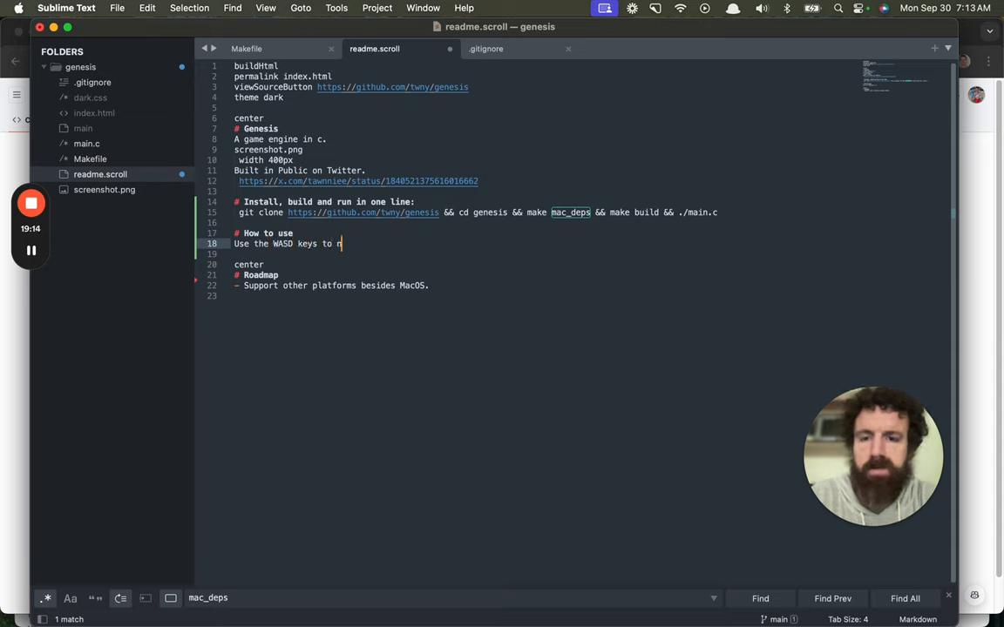
text(ove the)
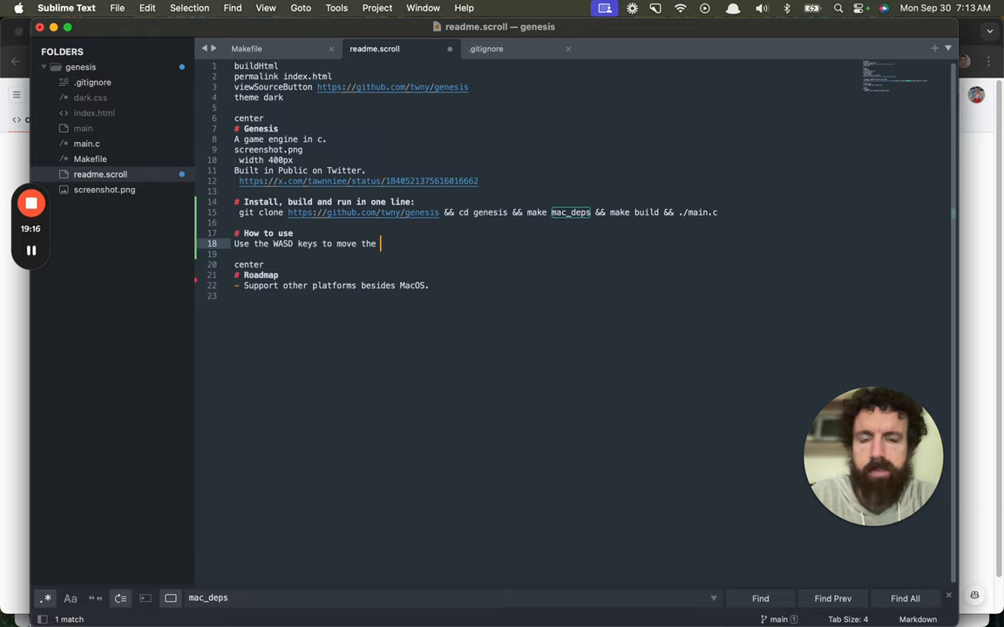
text(ball.)
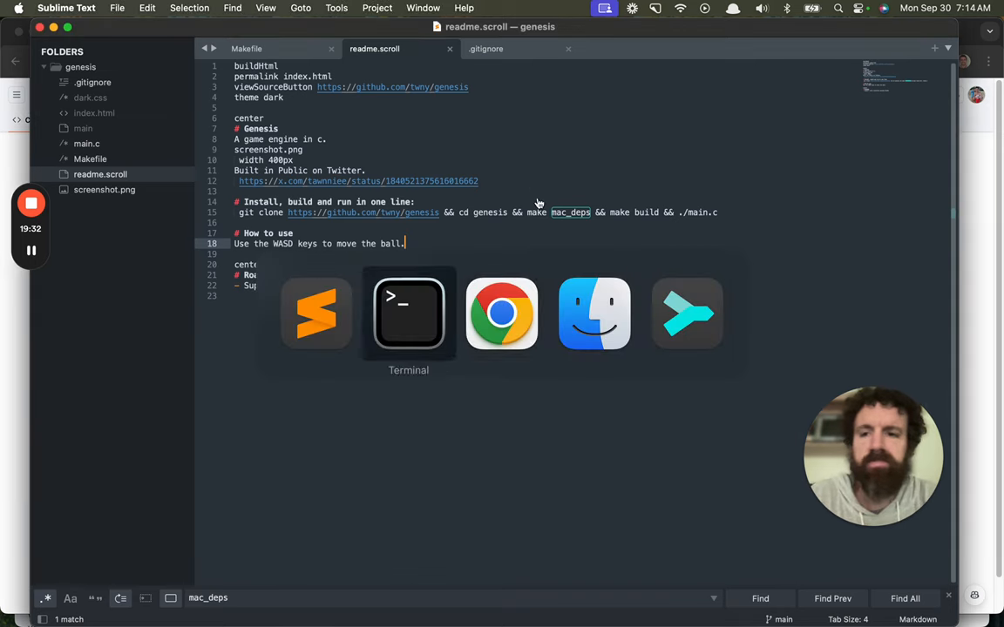
From the fork's page, use Contribute to open a pull request toward twny/genesis.
click(501, 314)
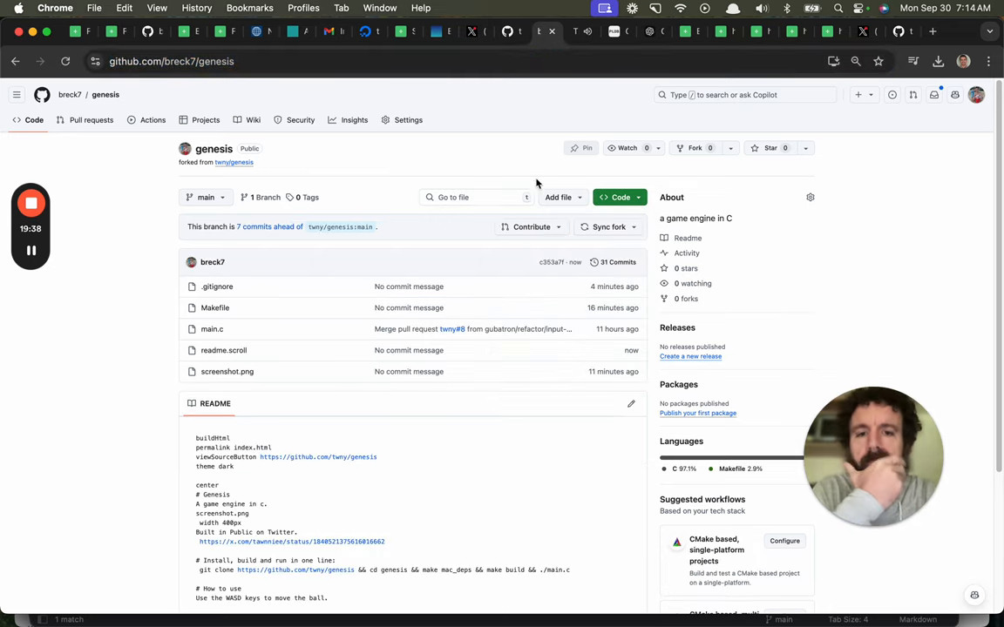
click(532, 227)
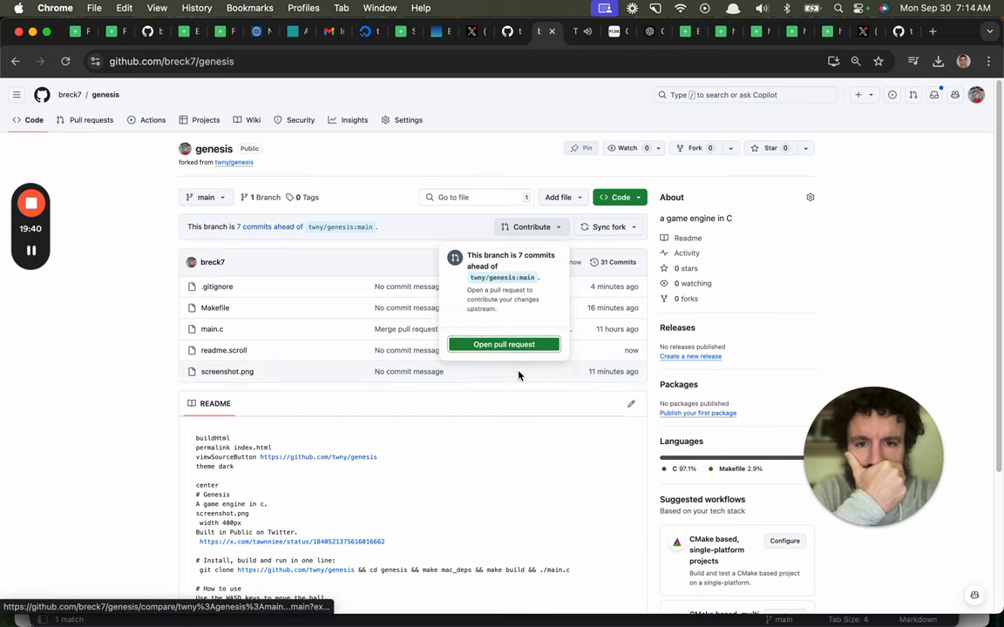
click(504, 344)
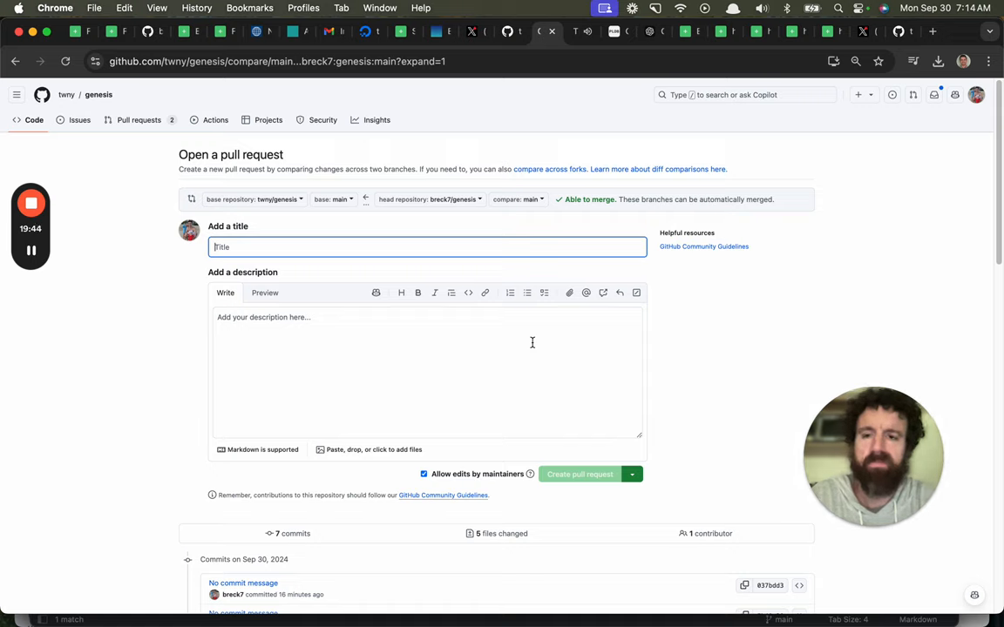
Title the pull request 'Improve readme with install instructions, documentation, also make a website for this project'.
text(Improve re)
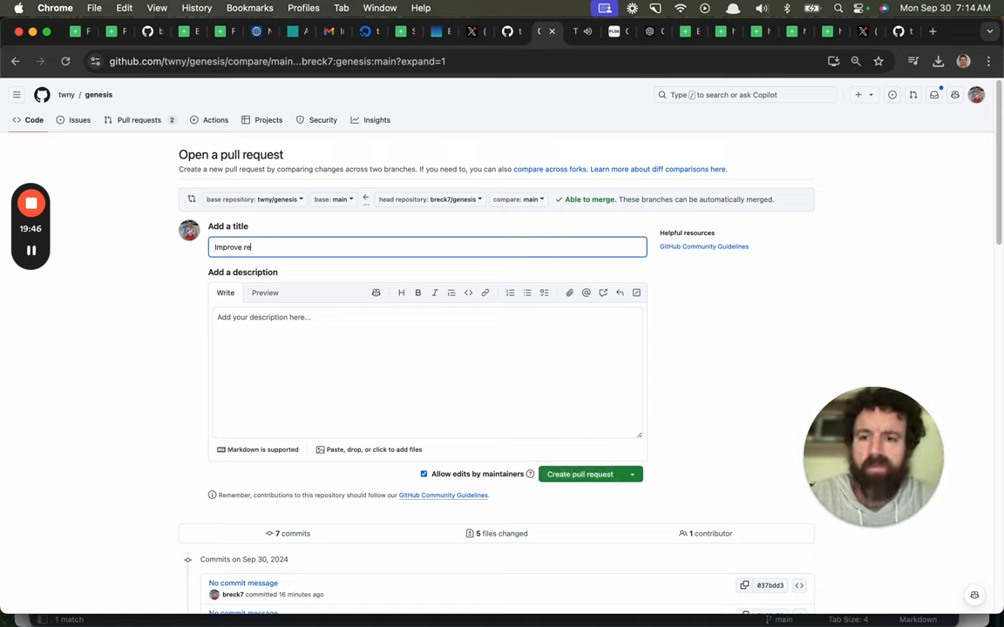
text(adme with install i)
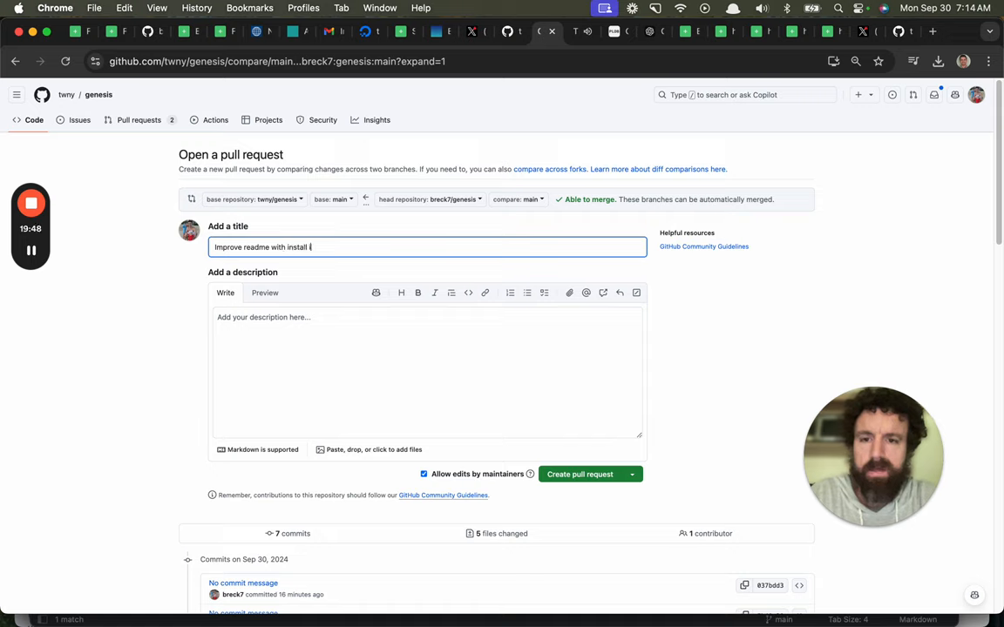
text(nstructions,)
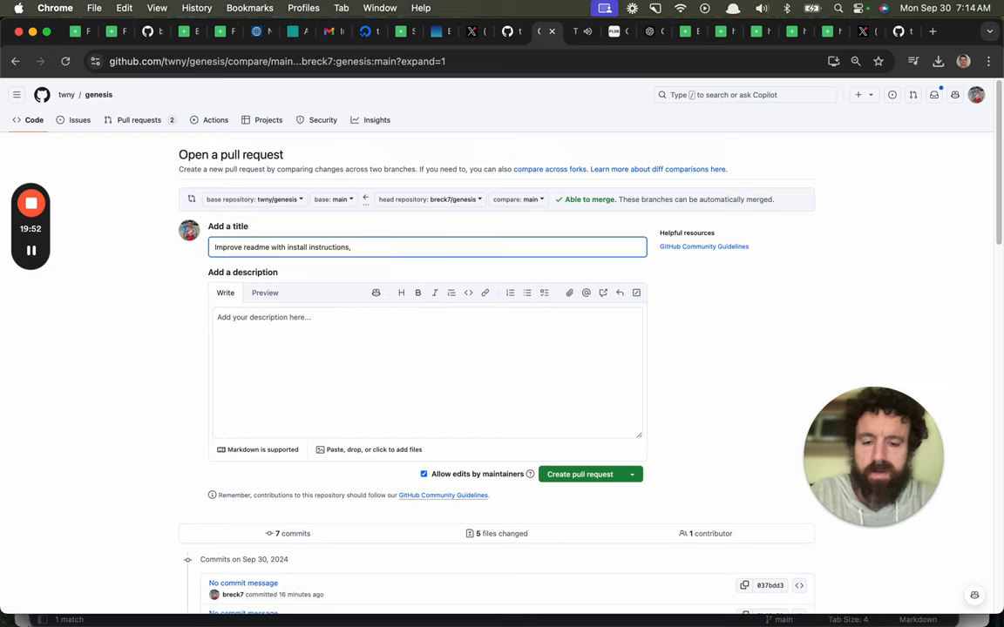
text(documentation, also)
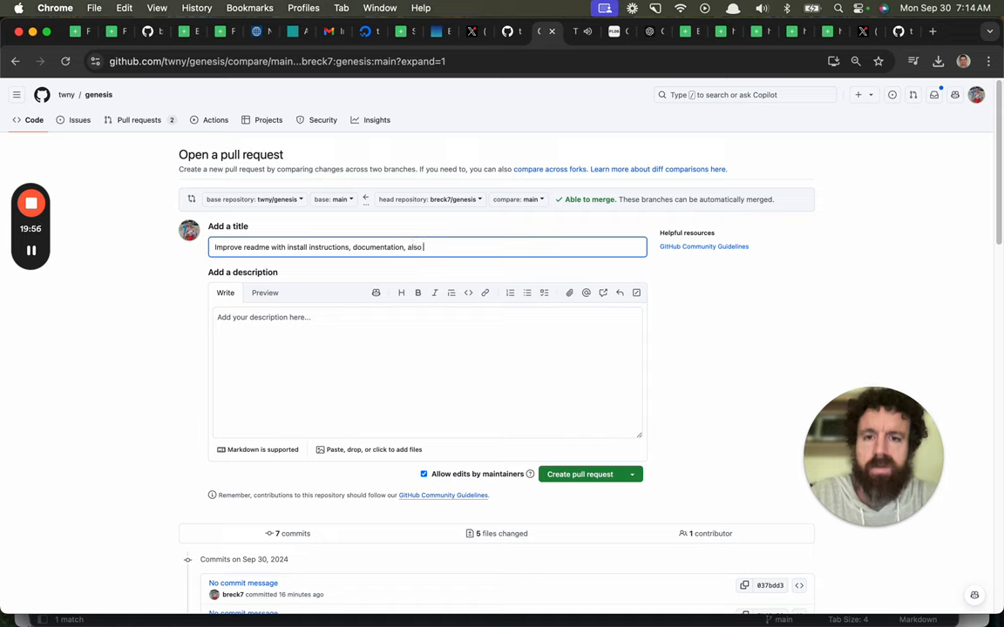
text(make a website)
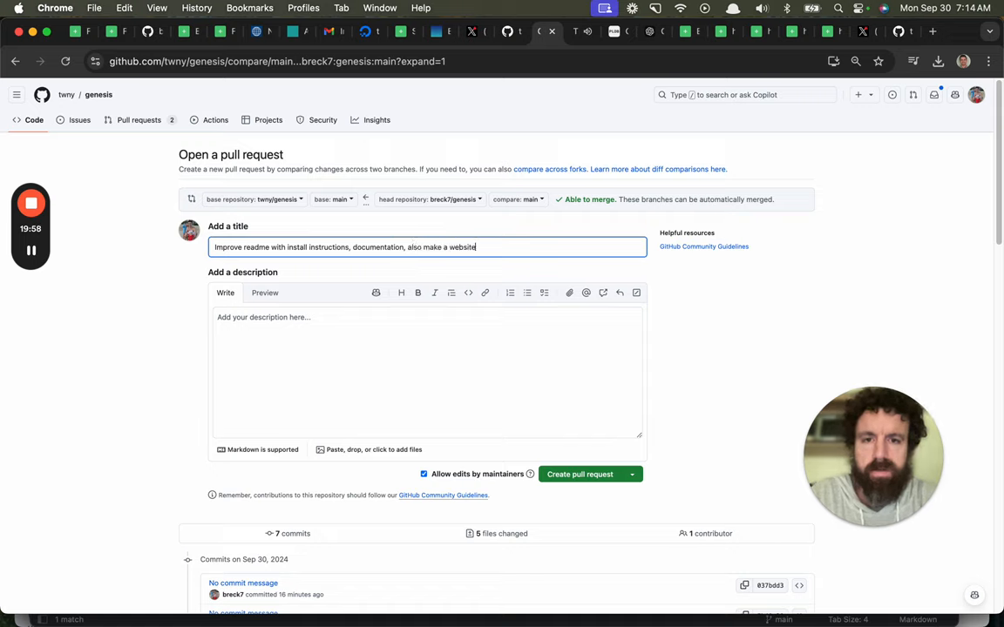
text(for)
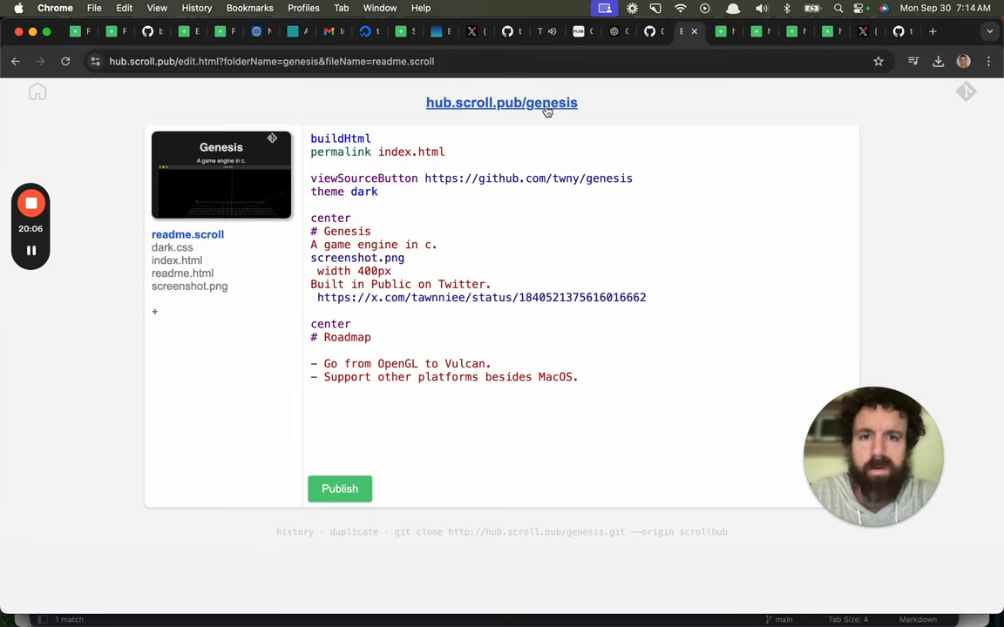
click(501, 102)
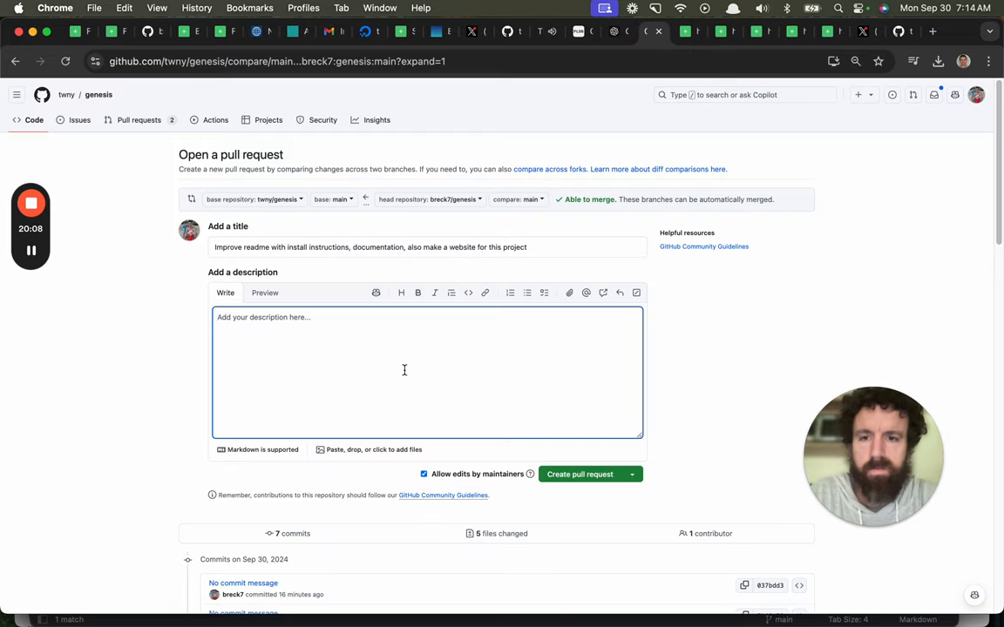
text(Website: https://hub.scroll.pub/genesis/)
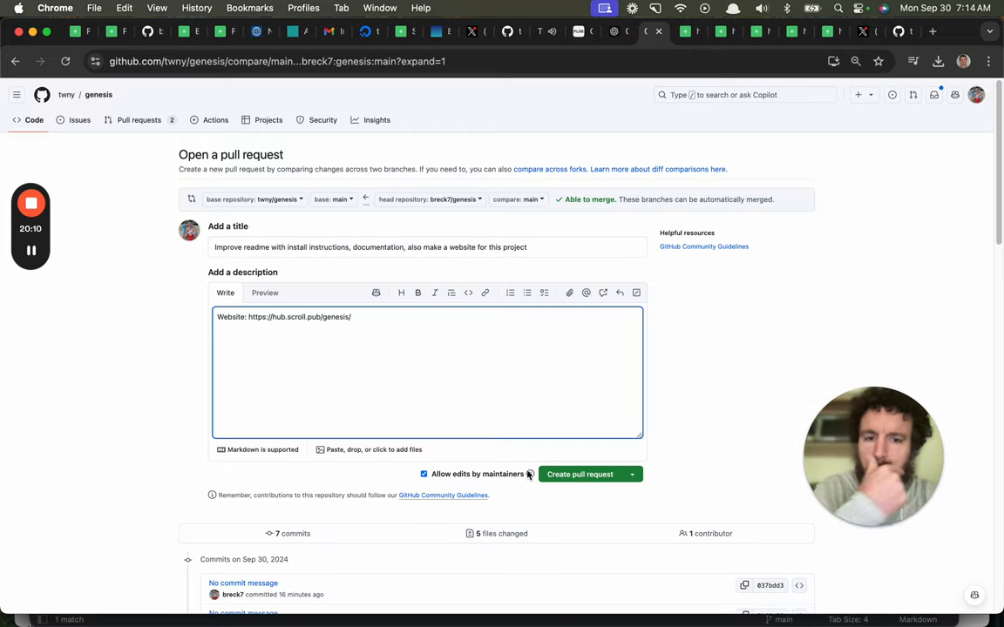
click(579, 474)
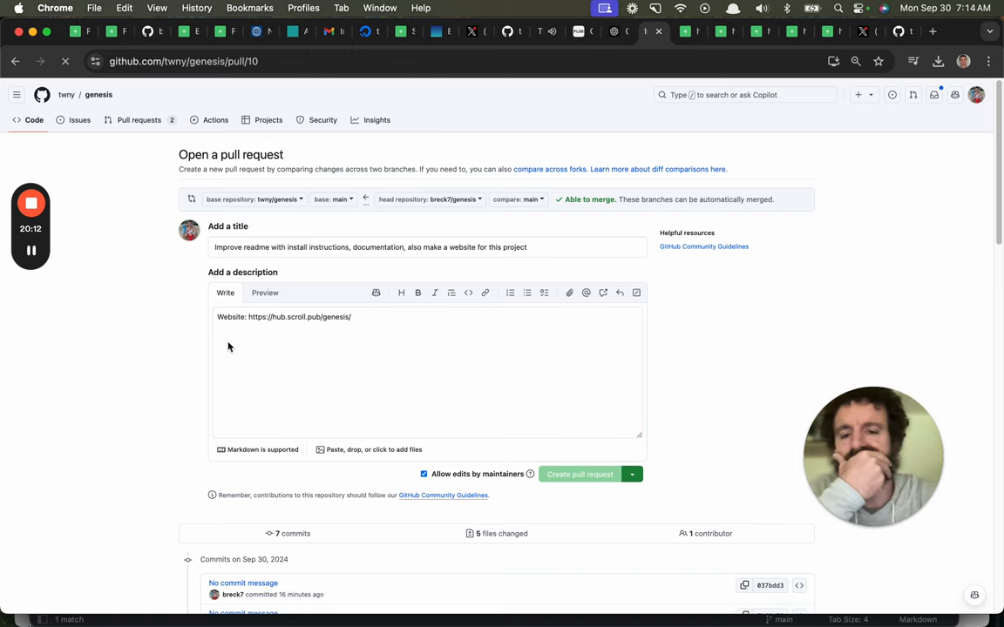
click(579, 474)
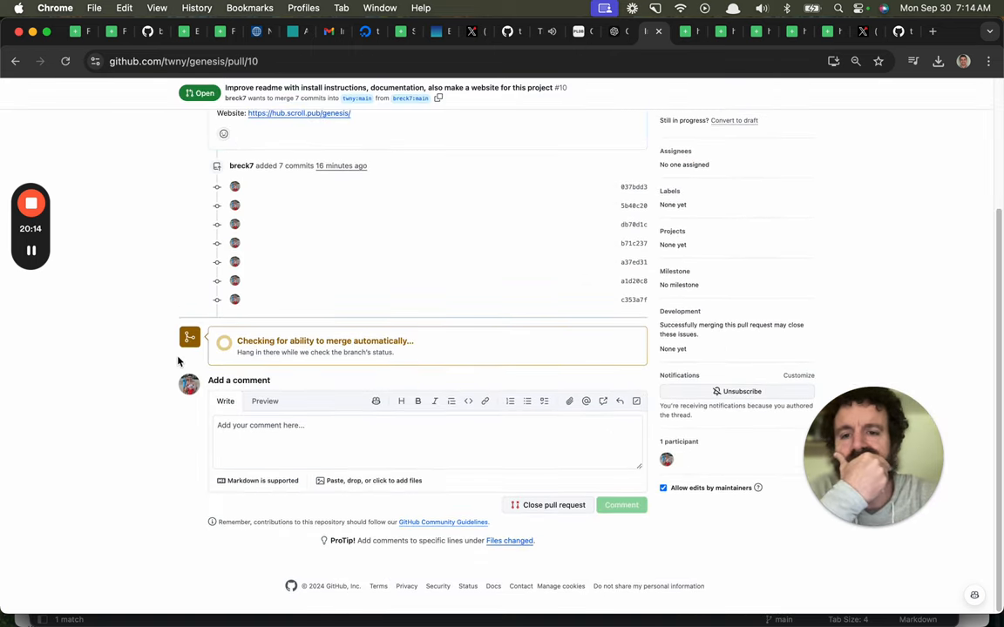
Open the #9 Linux support pull request from the open pull requests list, then return to the list.
scroll(up, 3)
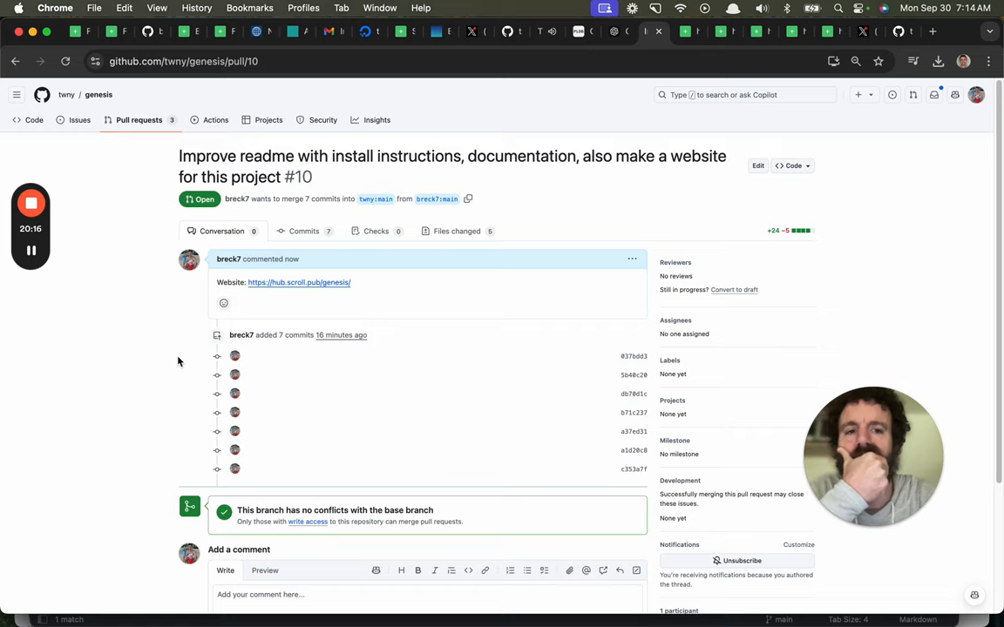
mouse_move(139, 120)
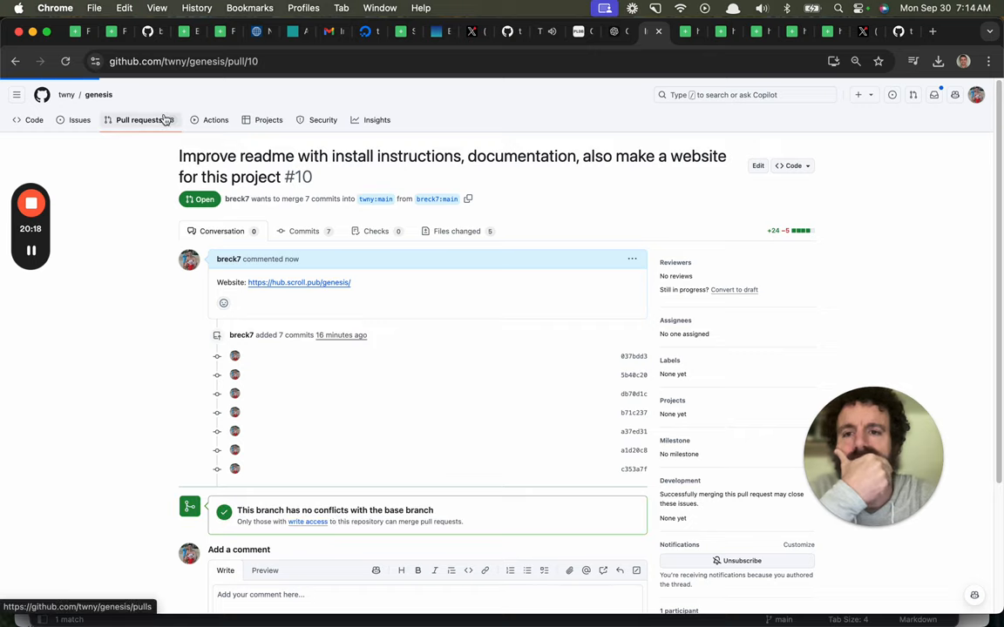
click(139, 120)
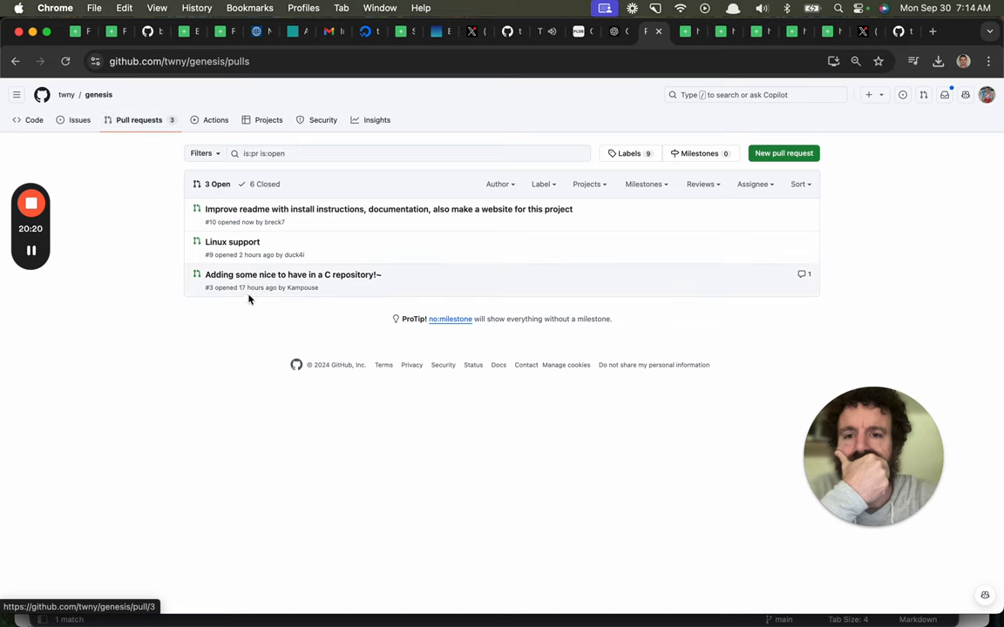
click(232, 242)
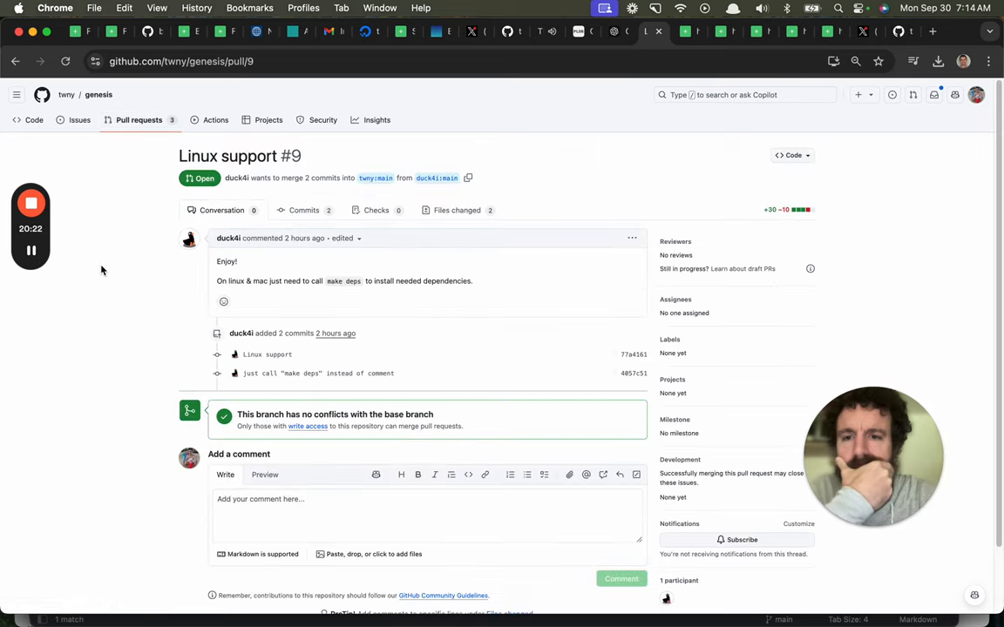
mouse_move(58, 135)
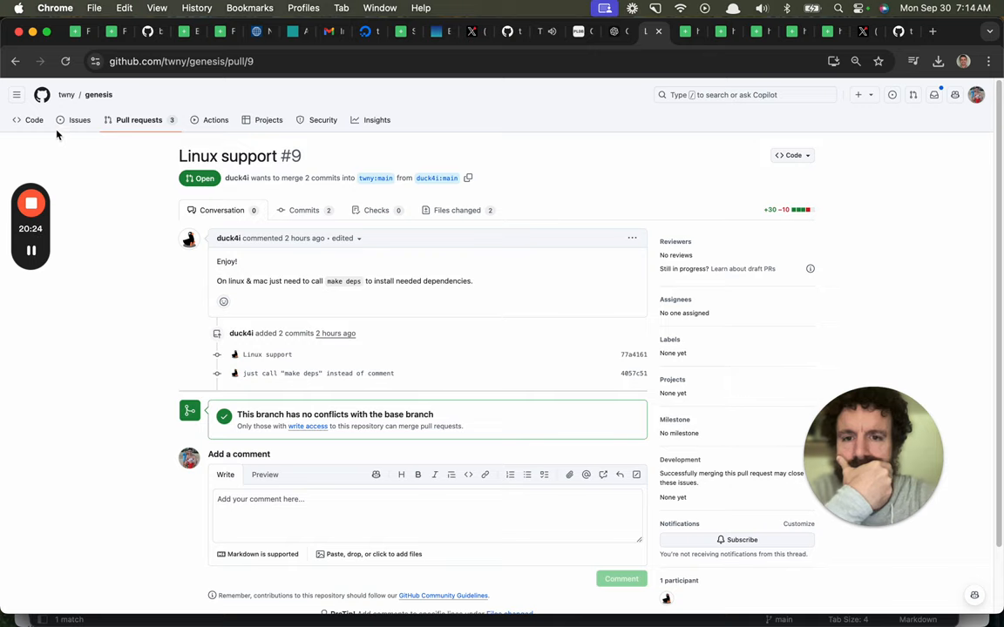
click(138, 120)
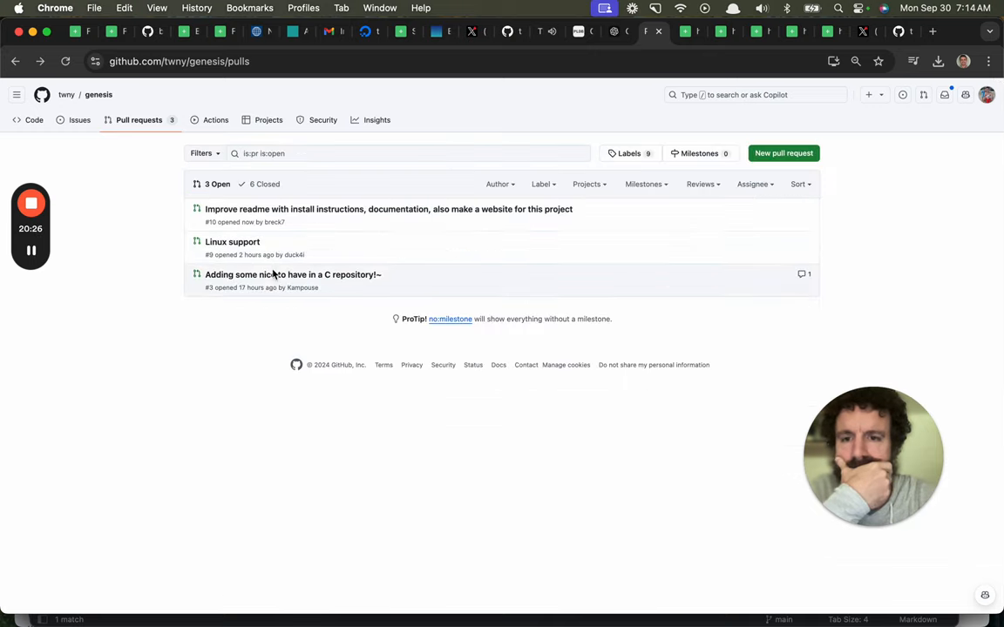
Review the changed files of pull request #3 on C repository improvements.
click(292, 275)
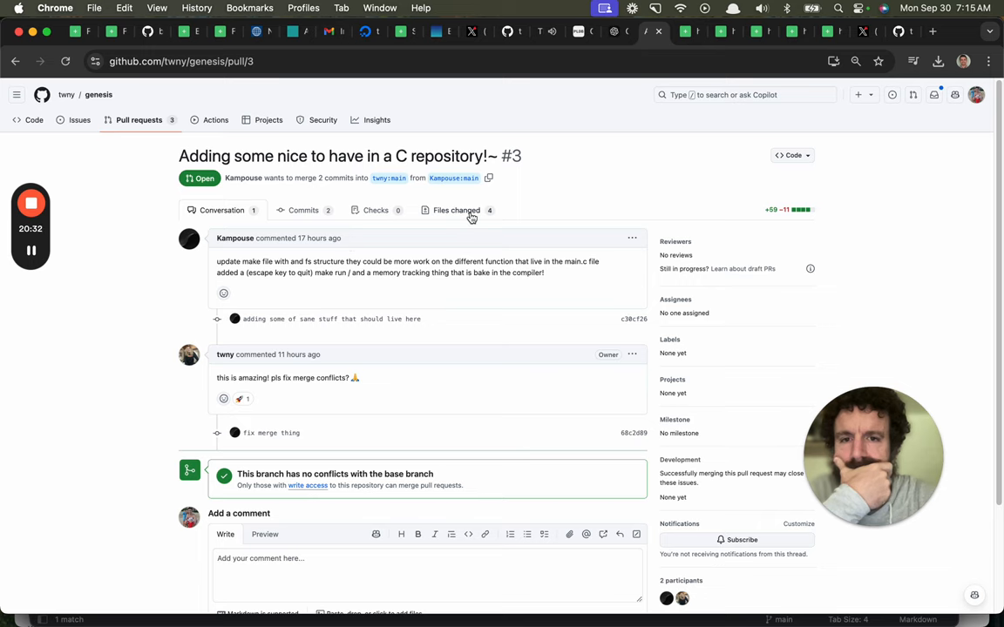
click(457, 210)
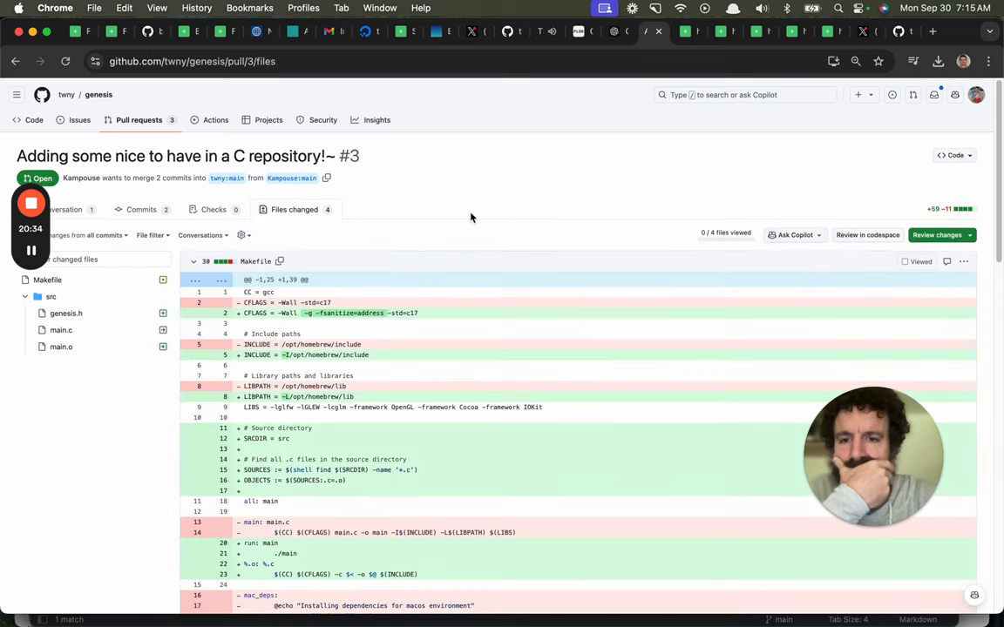
scroll(down, 3)
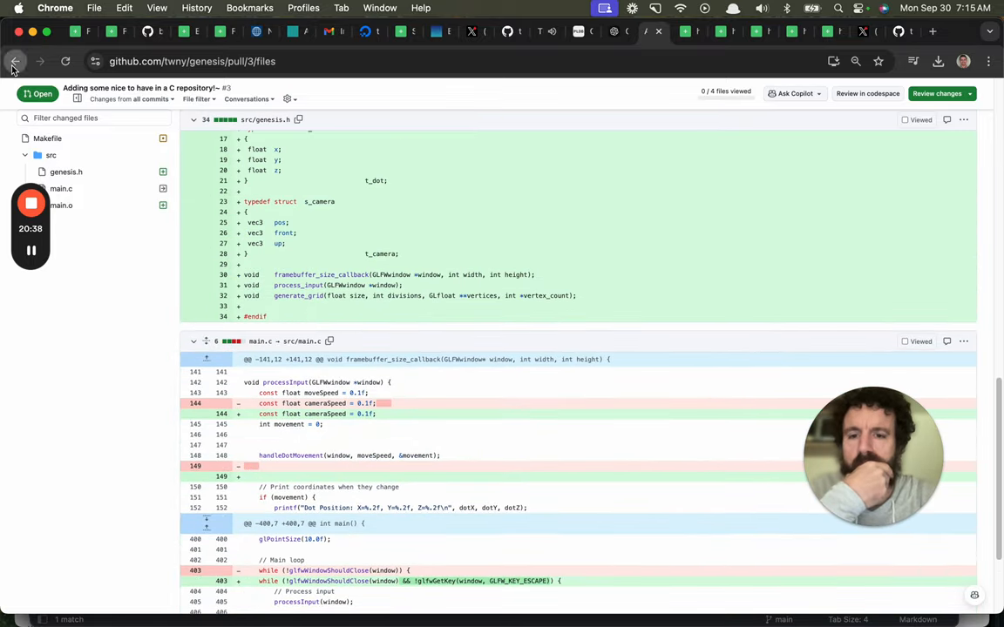
click(15, 61)
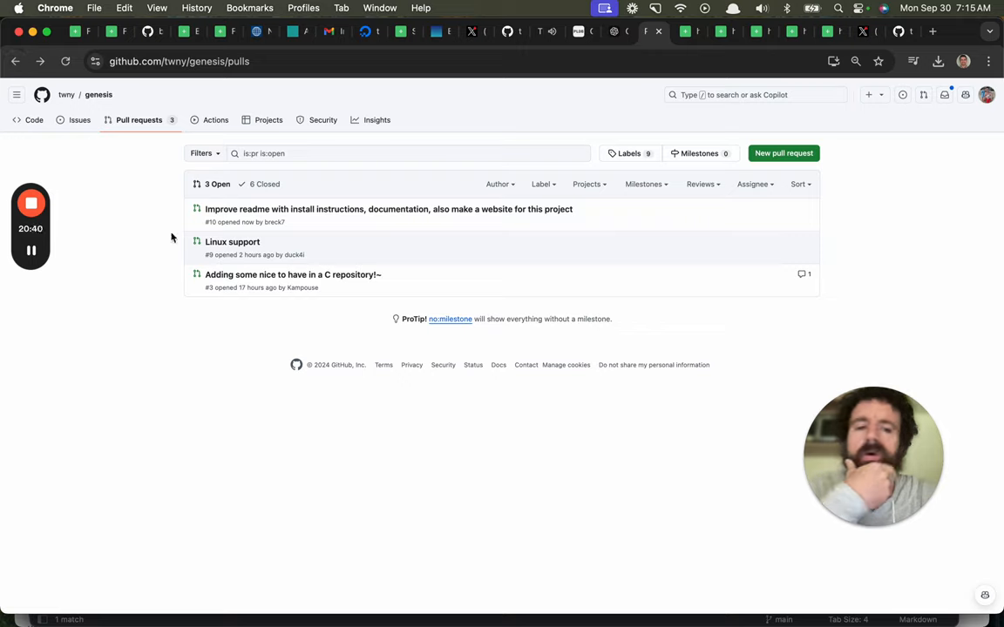